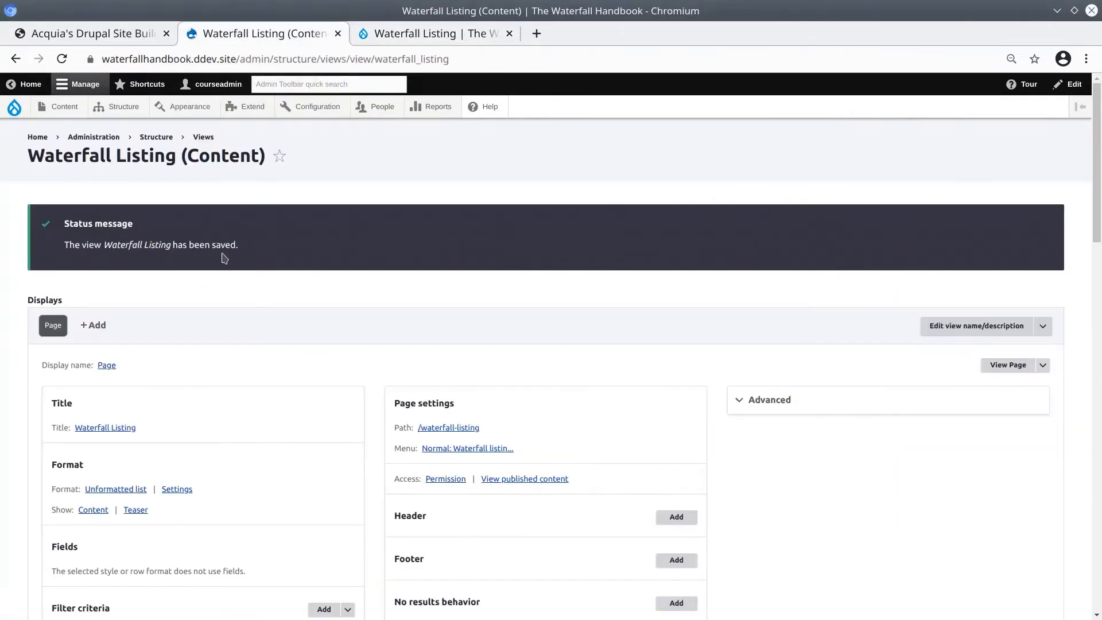
{"action": "mouse_move", "coordinate": [228, 279]}
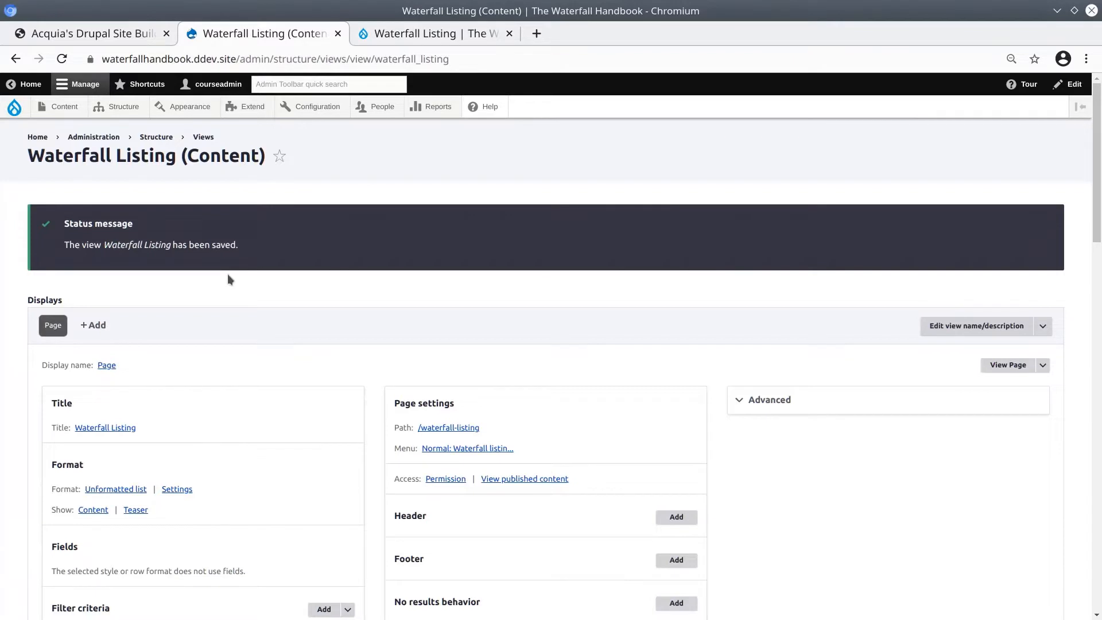
{"action": "mouse_move", "coordinate": [118, 125]}
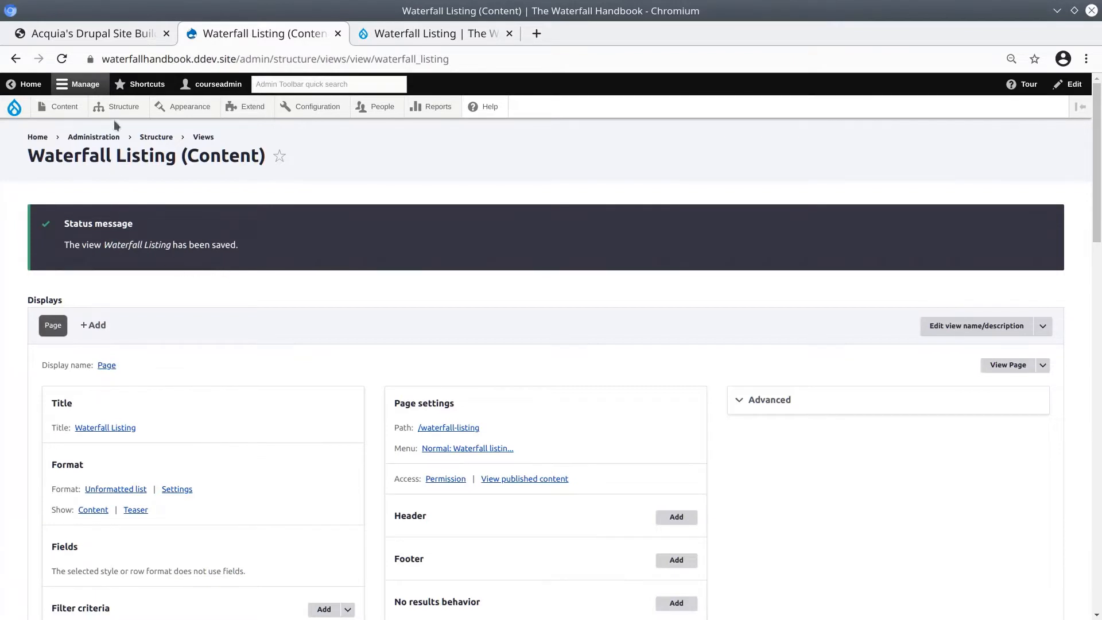
Go to Structure > Views and locate the Waterfall Listing view in the list.
{"action": "left_click", "coordinate": [124, 107]}
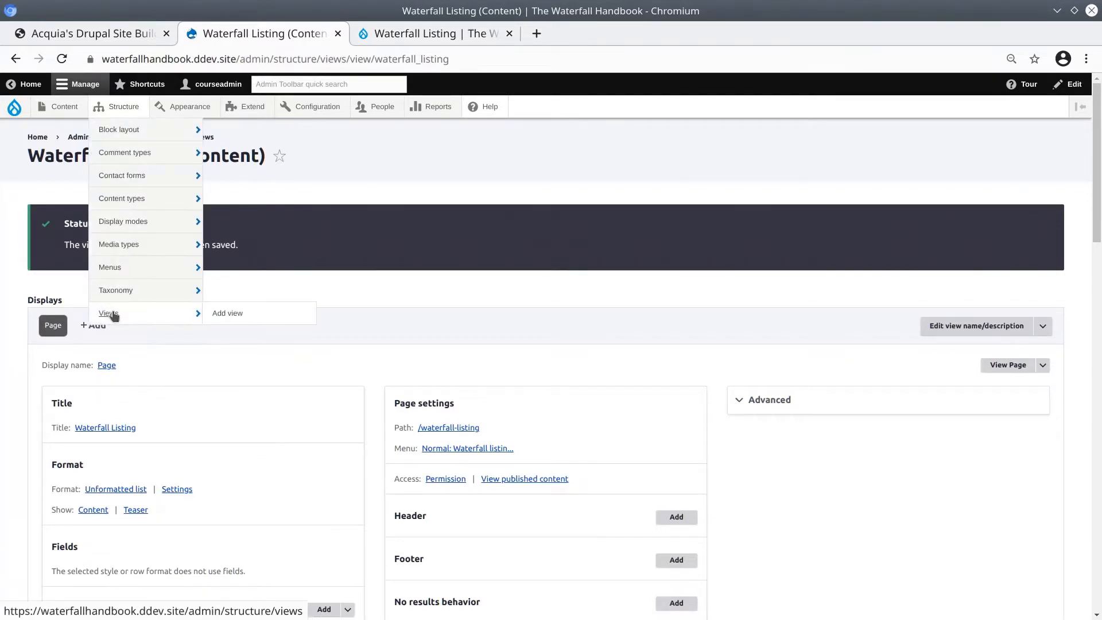
{"action": "left_click", "coordinate": [107, 313]}
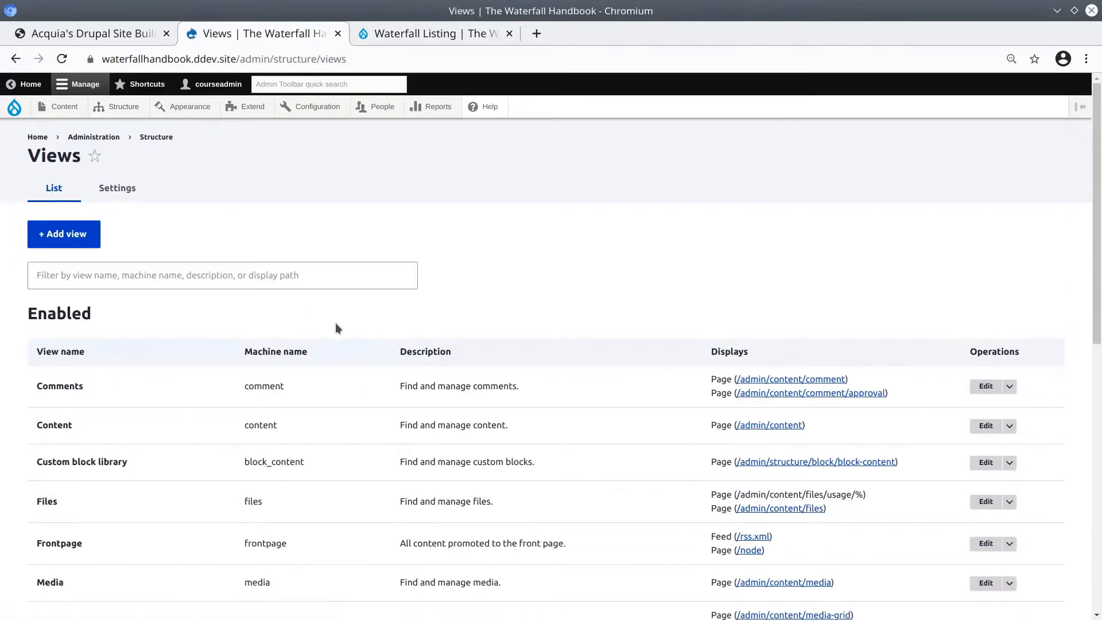
{"action": "scroll", "scroll_direction": "down", "scroll_amount": 3}
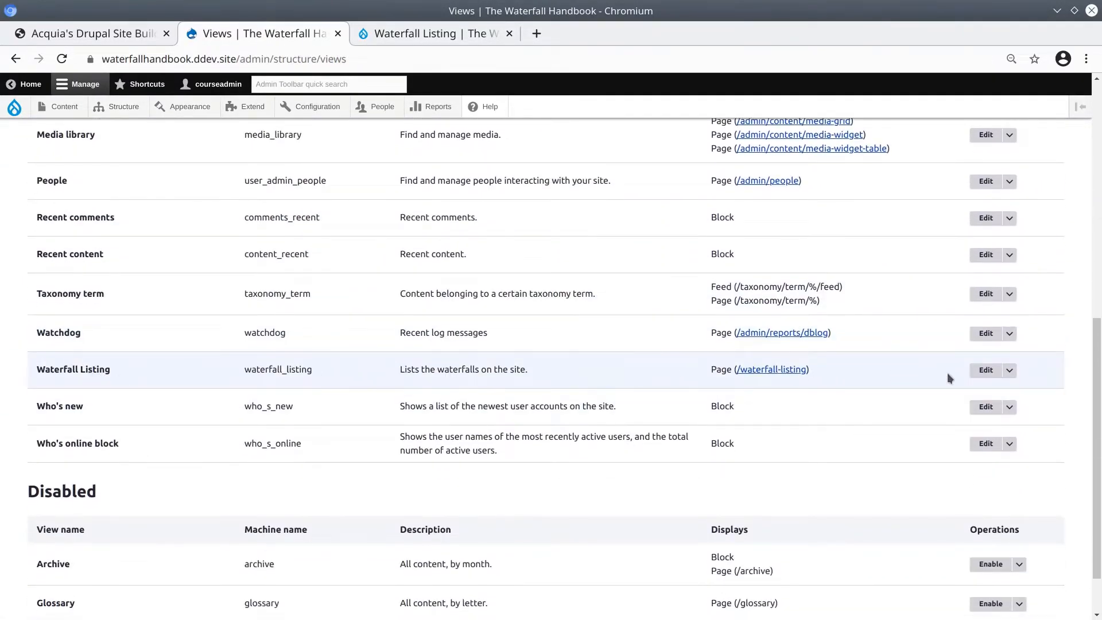
{"action": "double_click", "coordinate": [721, 370]}
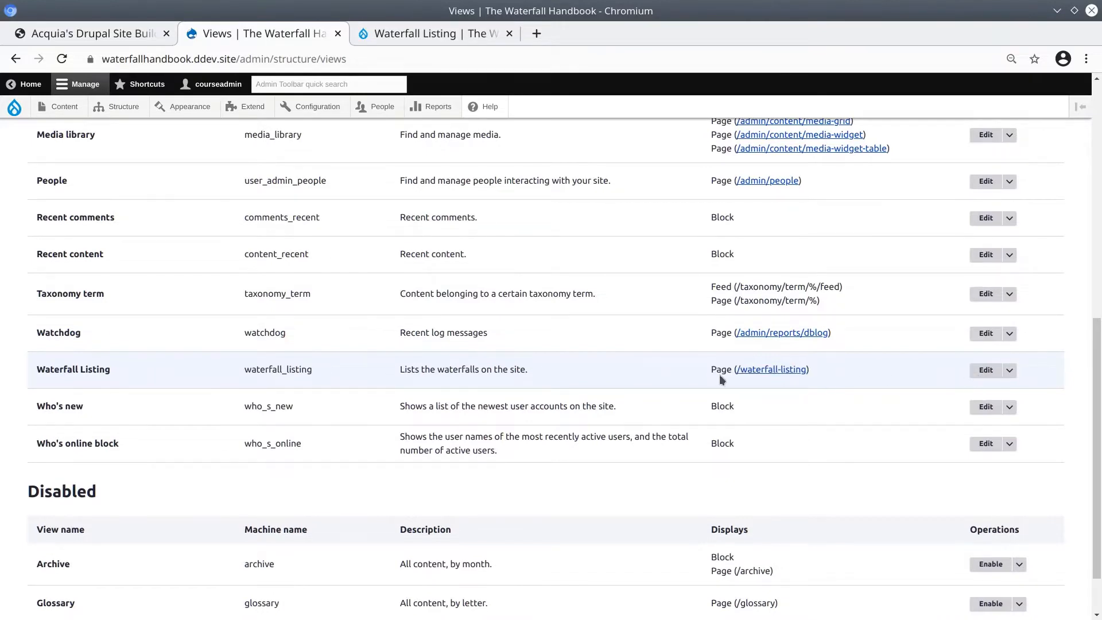
{"action": "double_click", "coordinate": [720, 370]}
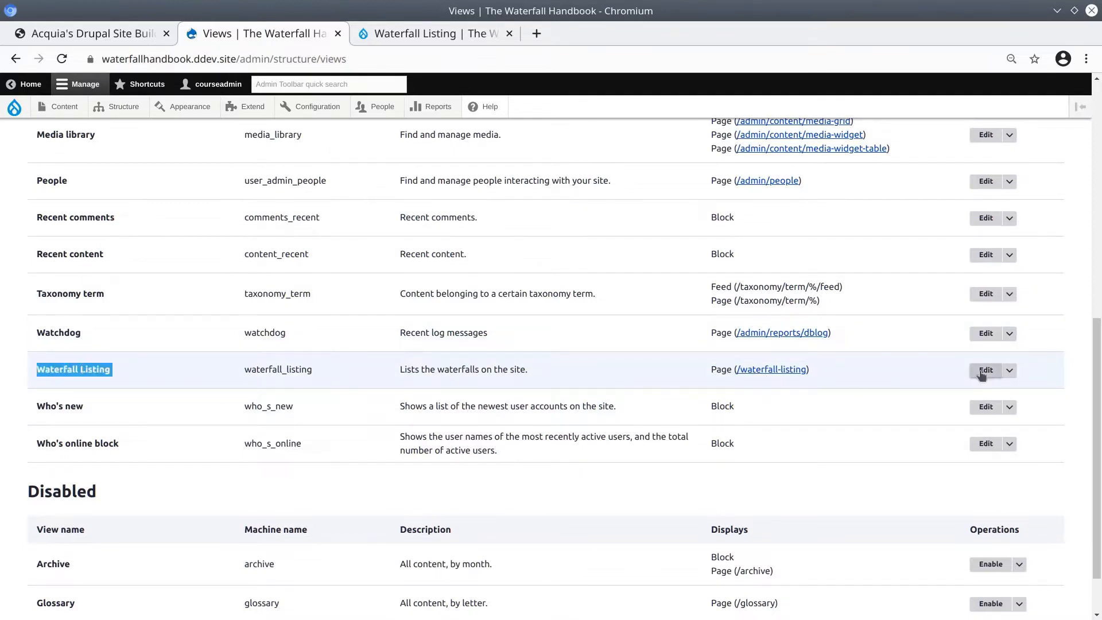
Edit the Waterfall Listing view and list the display types available to add.
{"action": "left_click", "coordinate": [984, 370]}
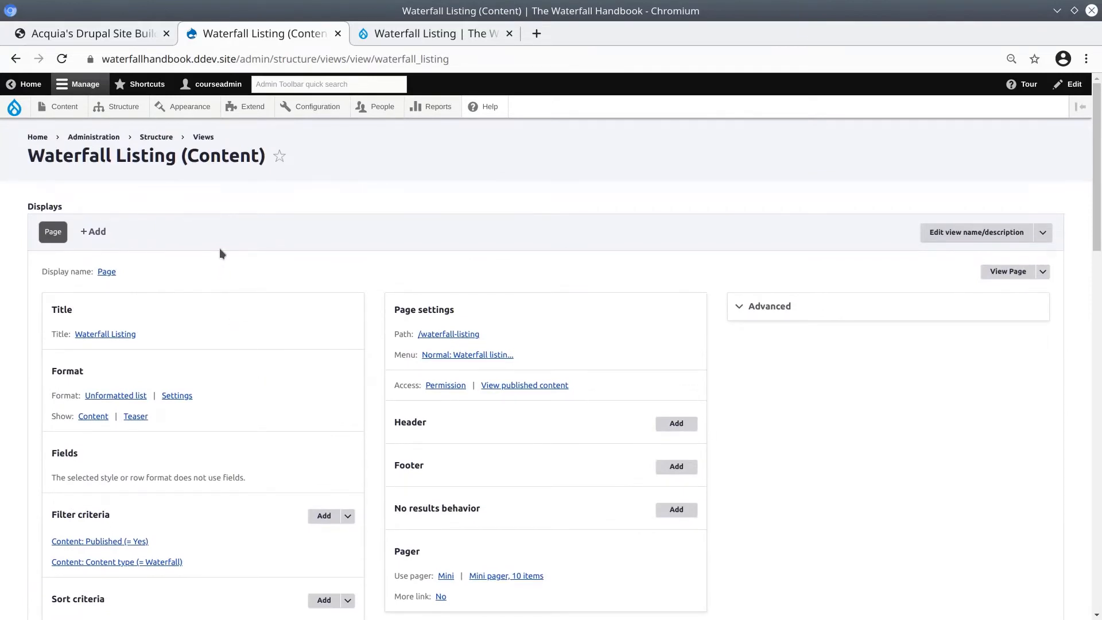
{"action": "mouse_move", "coordinate": [185, 235]}
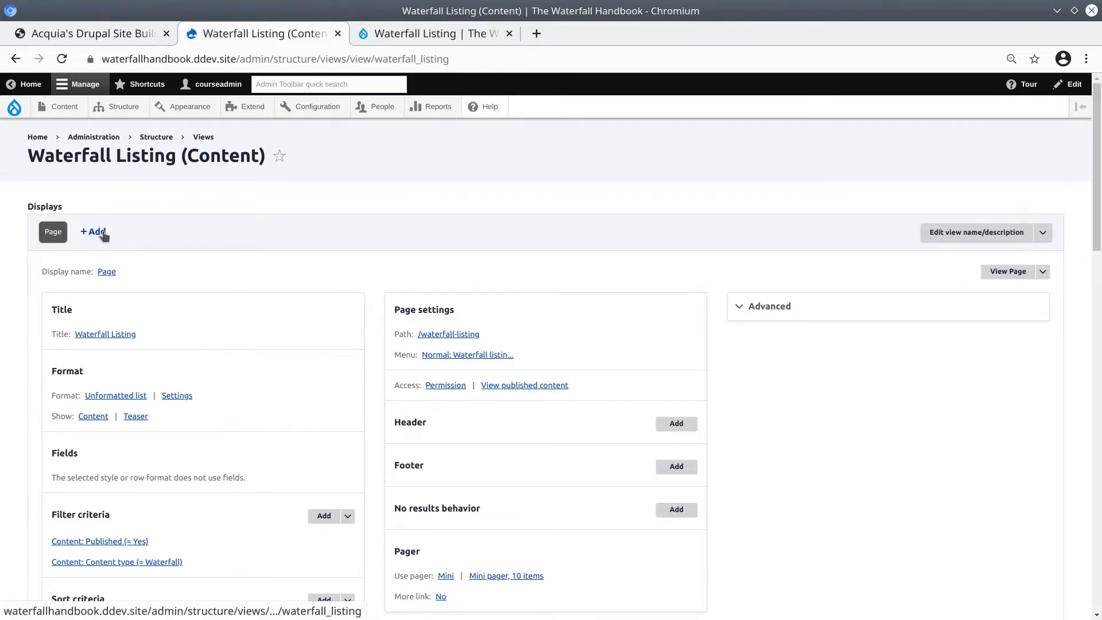
{"action": "left_click", "coordinate": [93, 232]}
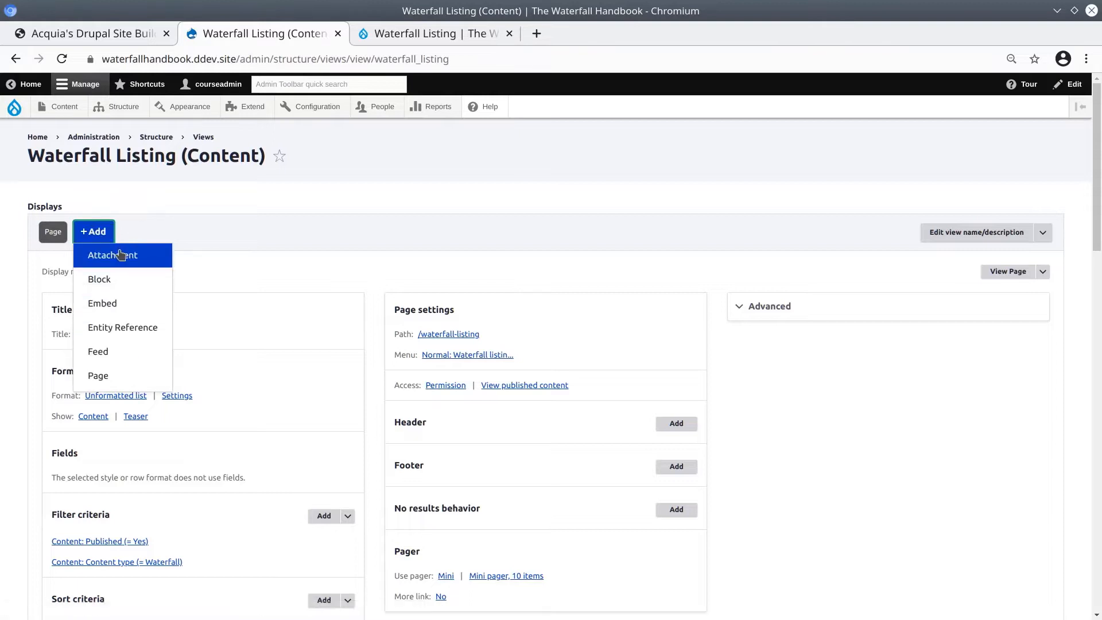
{"action": "mouse_move", "coordinate": [117, 303]}
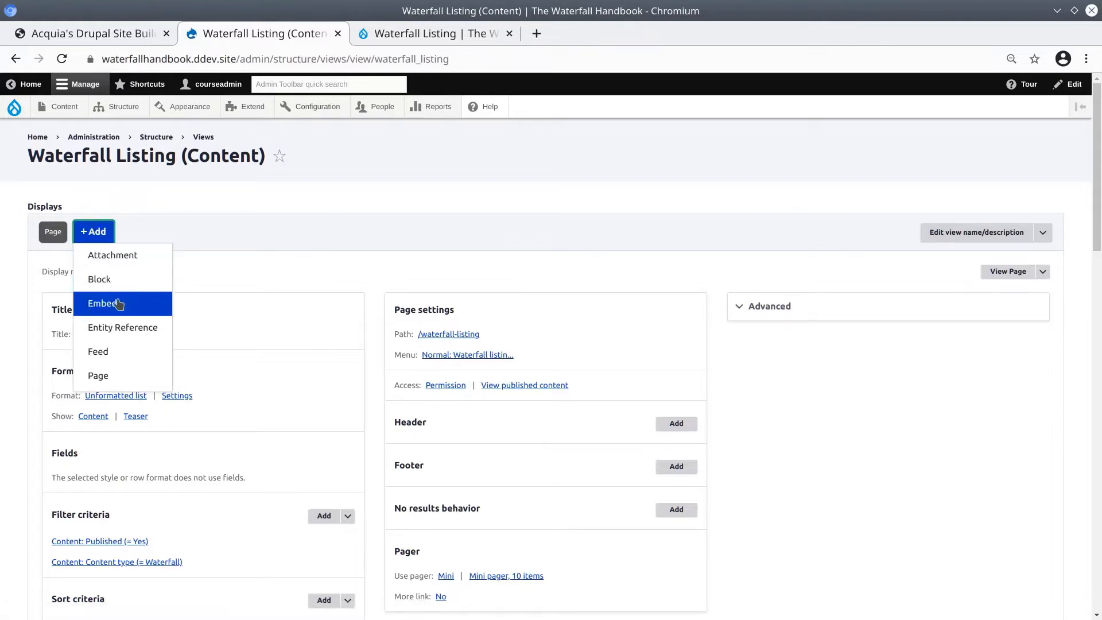
{"action": "mouse_move", "coordinate": [124, 351]}
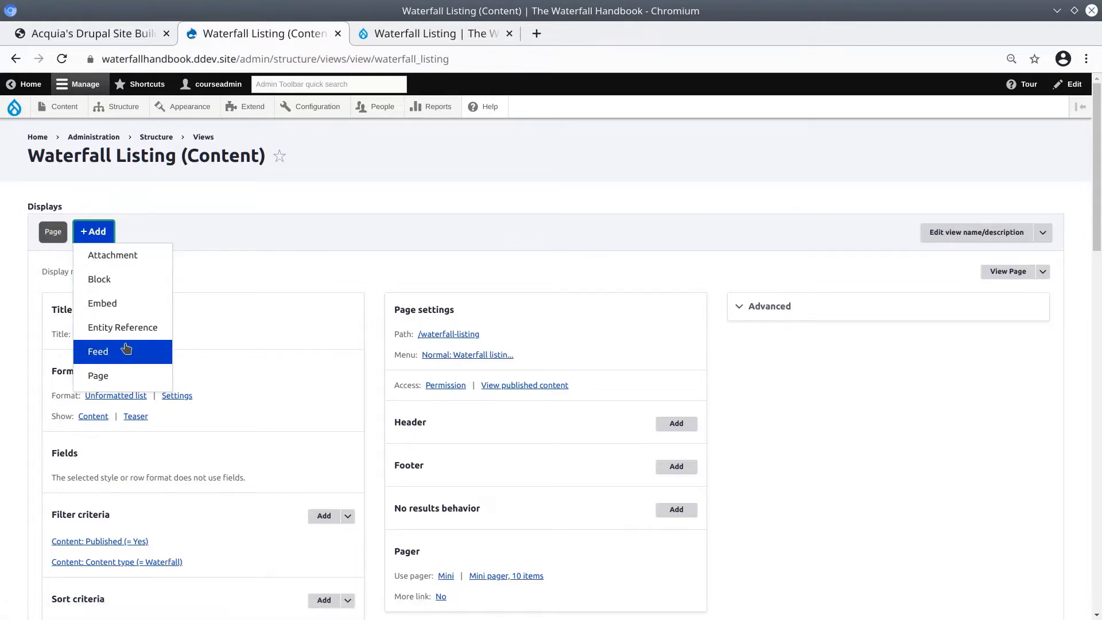
{"action": "mouse_move", "coordinate": [135, 259]}
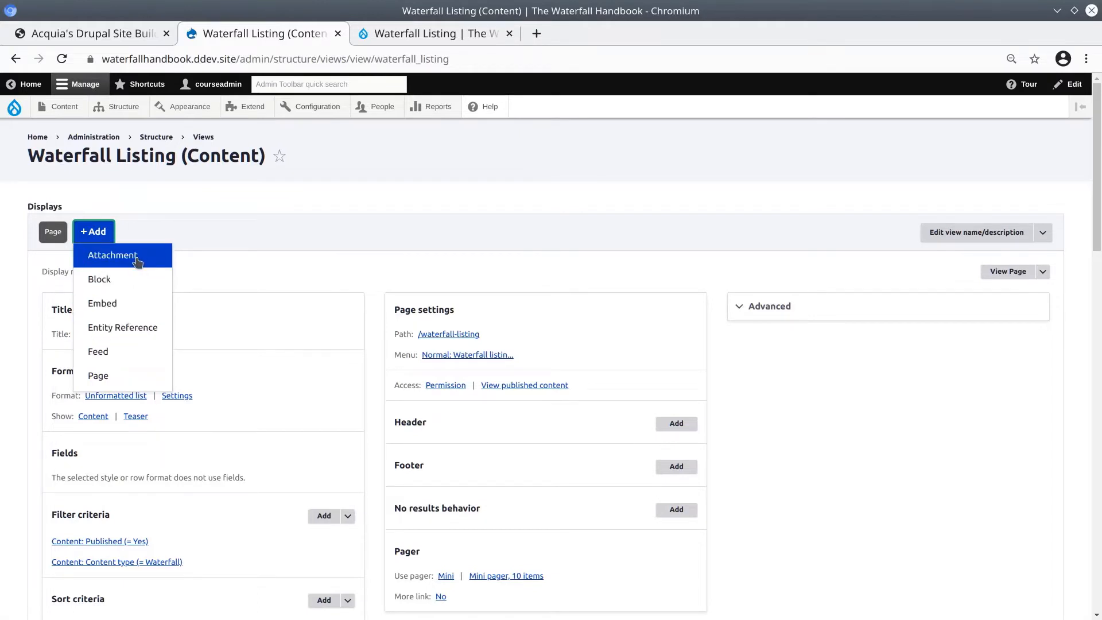
{"action": "mouse_move", "coordinate": [131, 266]}
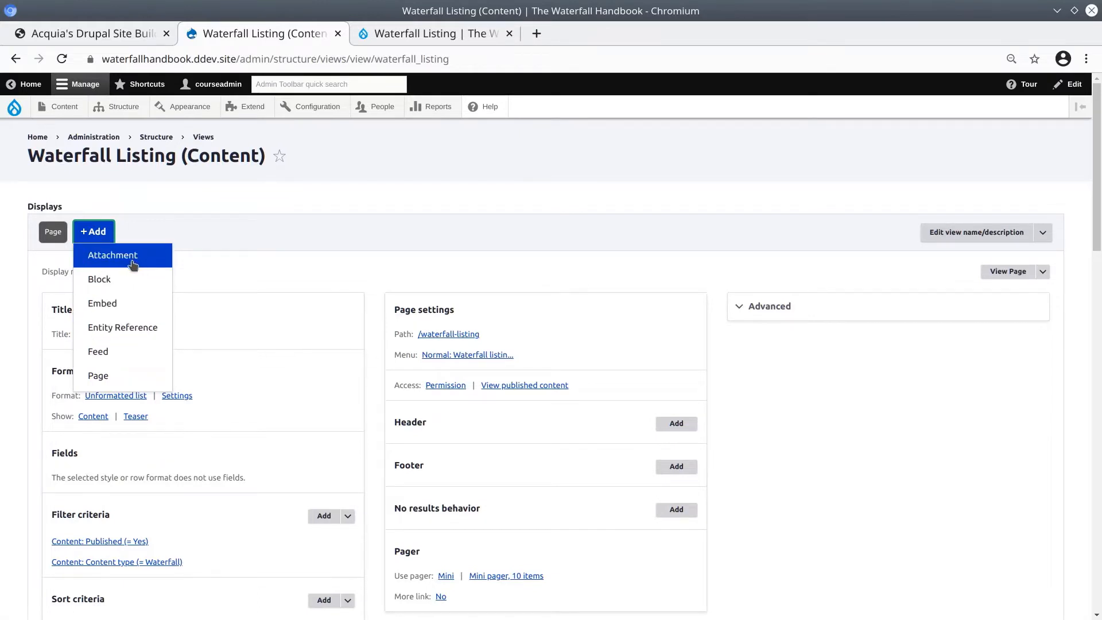
{"action": "mouse_move", "coordinate": [125, 323]}
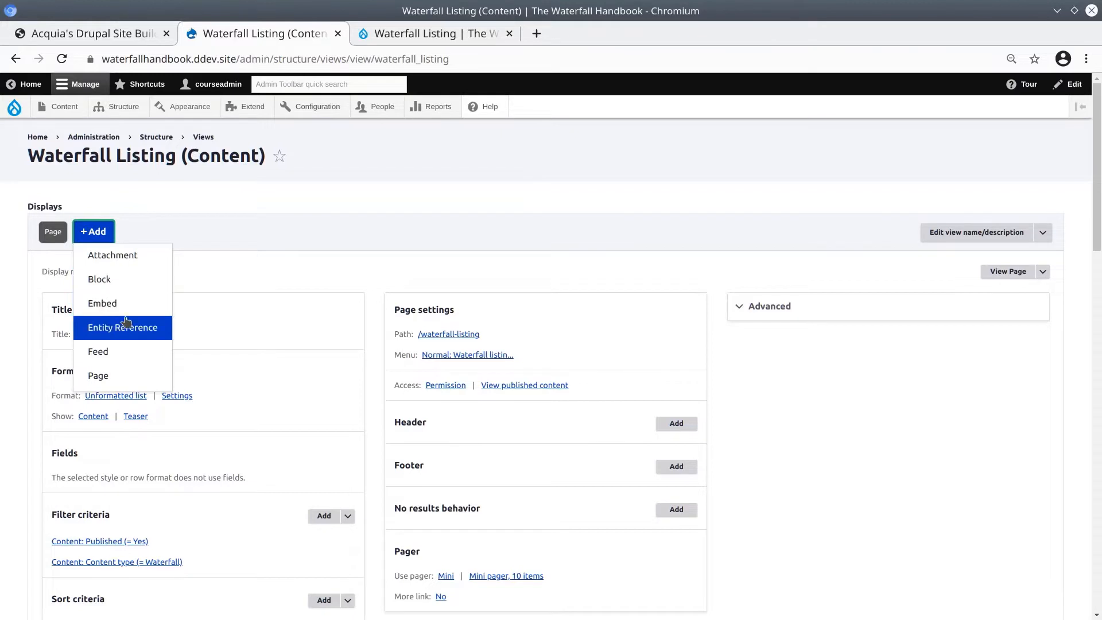
{"action": "mouse_move", "coordinate": [105, 378]}
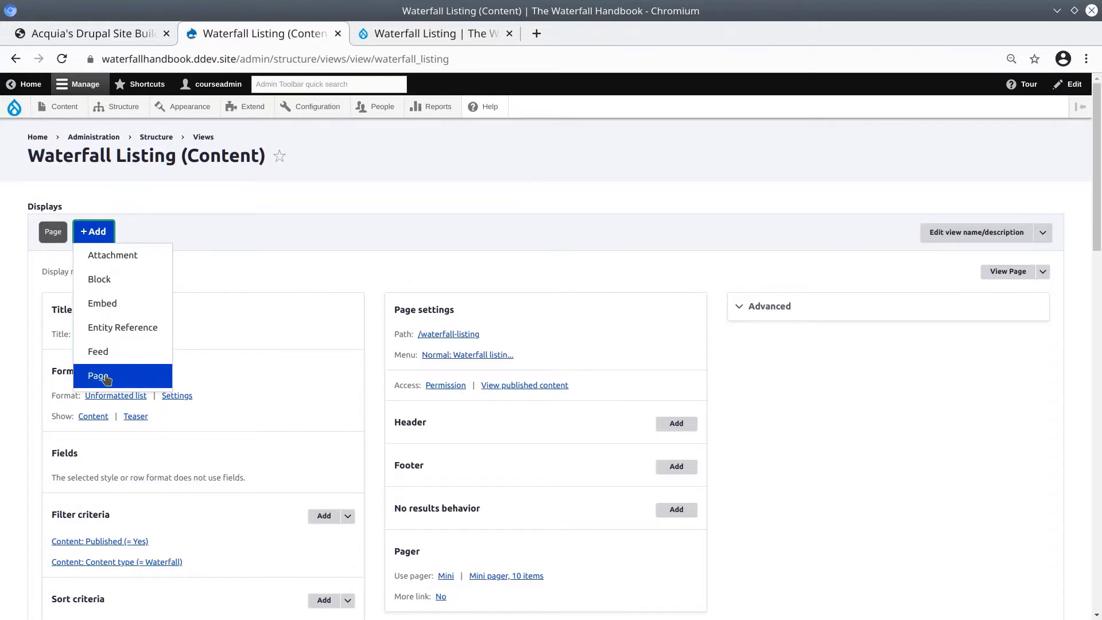
{"action": "mouse_move", "coordinate": [125, 286]}
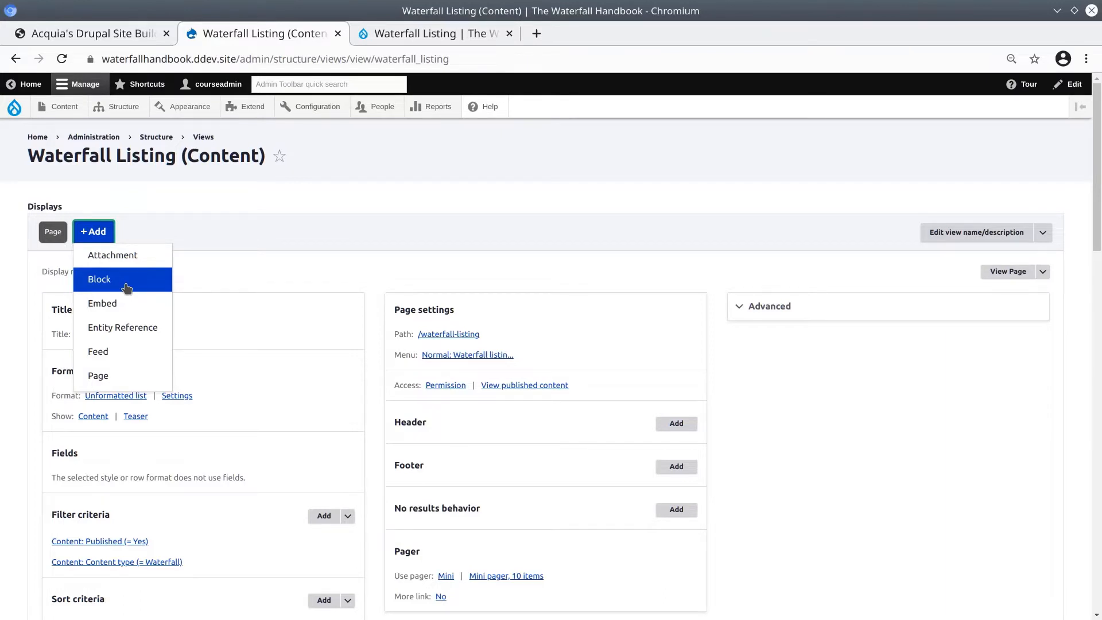
{"action": "mouse_move", "coordinate": [112, 345]}
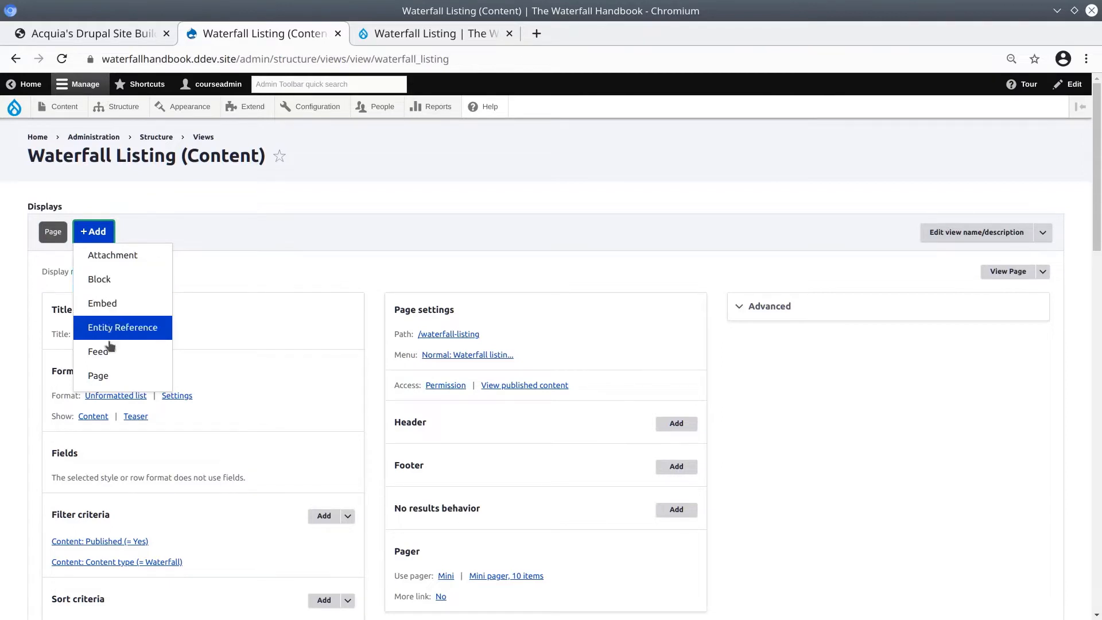
{"action": "mouse_move", "coordinate": [113, 291]}
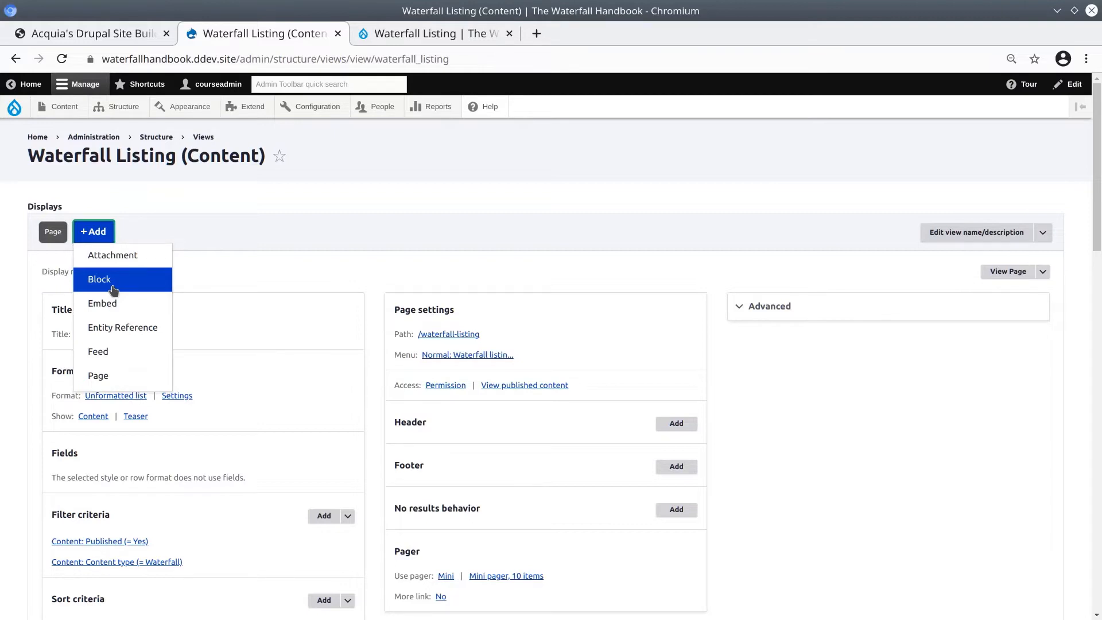
Add a Block display to the view and review its copied settings.
{"action": "left_click", "coordinate": [134, 223]}
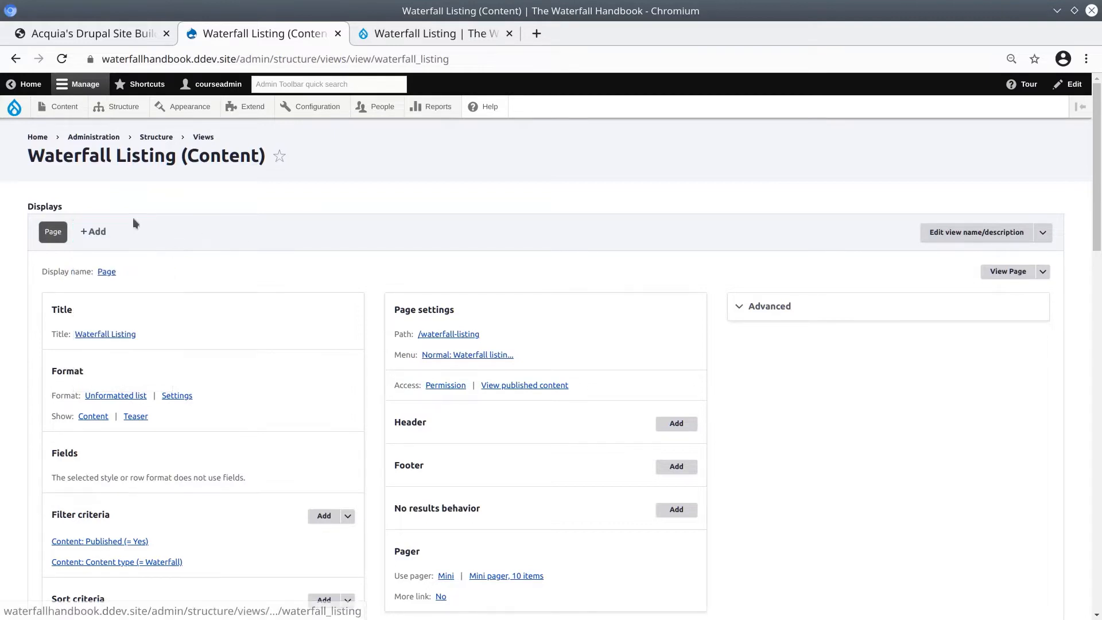
{"action": "left_click", "coordinate": [92, 232]}
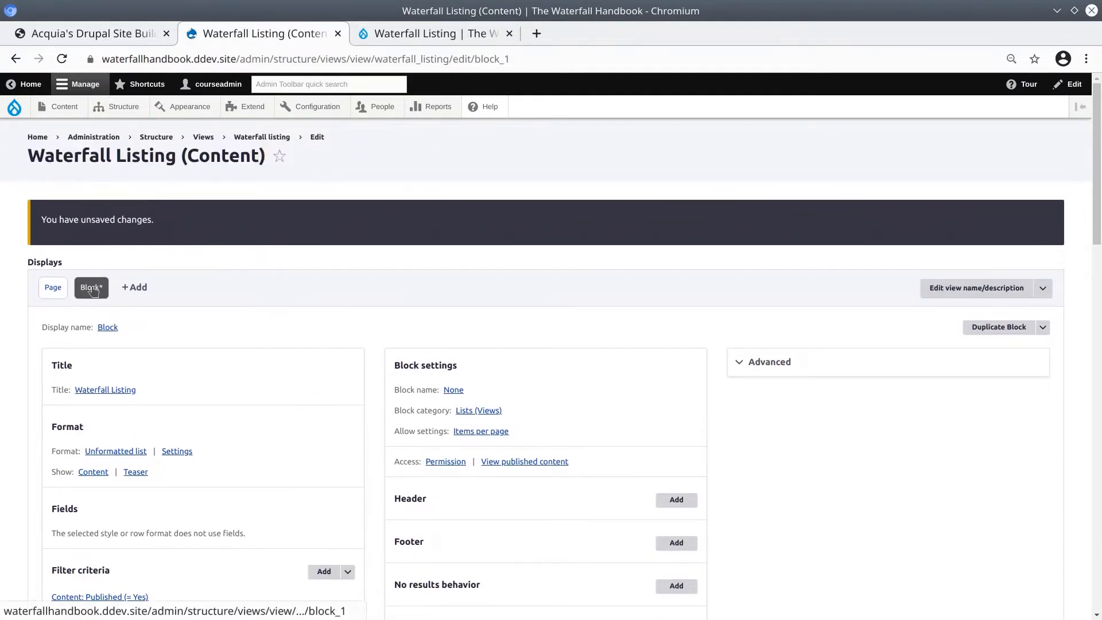
{"action": "scroll", "scroll_direction": "down", "scroll_amount": 3}
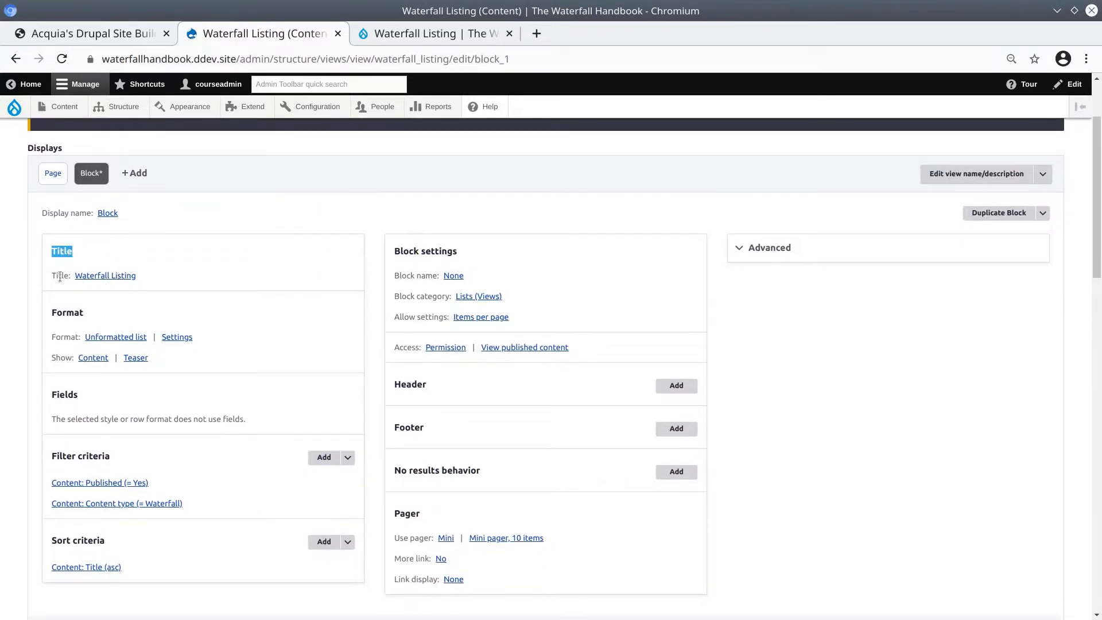
{"action": "mouse_move", "coordinate": [109, 279]}
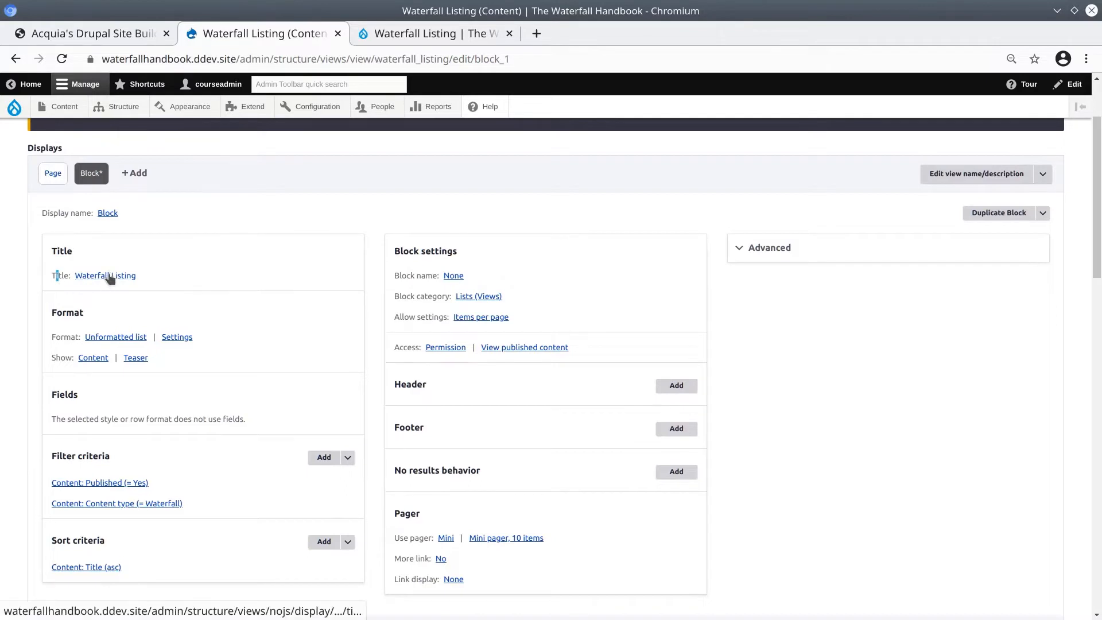
Set the title 'Recently Added Waterfalls' for this block only (override).
{"action": "left_click", "coordinate": [106, 275]}
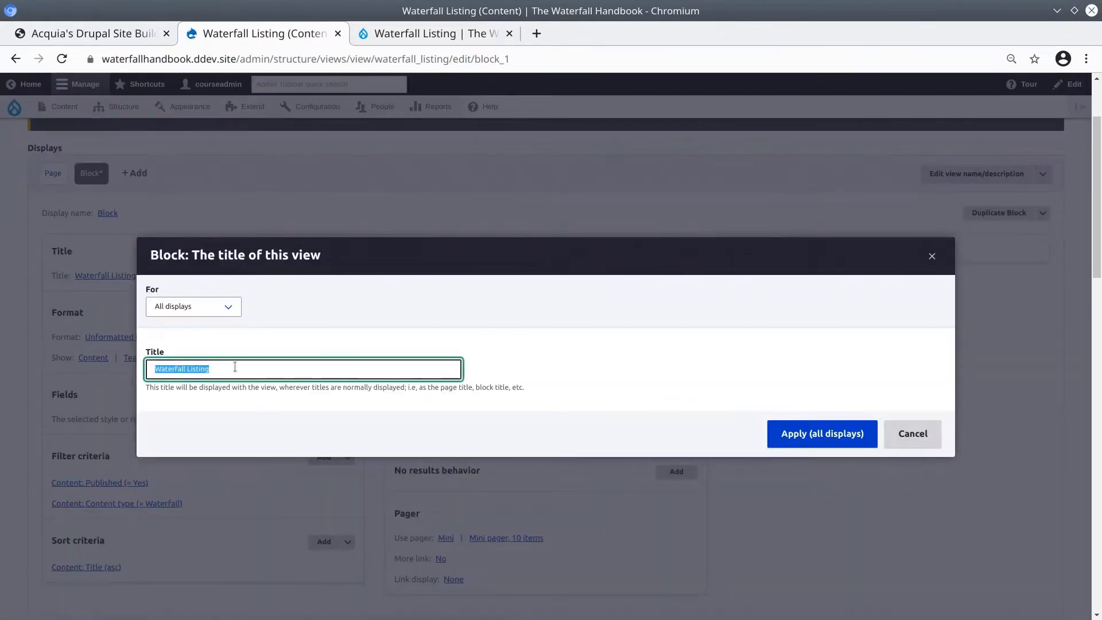
{"action": "type", "text": "Re"}
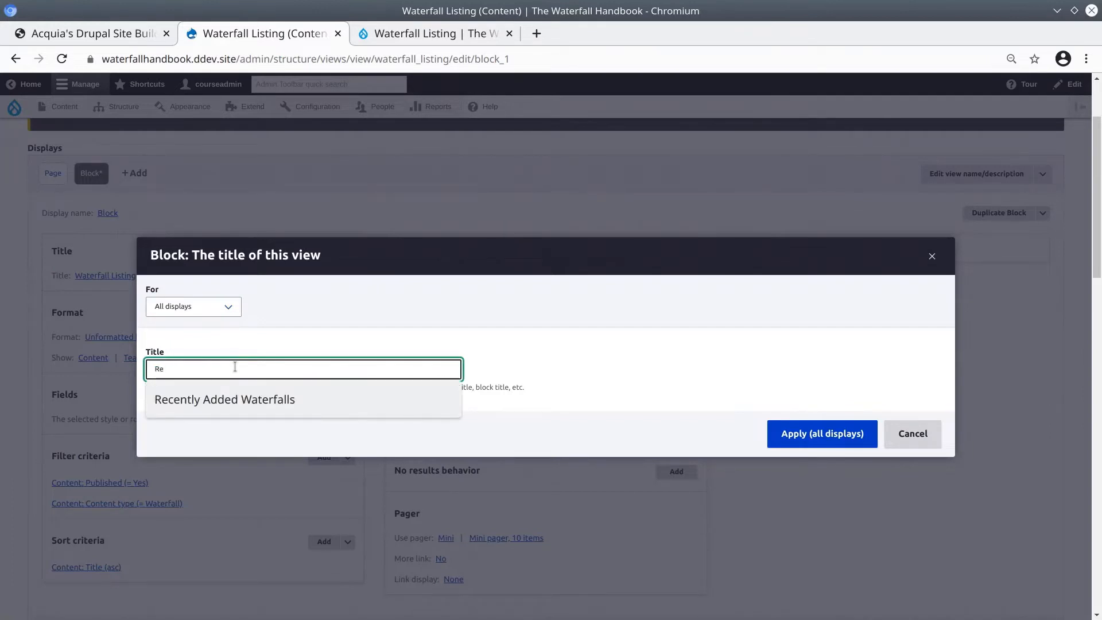
{"action": "left_click", "coordinate": [224, 399]}
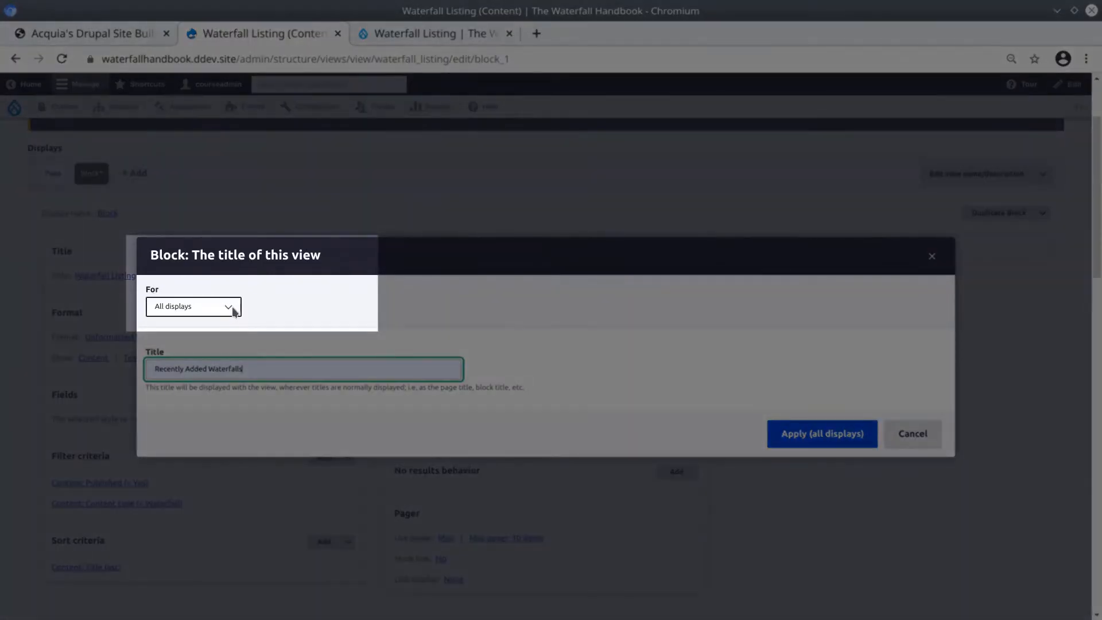
{"action": "triple_click", "coordinate": [198, 369]}
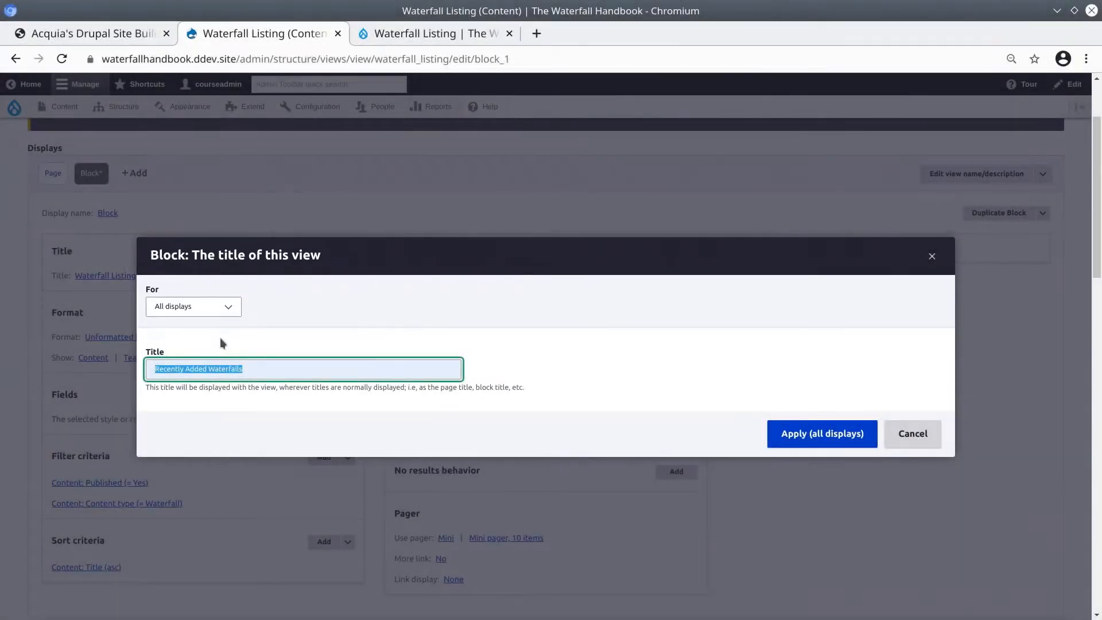
{"action": "mouse_move", "coordinate": [48, 190]}
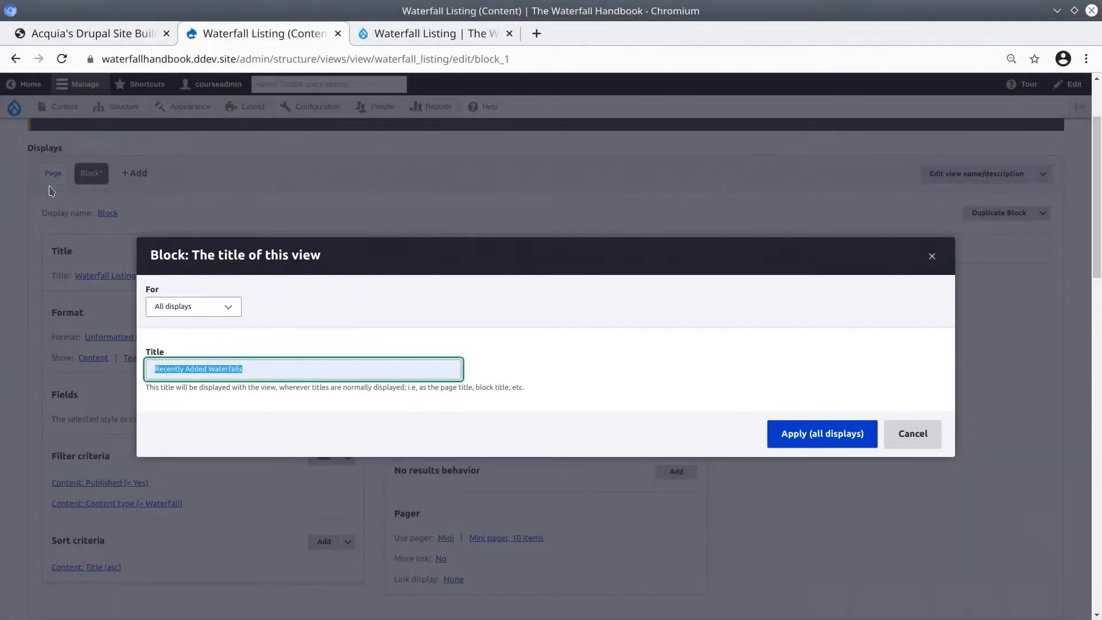
{"action": "left_click", "coordinate": [193, 306]}
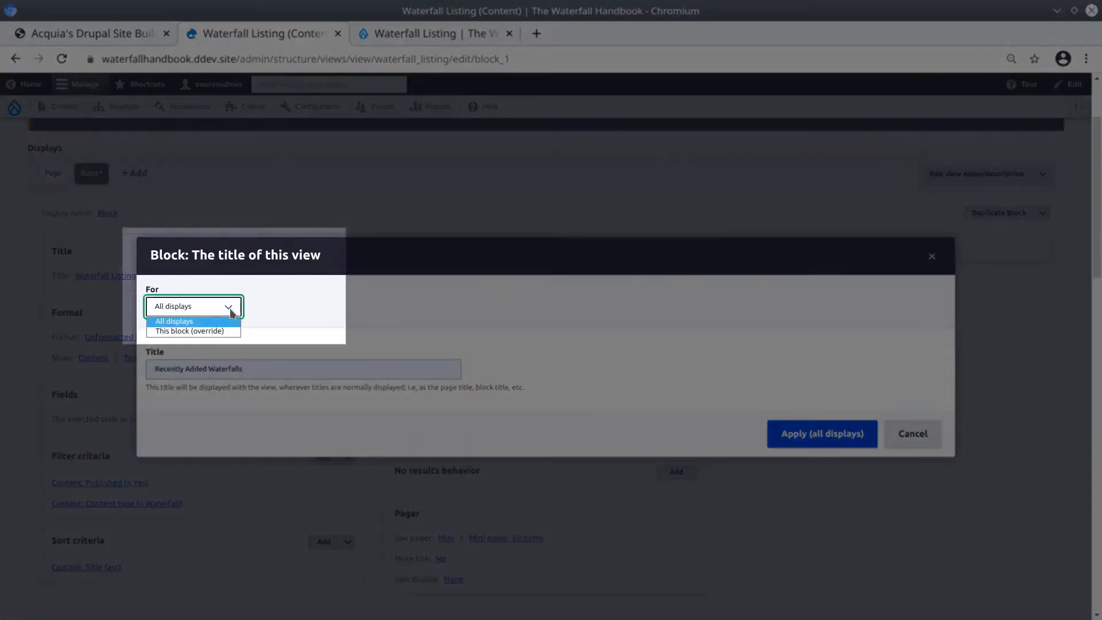
{"action": "mouse_move", "coordinate": [218, 330]}
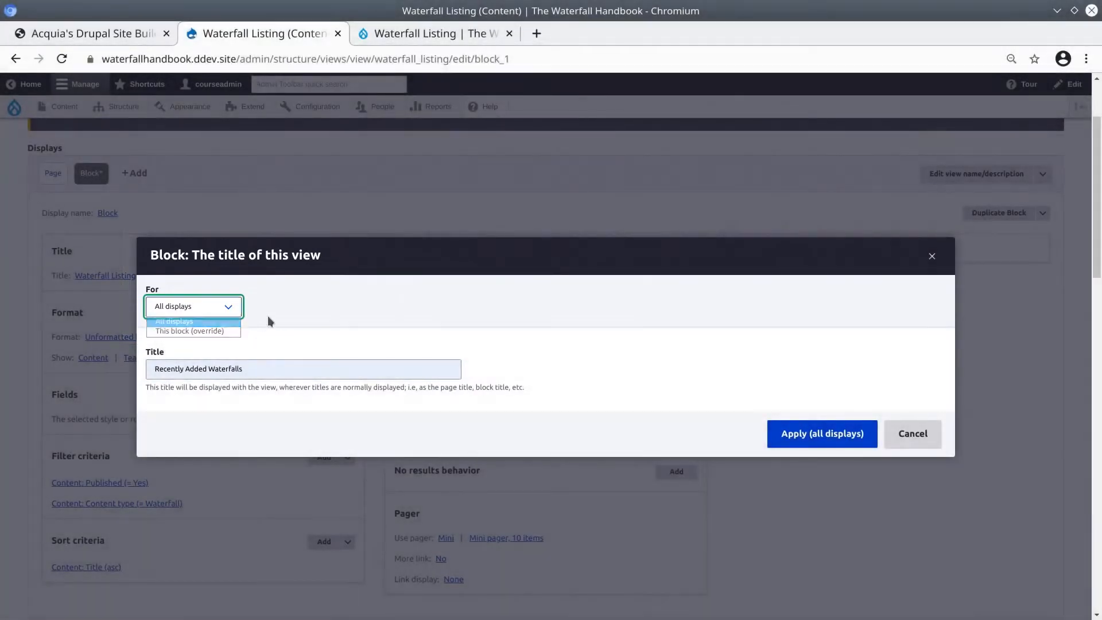
{"action": "mouse_move", "coordinate": [190, 330]}
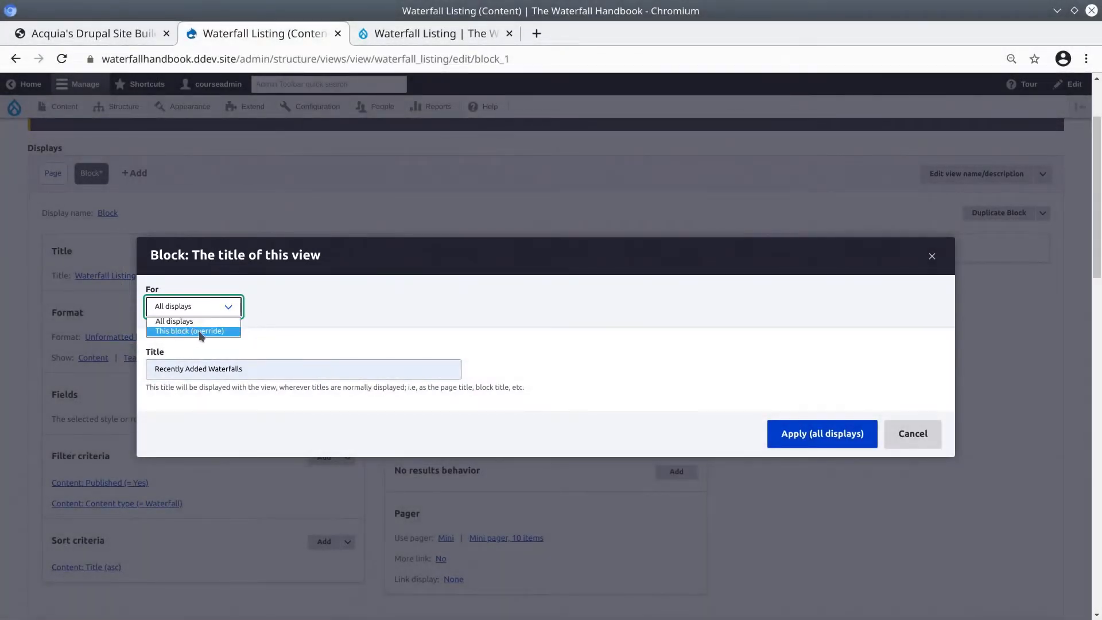
{"action": "left_click", "coordinate": [188, 330]}
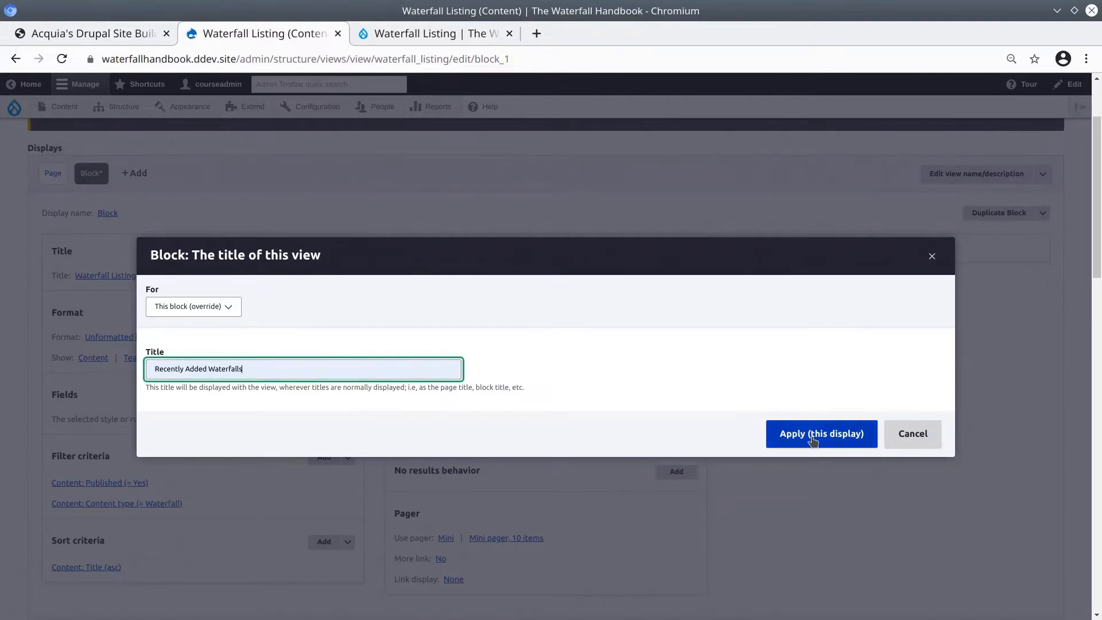
Apply the block title and check the preview listing waterfalls beneath it.
{"action": "left_click", "coordinate": [821, 434]}
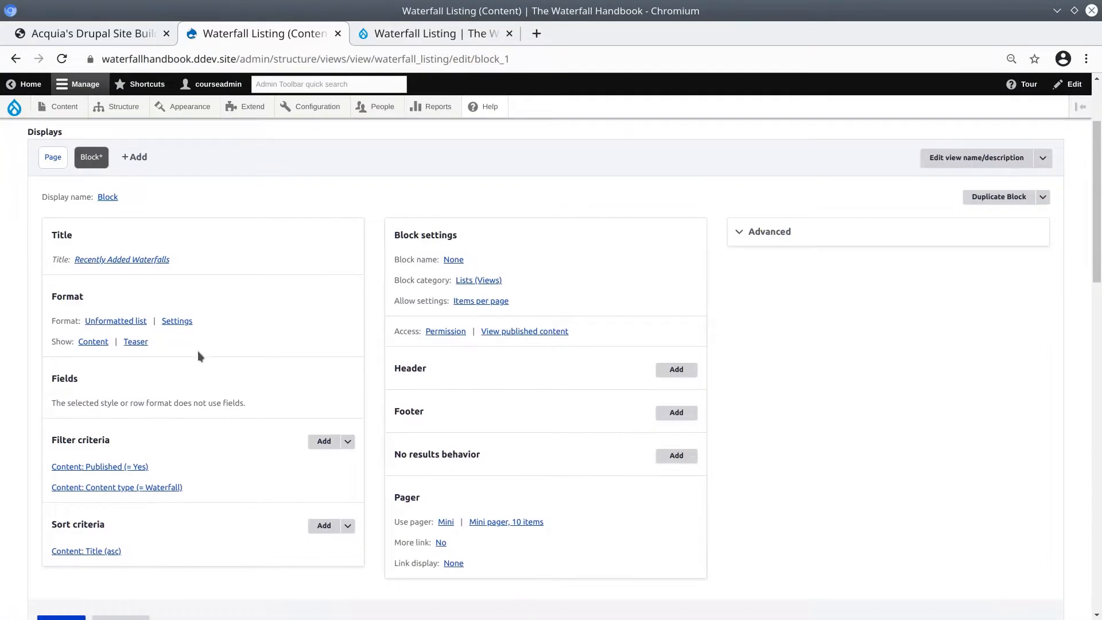
{"action": "scroll", "scroll_direction": "down", "scroll_amount": 3}
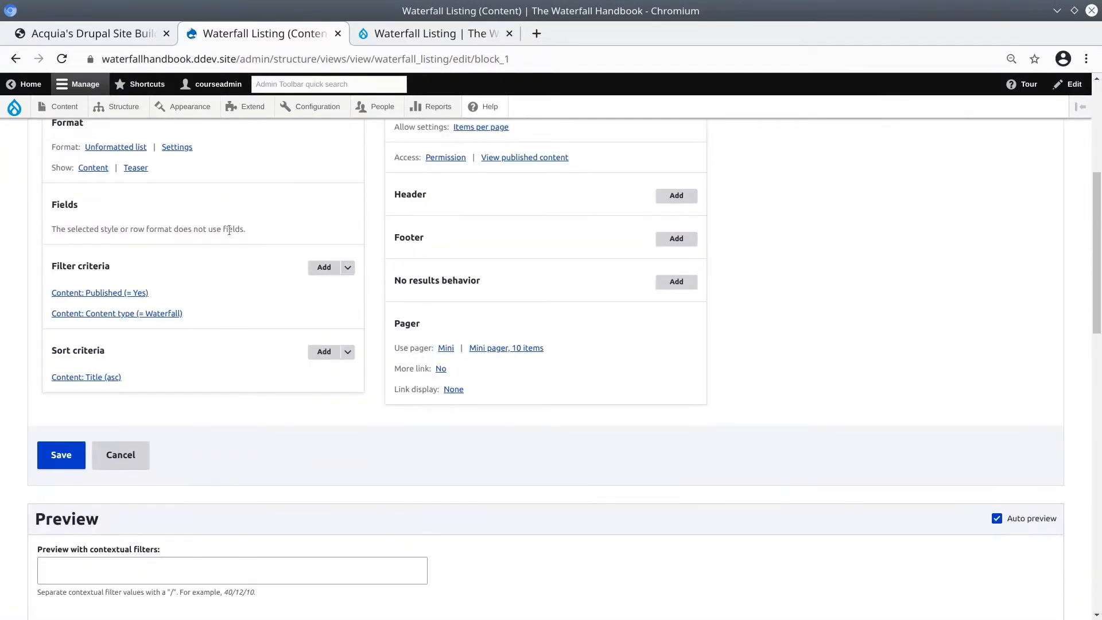
{"action": "scroll", "scroll_direction": "down", "scroll_amount": 3}
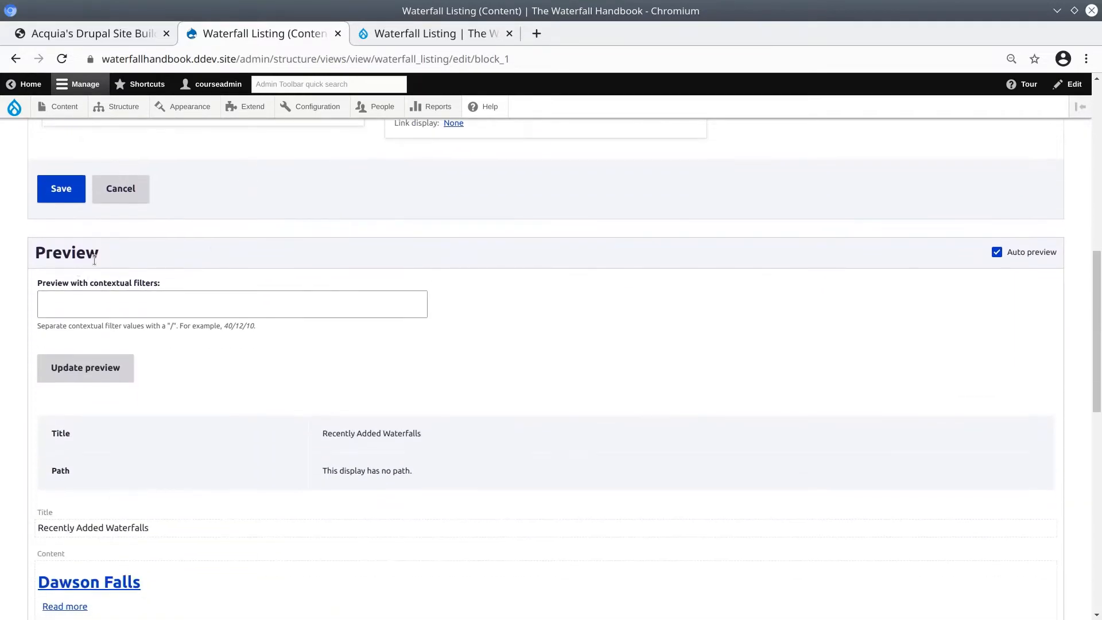
{"action": "scroll", "scroll_direction": "down", "scroll_amount": 3}
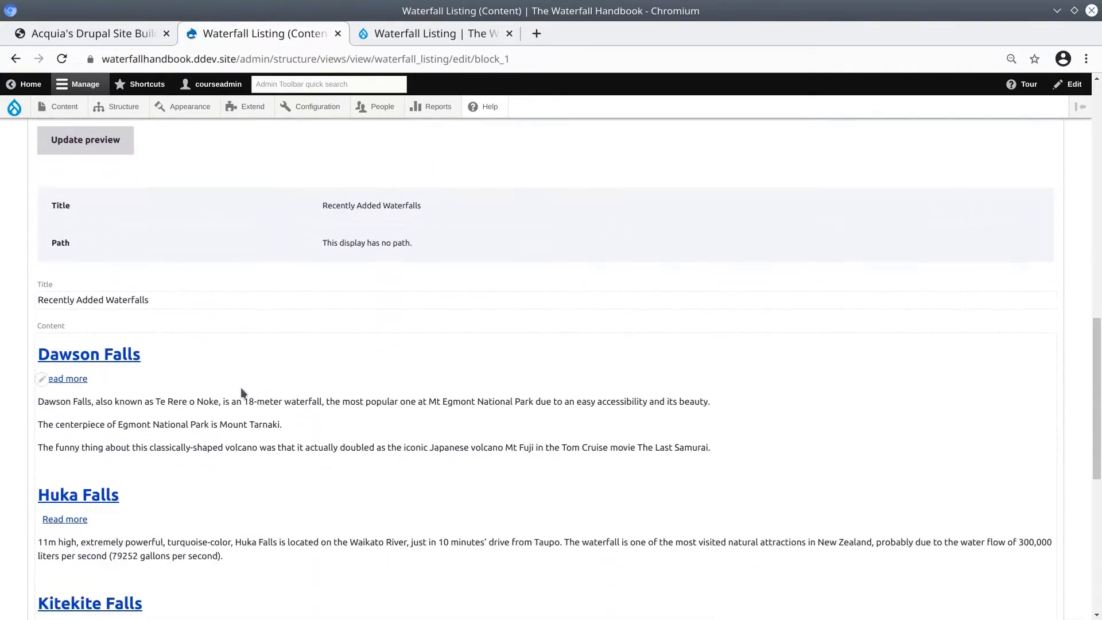
{"action": "scroll", "scroll_direction": "down", "scroll_amount": 3}
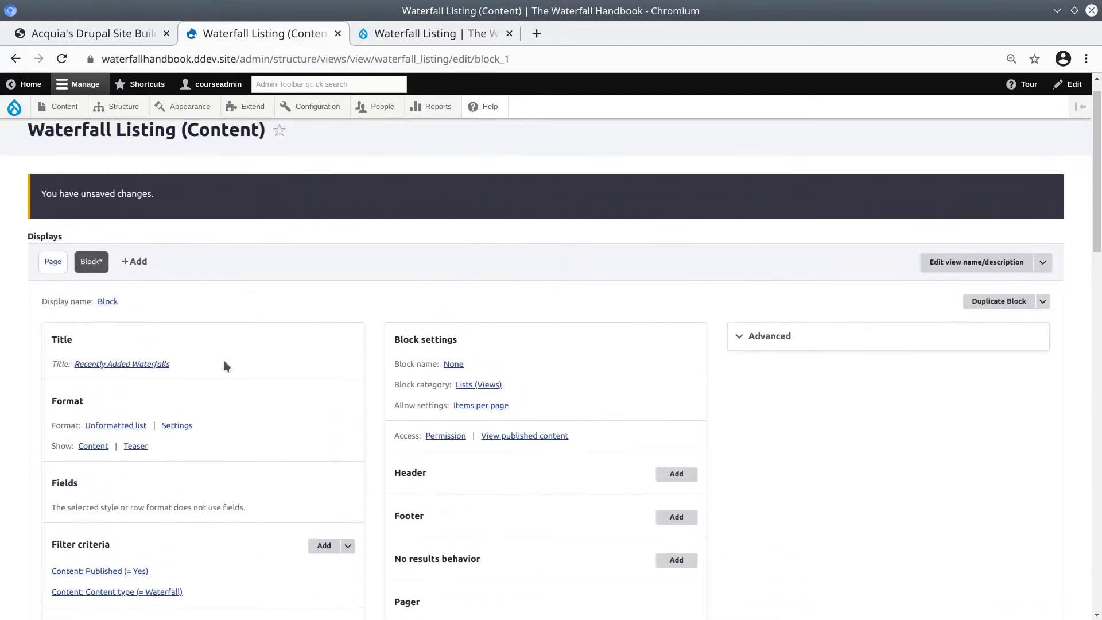
{"action": "scroll", "scroll_direction": "down", "scroll_amount": 3}
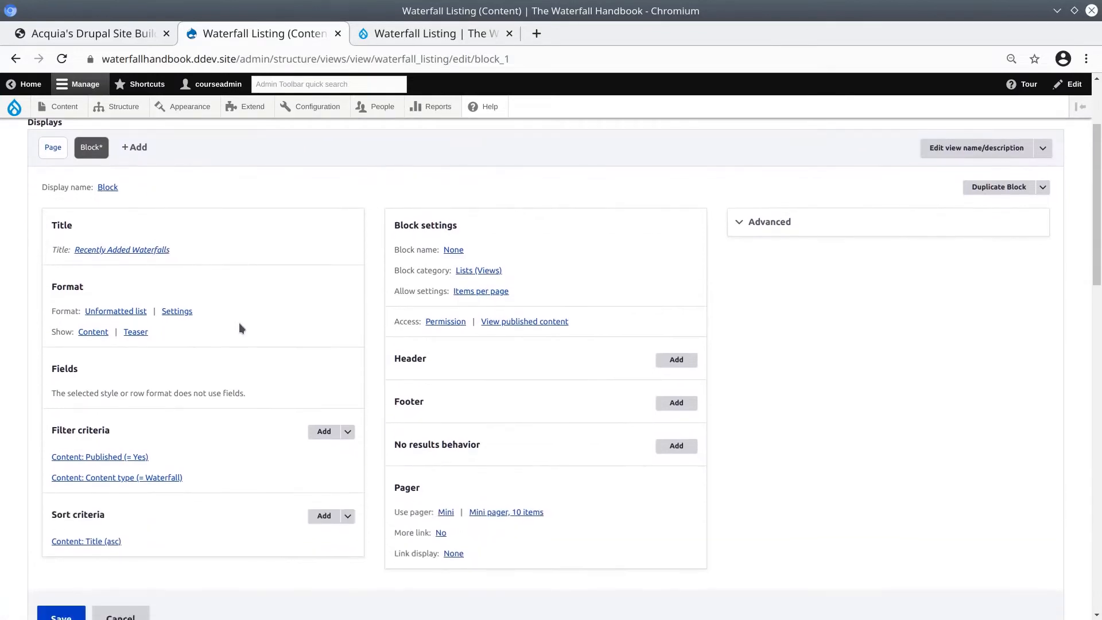
{"action": "scroll", "scroll_direction": "down", "scroll_amount": 3}
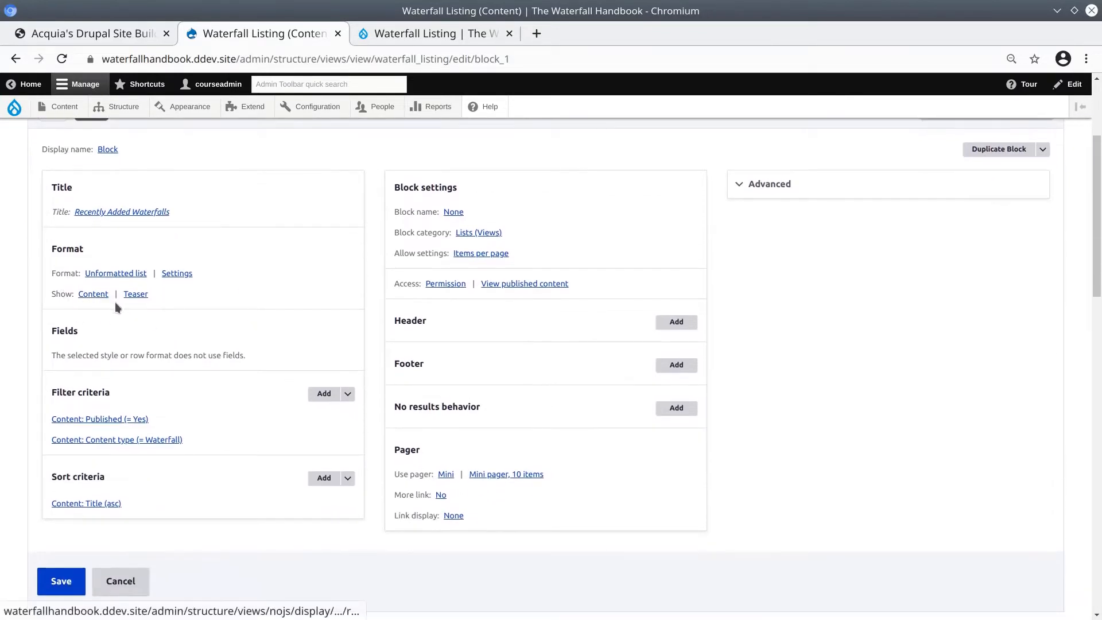
{"action": "mouse_move", "coordinate": [94, 299]}
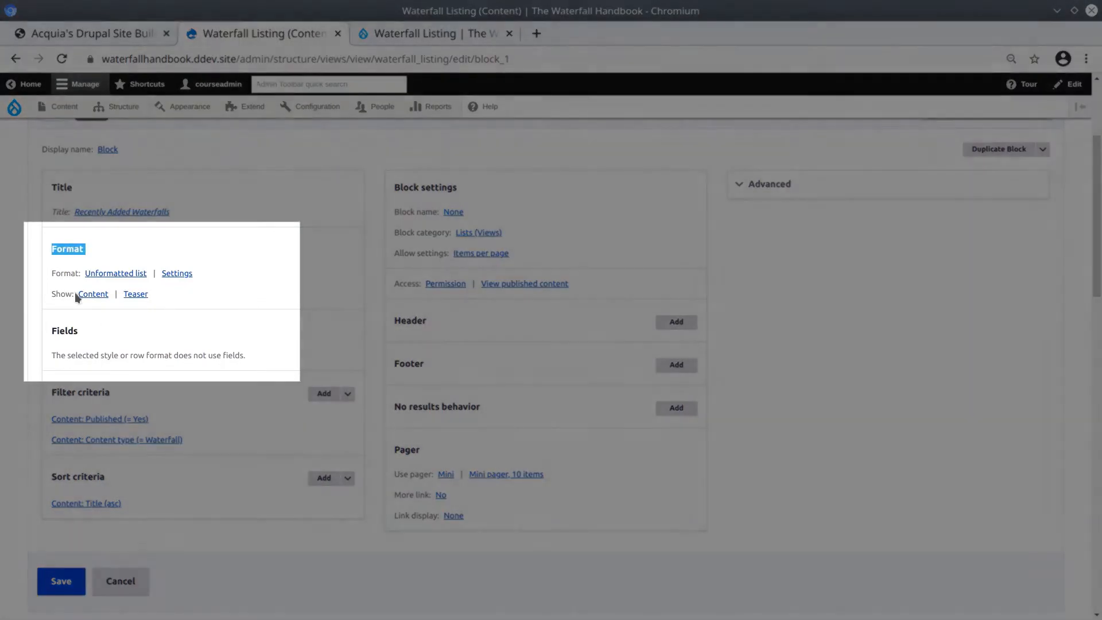
{"action": "mouse_move", "coordinate": [93, 294]}
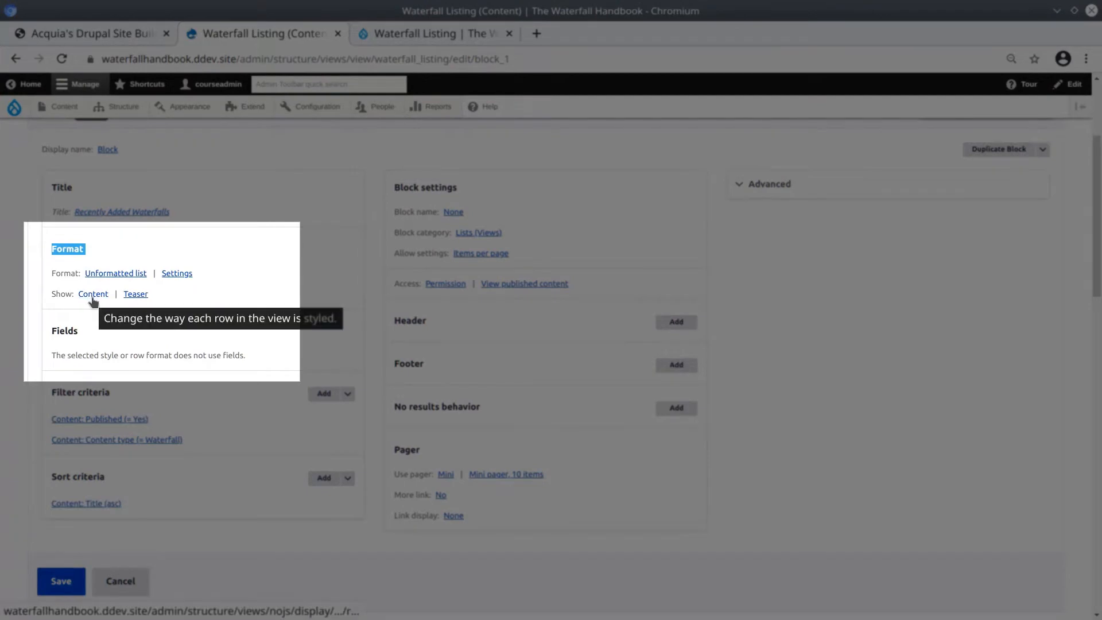
Choose Fields as the row style, scoped to this block only (override).
{"action": "left_click", "coordinate": [93, 294]}
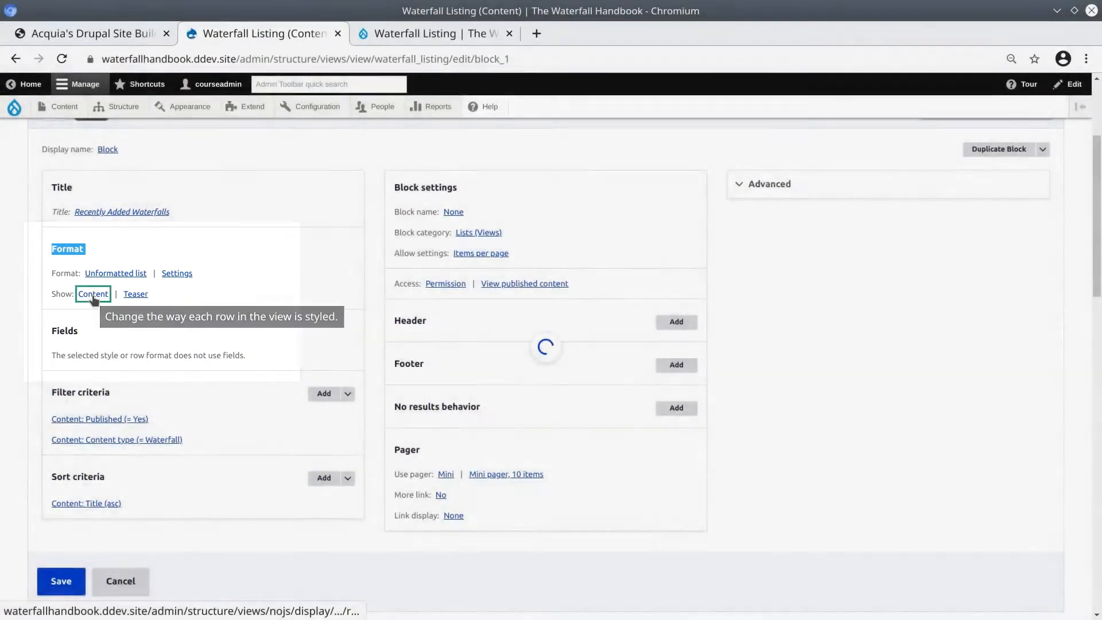
{"action": "left_click", "coordinate": [92, 293]}
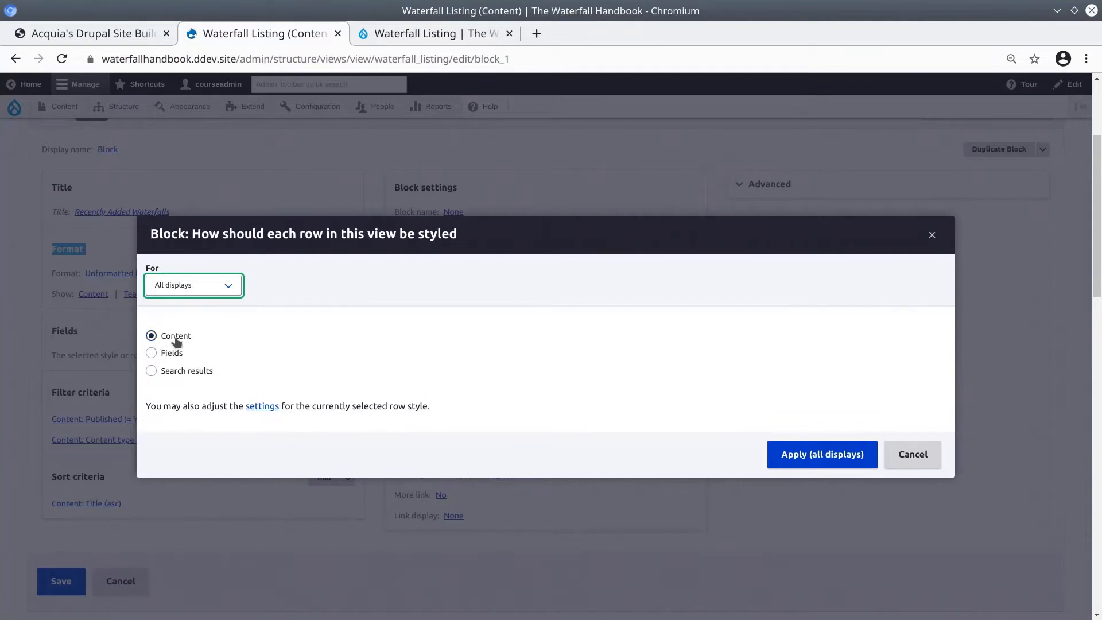
{"action": "left_click", "coordinate": [152, 354]}
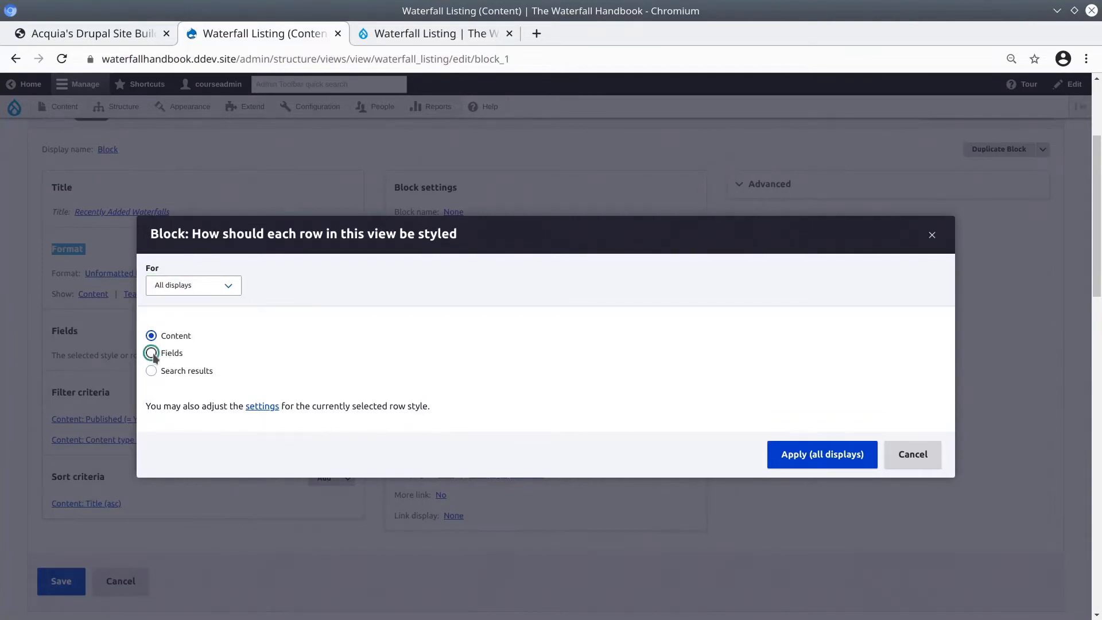
{"action": "left_click", "coordinate": [152, 353]}
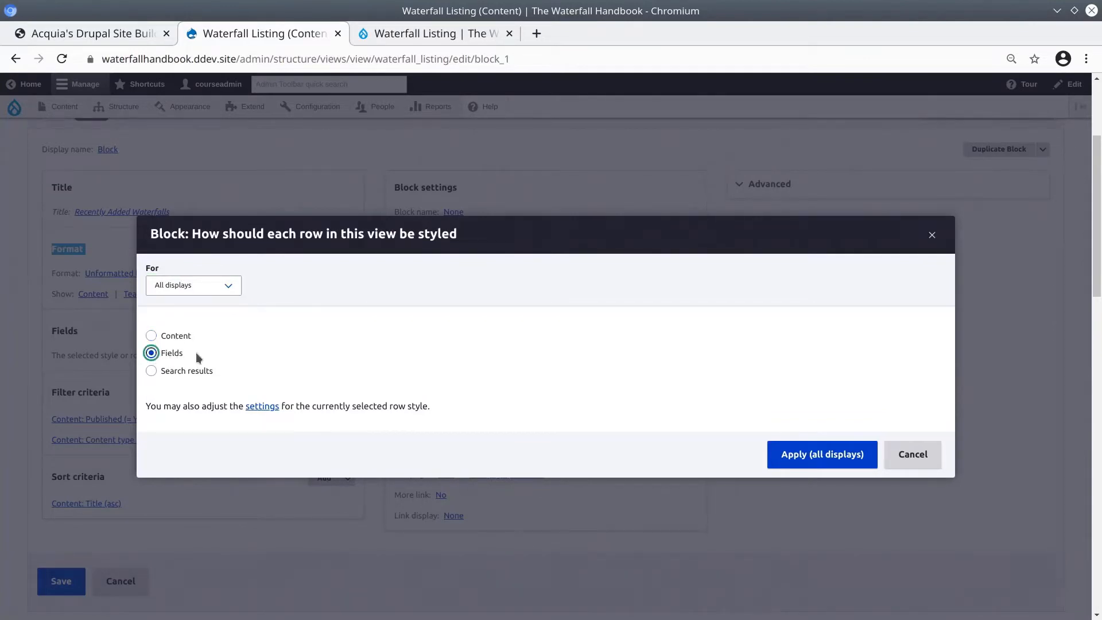
{"action": "mouse_move", "coordinate": [234, 352]}
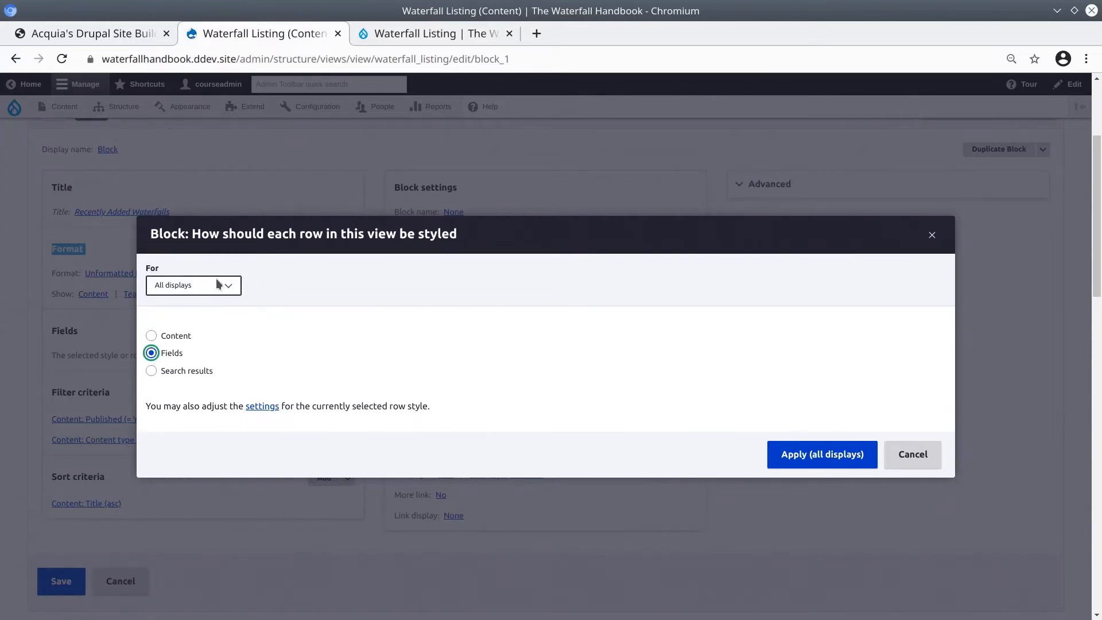
{"action": "mouse_move", "coordinate": [190, 293]}
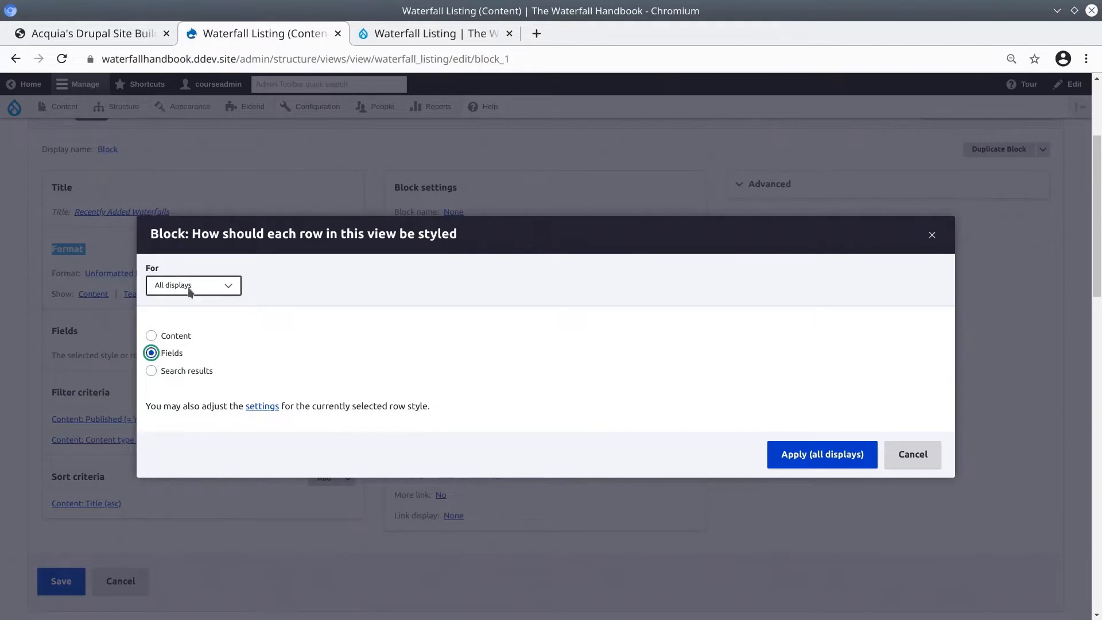
{"action": "left_click", "coordinate": [193, 285]}
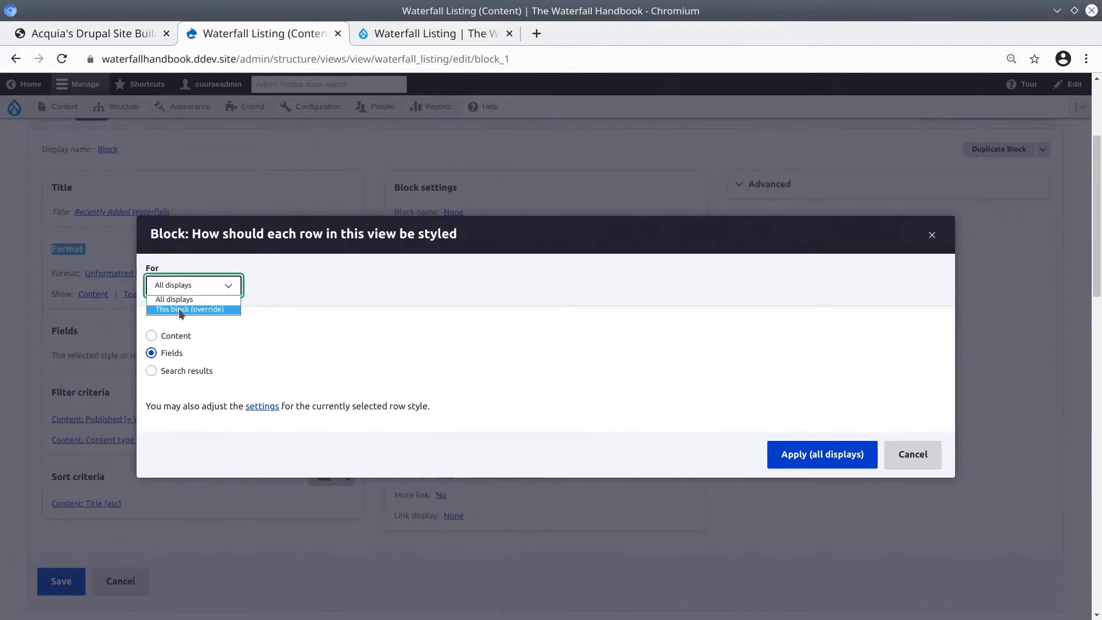
{"action": "left_click", "coordinate": [188, 309]}
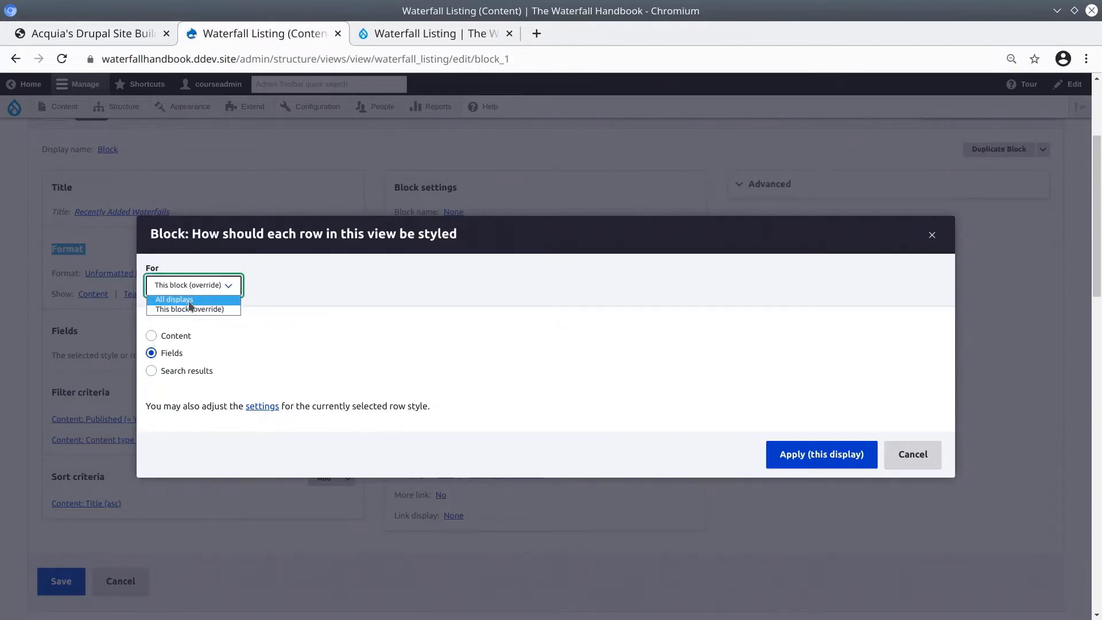
{"action": "left_click", "coordinate": [188, 309]}
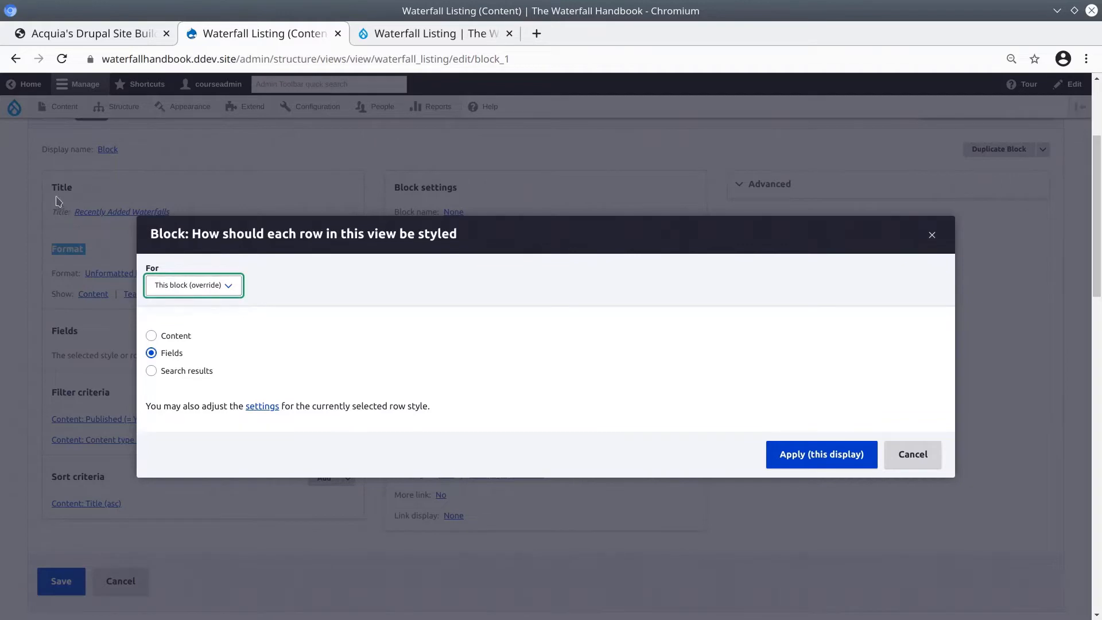
{"action": "mouse_move", "coordinate": [269, 323]}
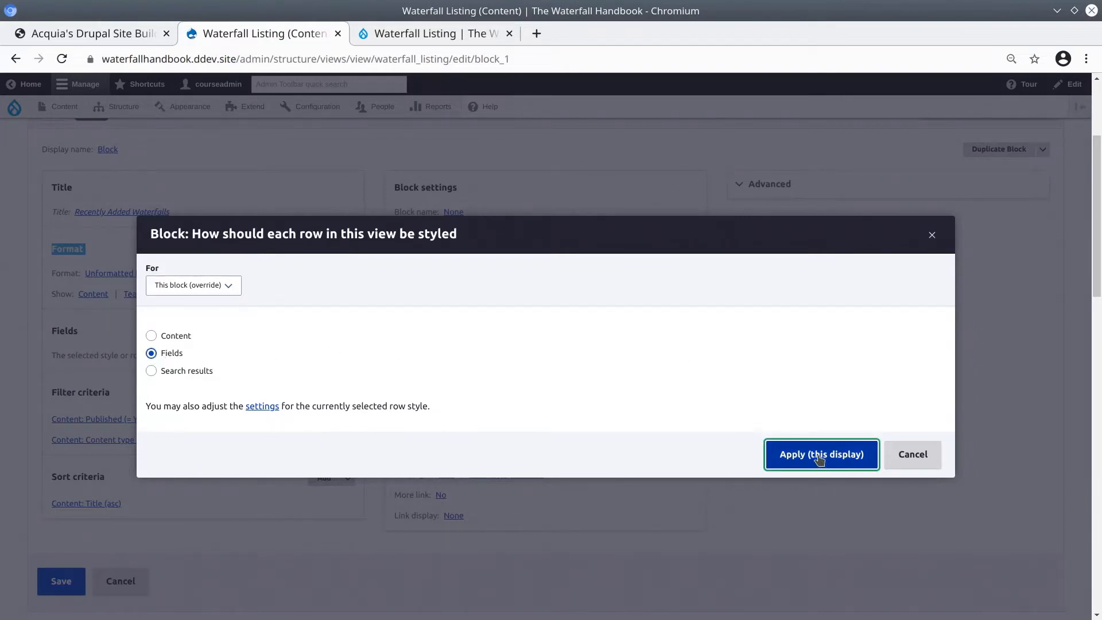
Apply the Fields row style to the block, reaching the row style options.
{"action": "left_click", "coordinate": [821, 455]}
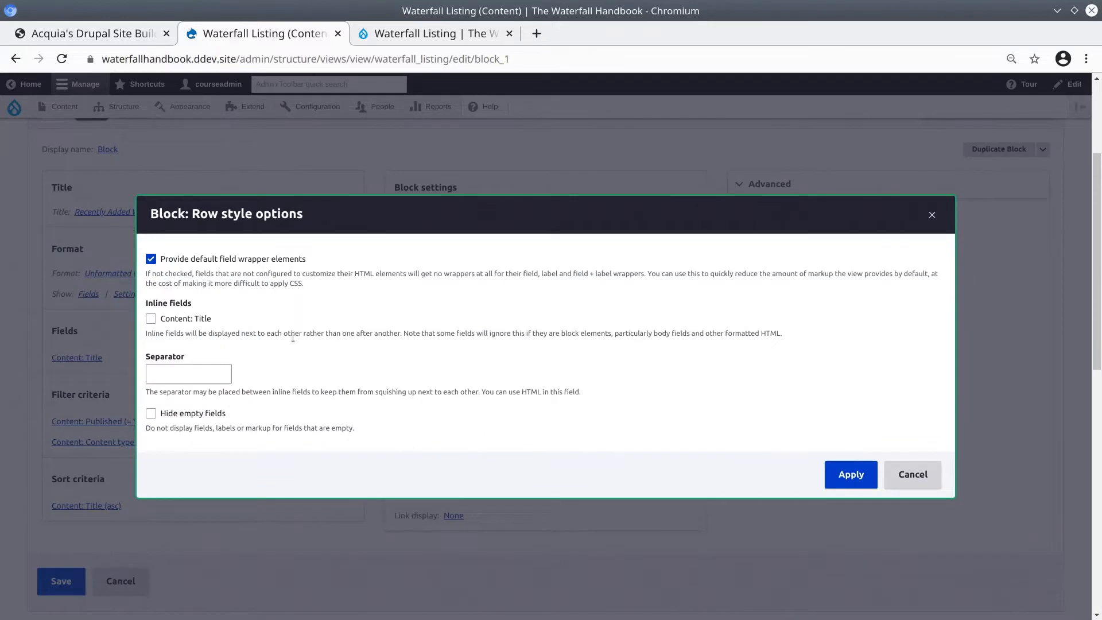
{"action": "mouse_move", "coordinate": [273, 243]}
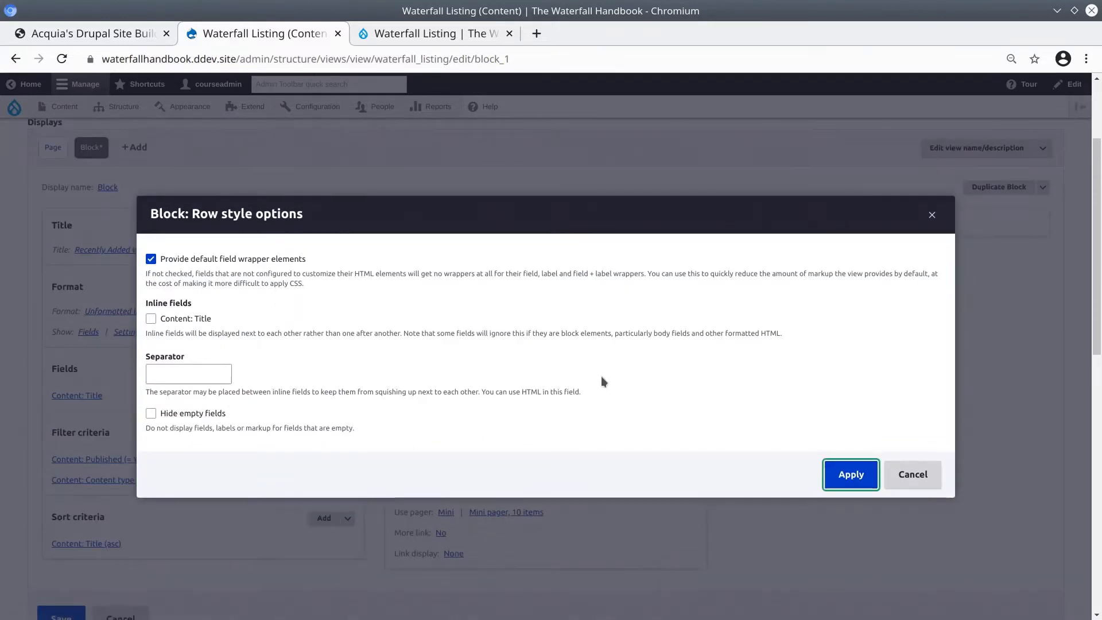
{"action": "mouse_move", "coordinate": [848, 481]}
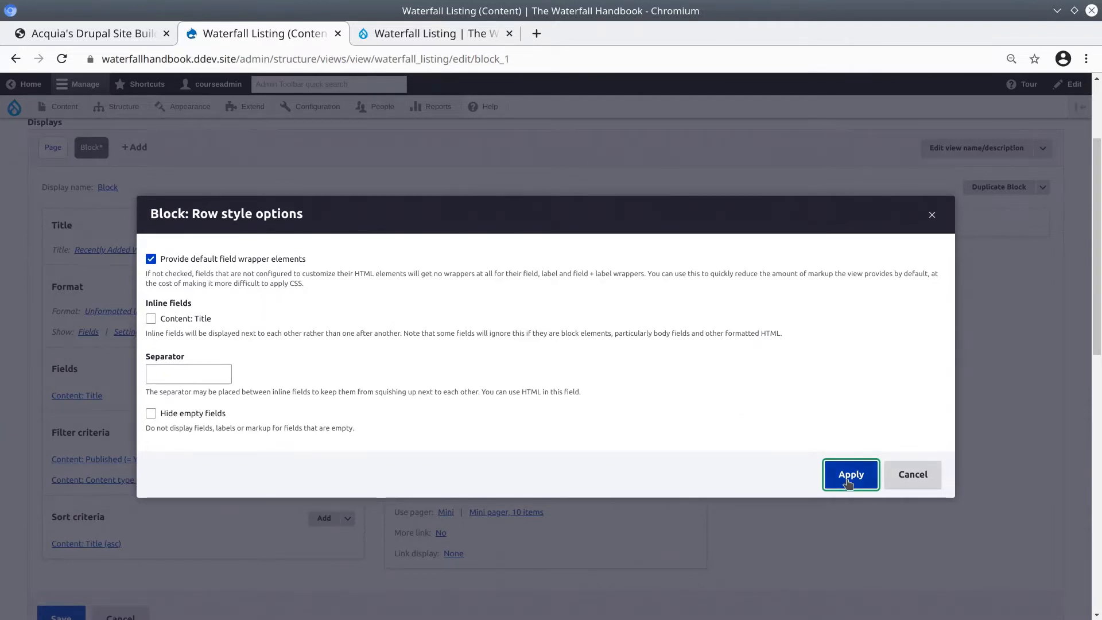
Accept the default row style options so the preview lists linked waterfall titles.
{"action": "left_click", "coordinate": [851, 475]}
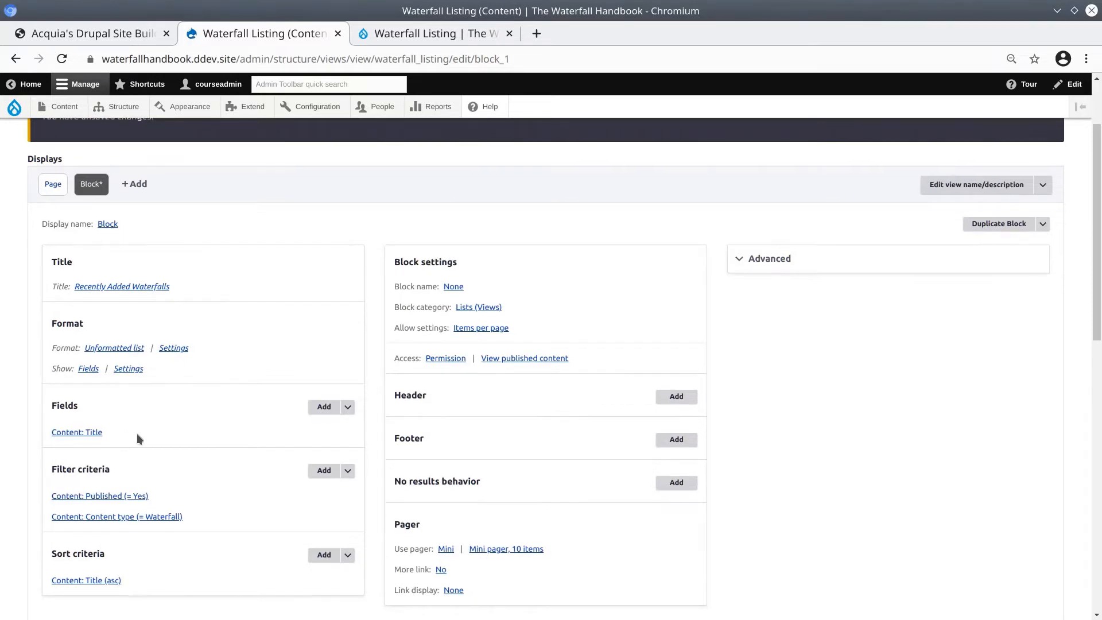
{"action": "scroll", "scroll_direction": "down", "scroll_amount": 3}
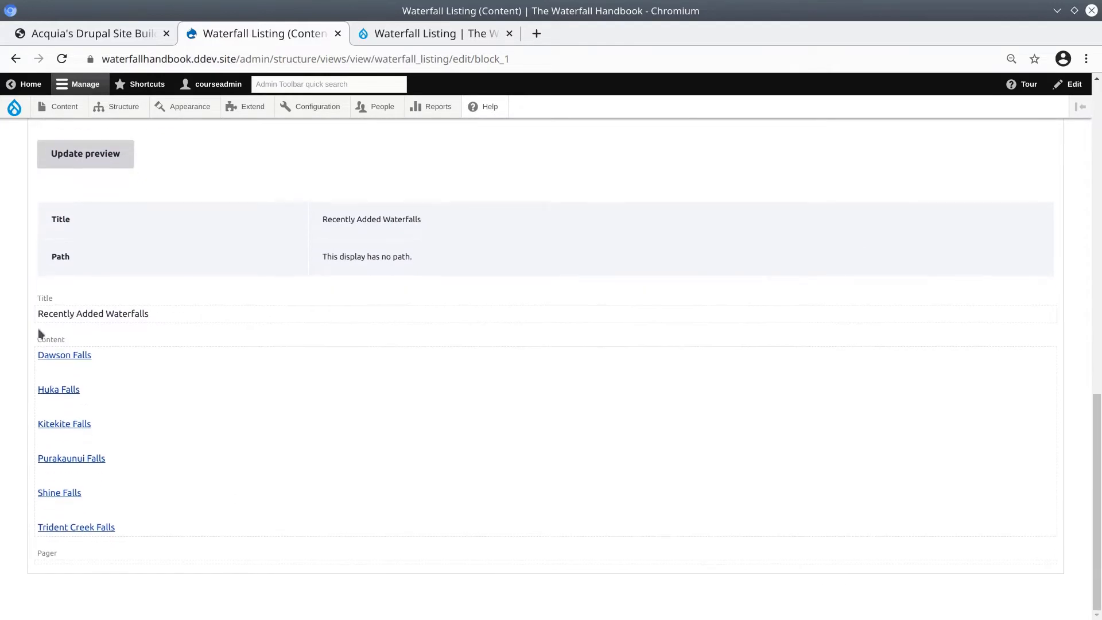
{"action": "mouse_move", "coordinate": [99, 361]}
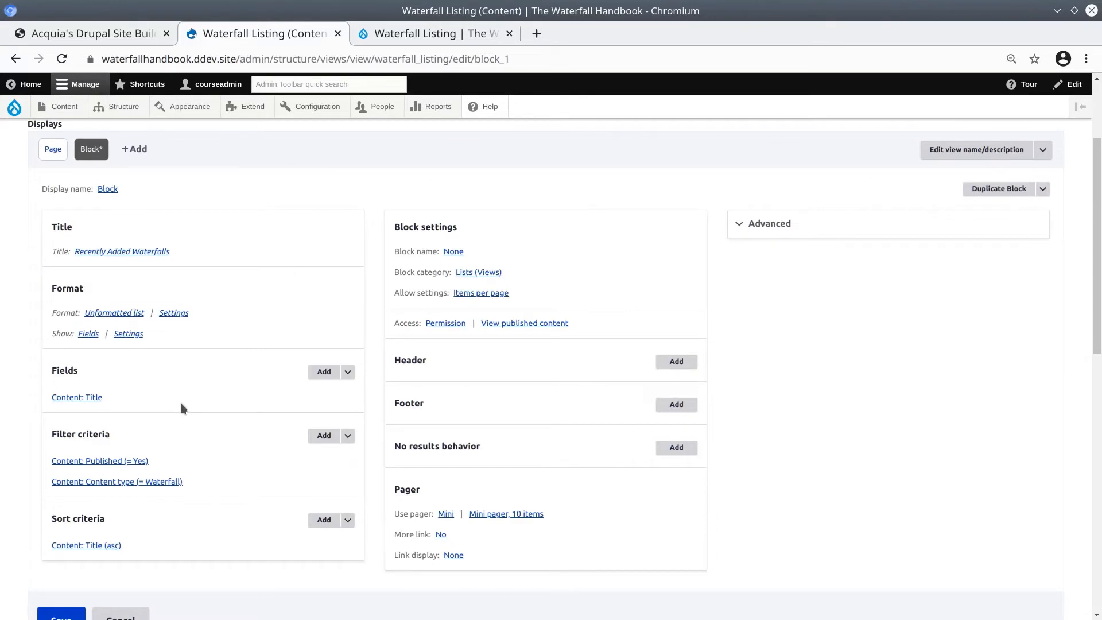
{"action": "mouse_move", "coordinate": [122, 383]}
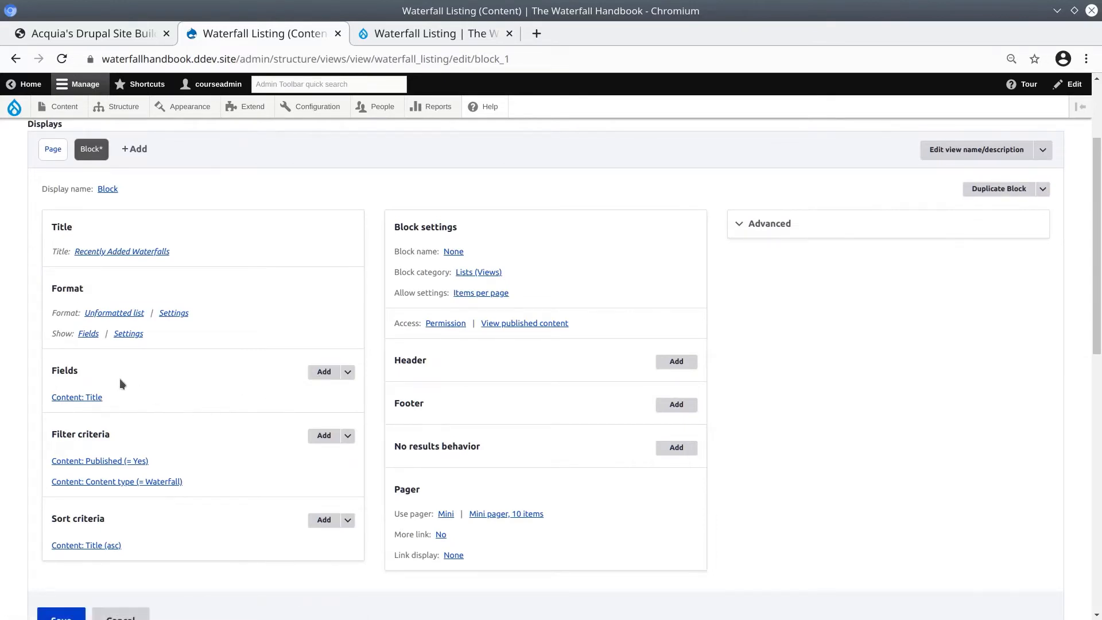
{"action": "double_click", "coordinate": [64, 369]}
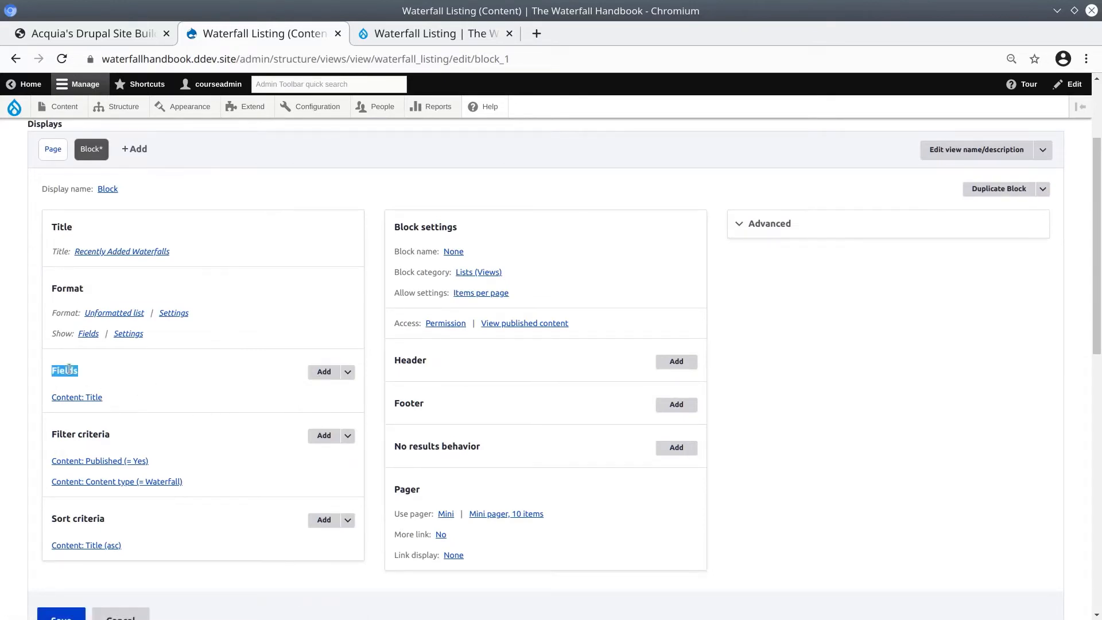
In Add fields for this block, search 'location' and tick Waterfall location.
{"action": "left_click", "coordinate": [324, 371]}
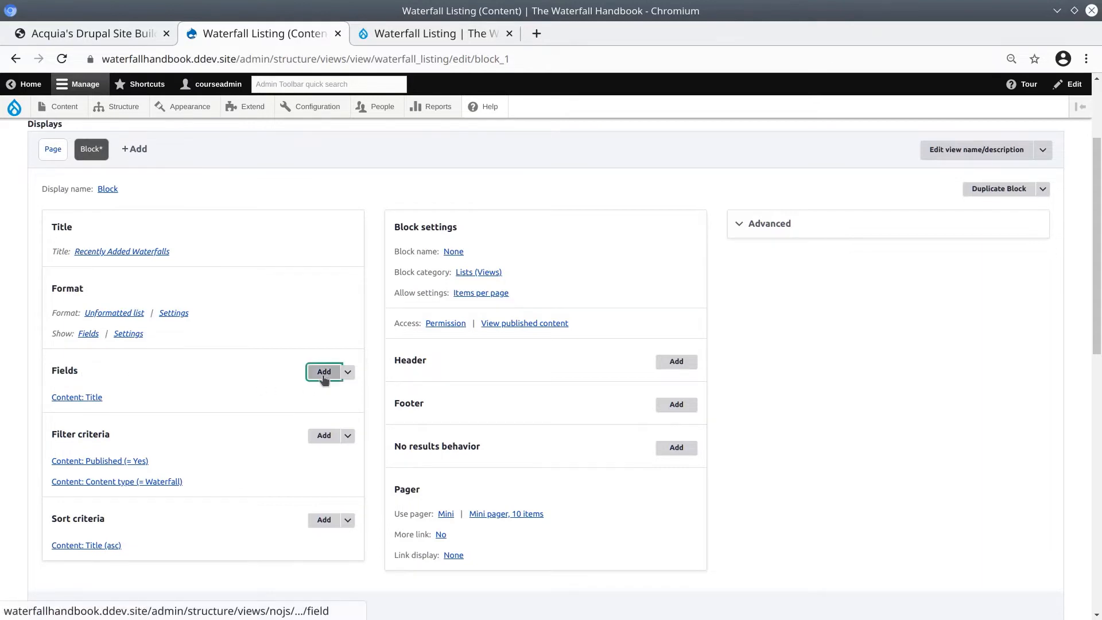
{"action": "left_click", "coordinate": [324, 371]}
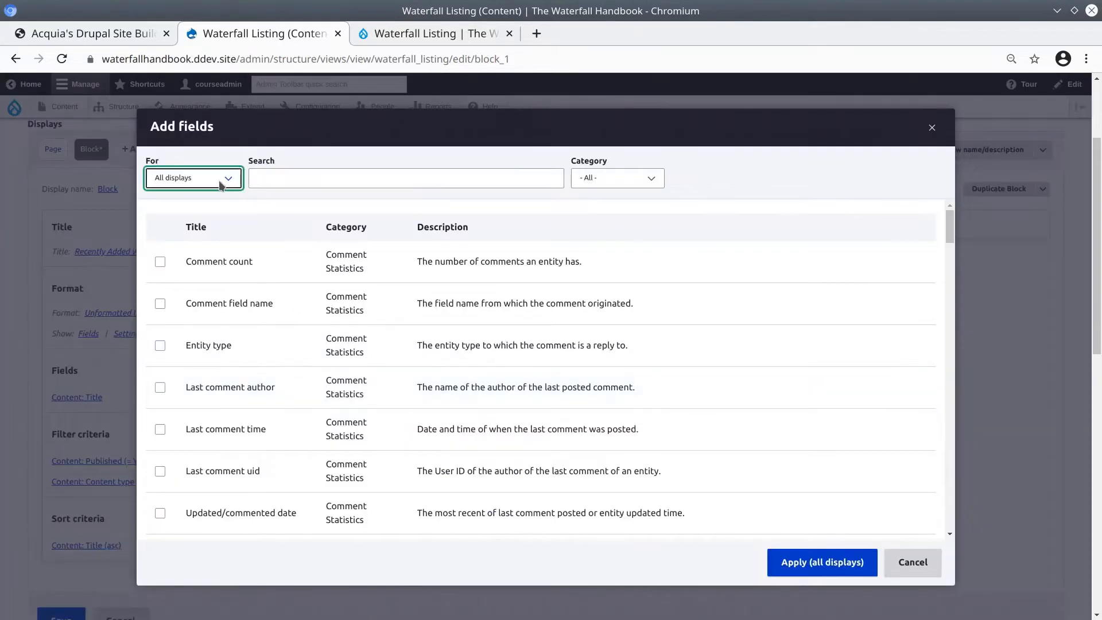
{"action": "left_click", "coordinate": [192, 177]}
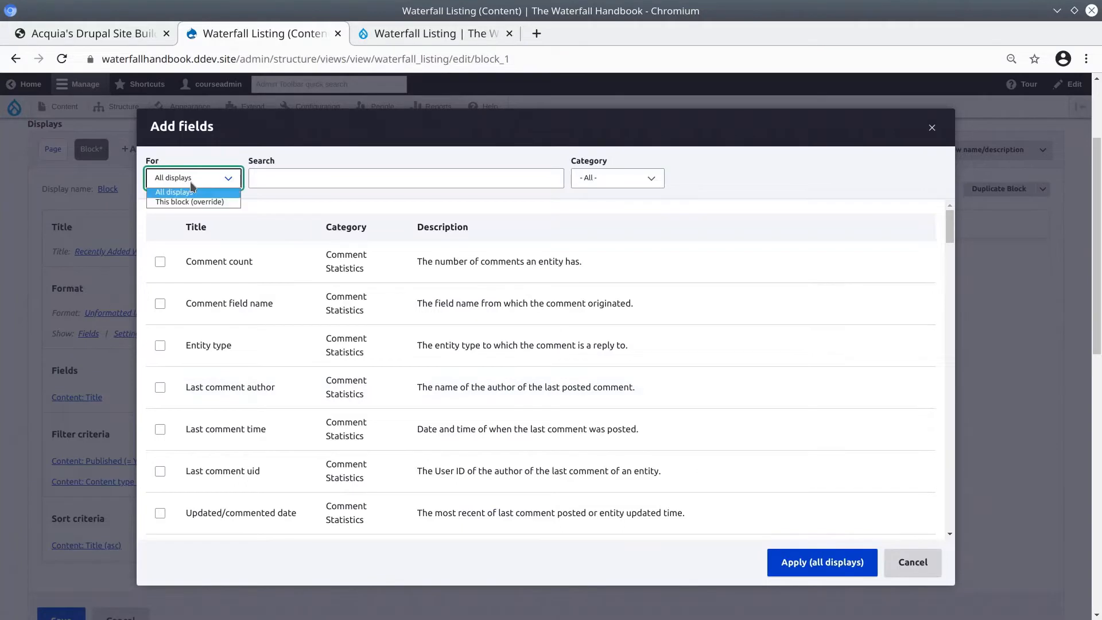
{"action": "mouse_move", "coordinate": [179, 205]}
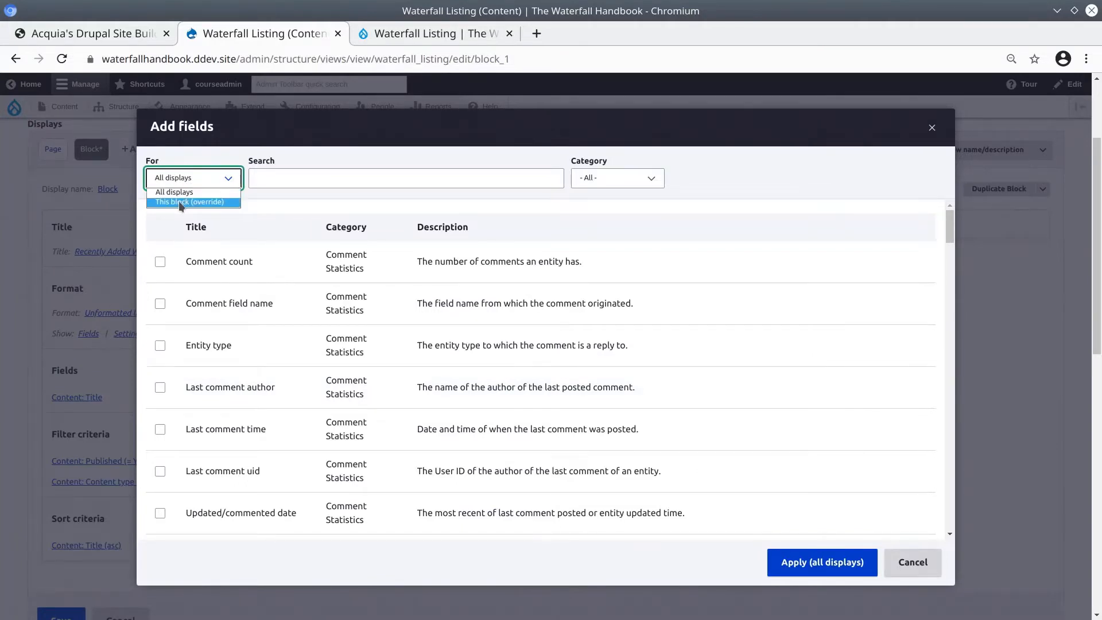
{"action": "left_click", "coordinate": [185, 202]}
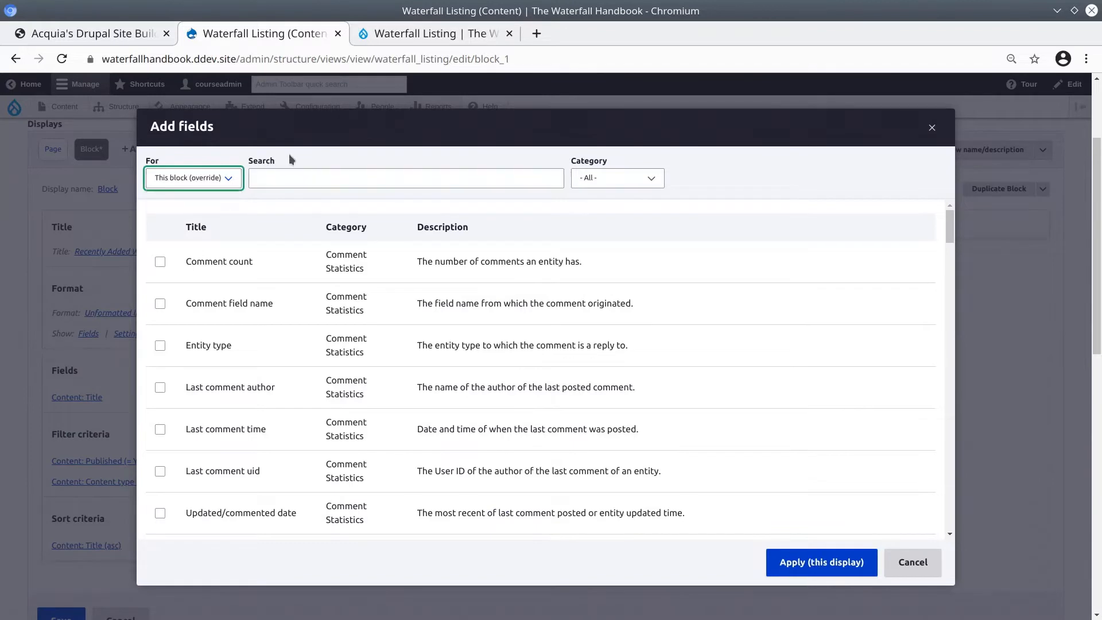
{"action": "left_click", "coordinate": [405, 177]}
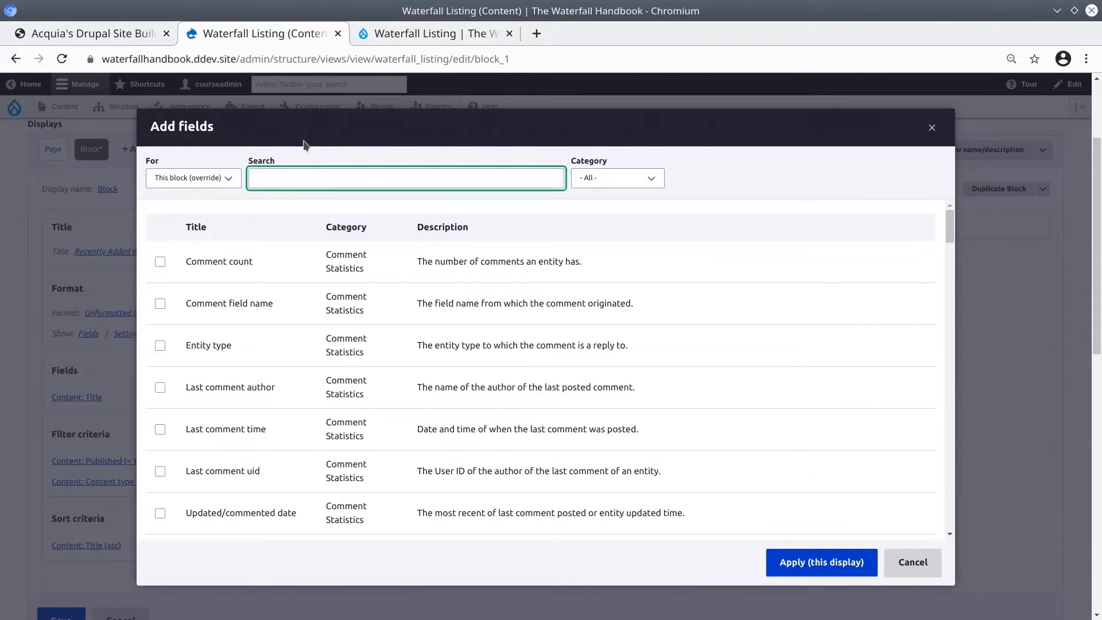
{"action": "type", "text": "location"}
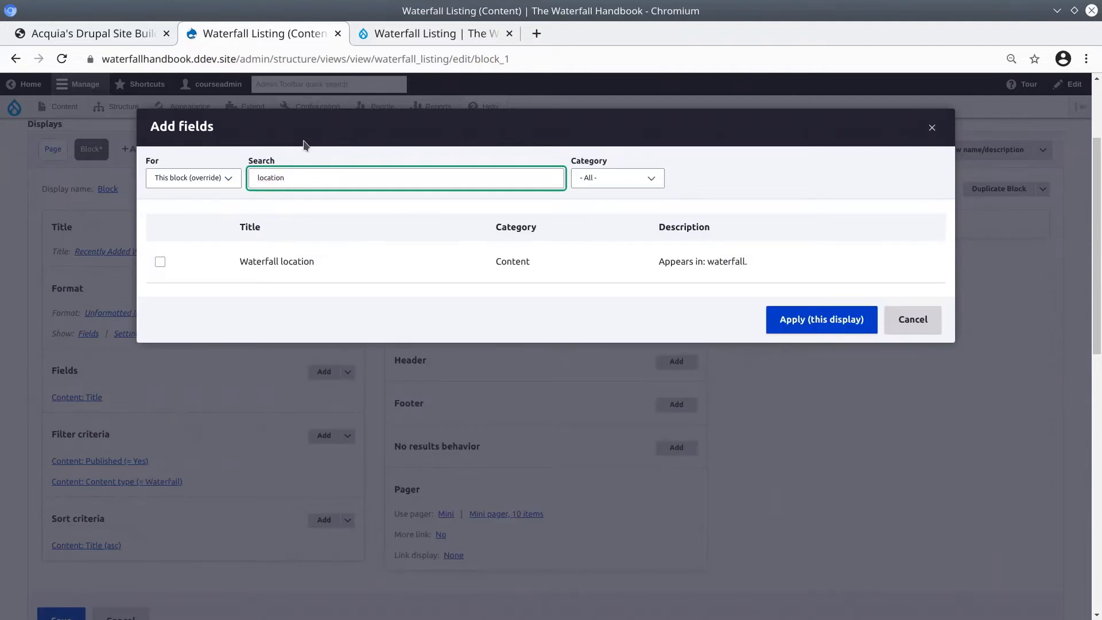
{"action": "mouse_move", "coordinate": [308, 168]}
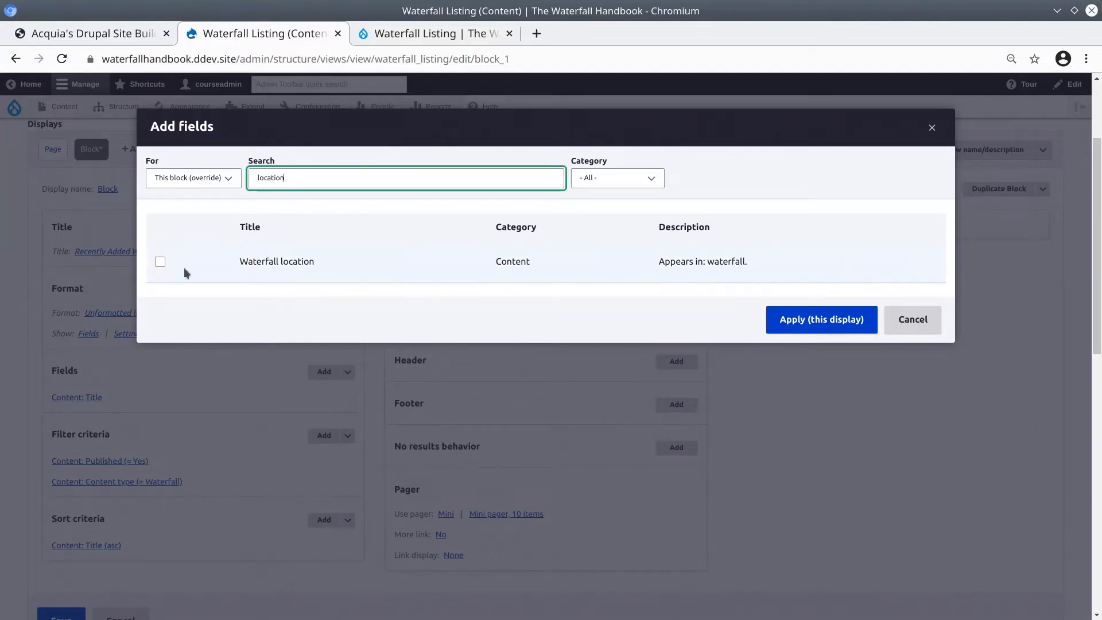
{"action": "left_click", "coordinate": [160, 262]}
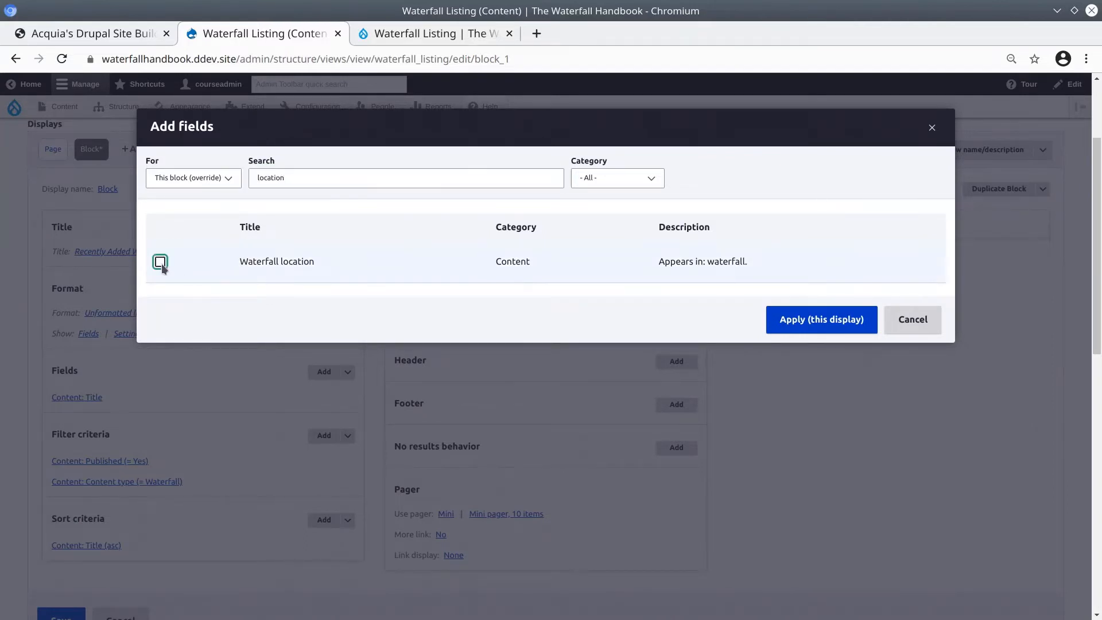
{"action": "left_click", "coordinate": [159, 261]}
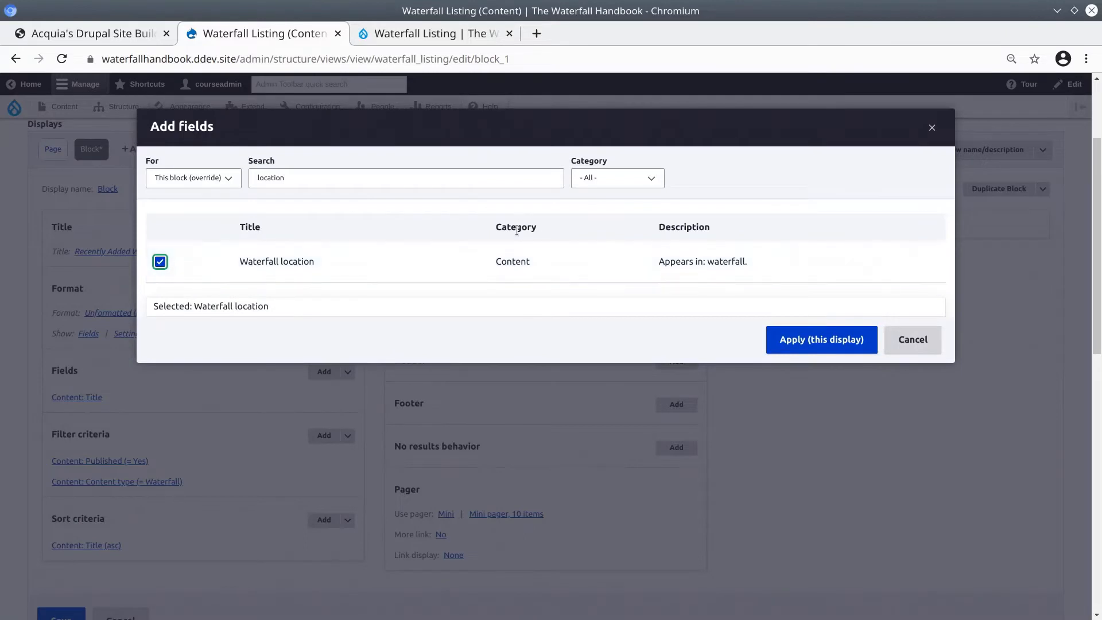
{"action": "mouse_move", "coordinate": [356, 266]}
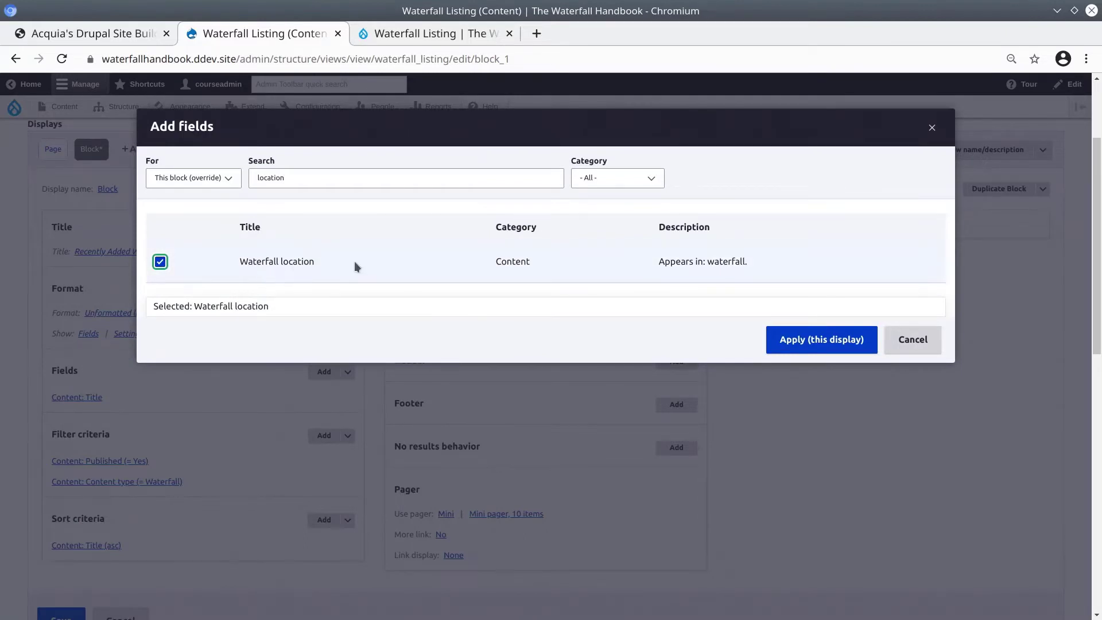
{"action": "double_click", "coordinate": [512, 262]}
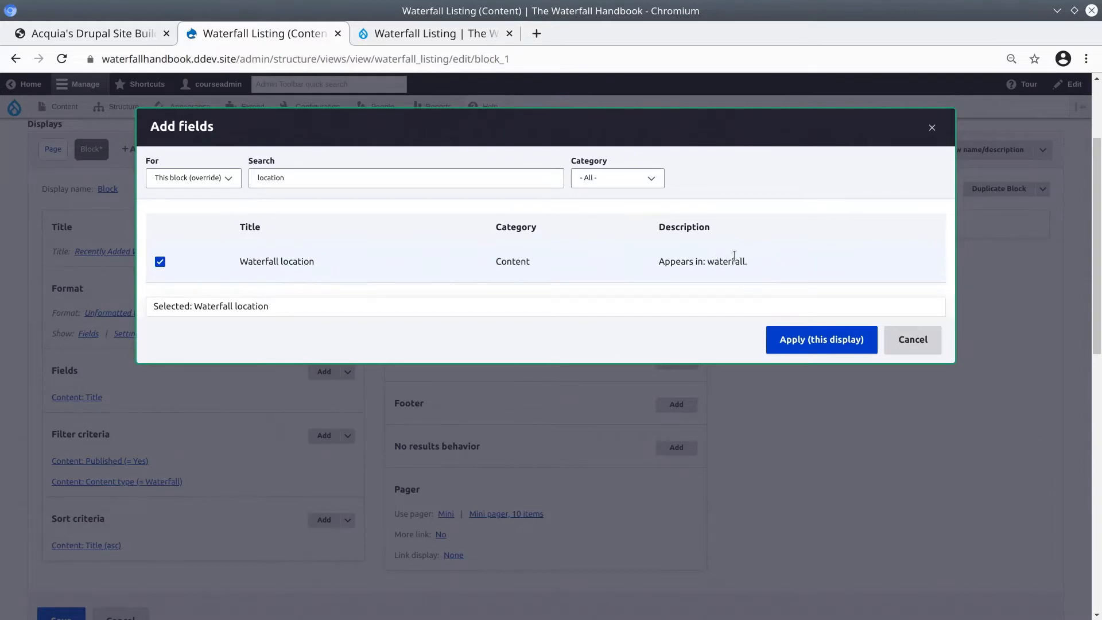
{"action": "mouse_move", "coordinate": [806, 345]}
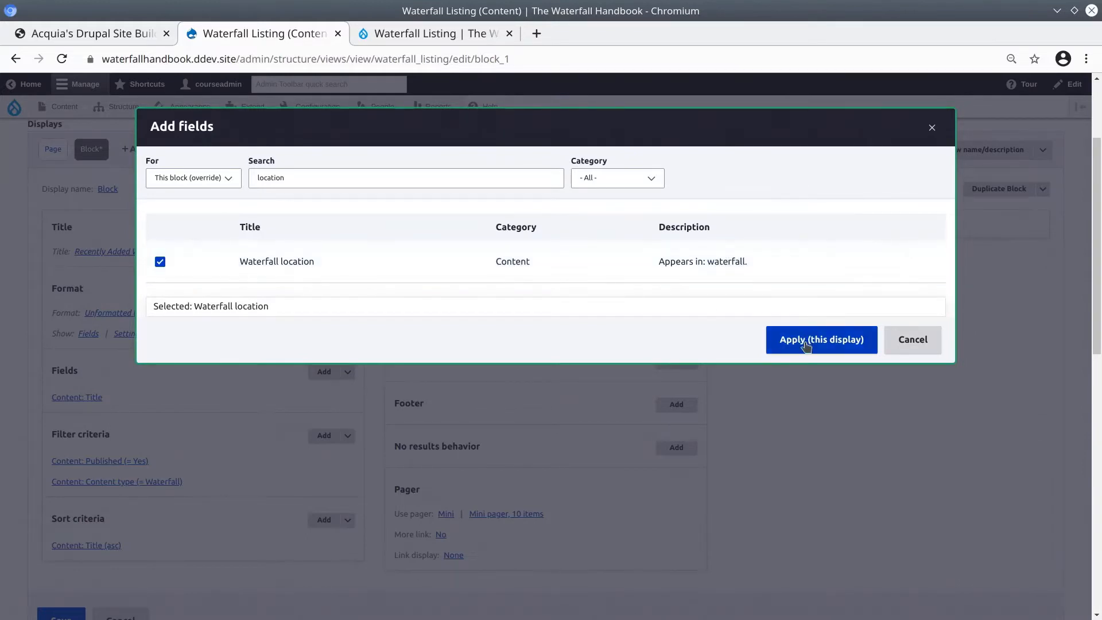
{"action": "mouse_move", "coordinate": [834, 348]}
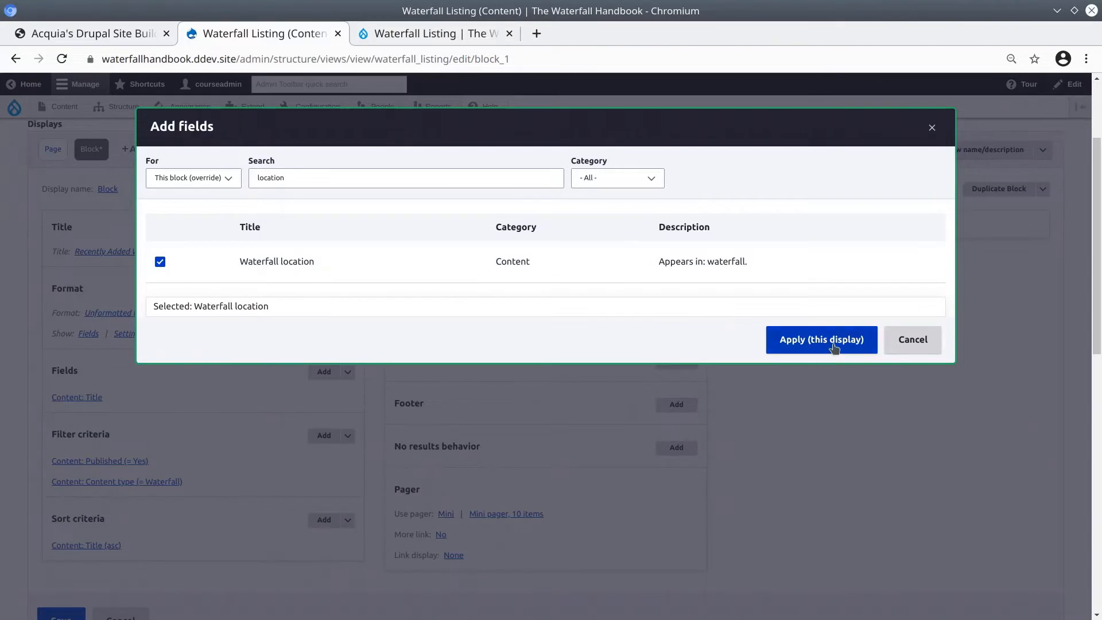
Add Waterfall location with no label, Label formatter, unlinked from its referenced entity.
{"action": "left_click", "coordinate": [821, 338]}
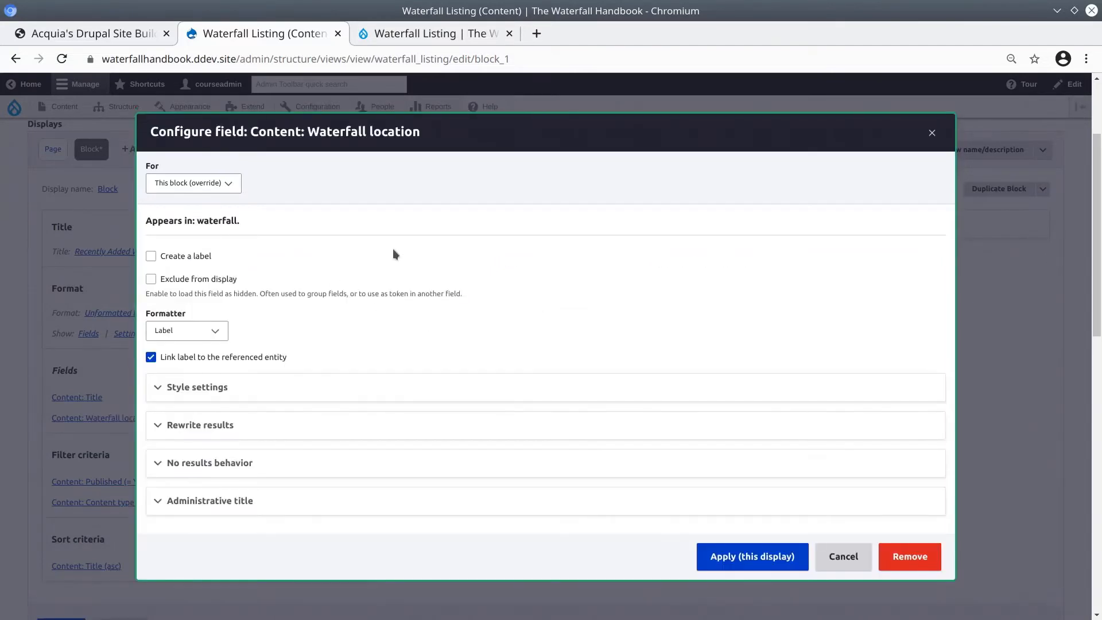
{"action": "mouse_move", "coordinate": [399, 250]}
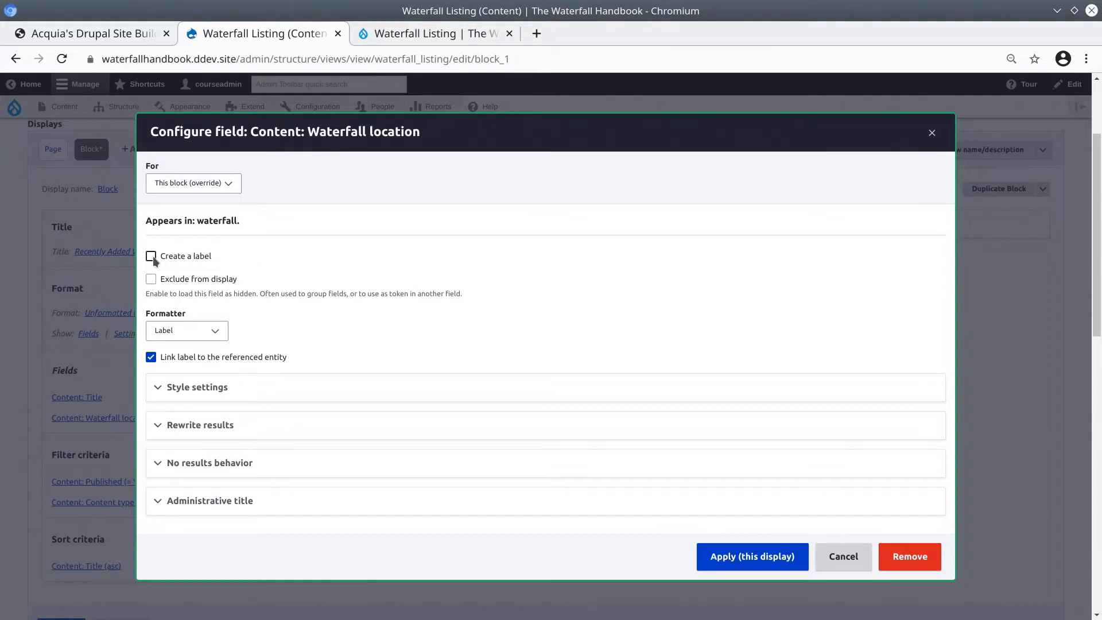
{"action": "left_click", "coordinate": [152, 256]}
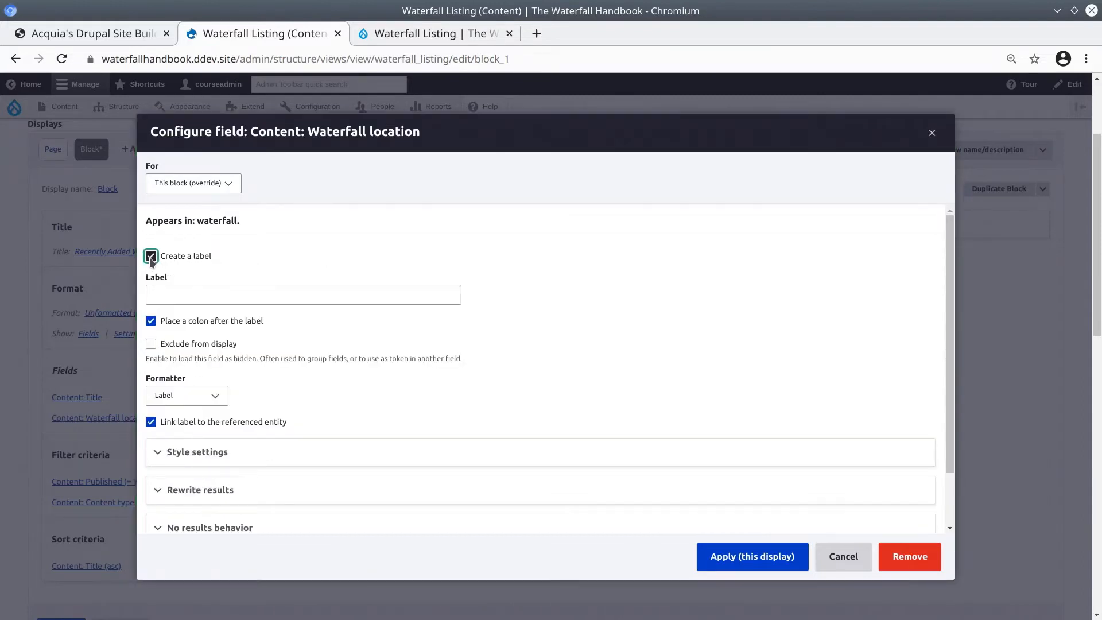
{"action": "left_click", "coordinate": [152, 256]}
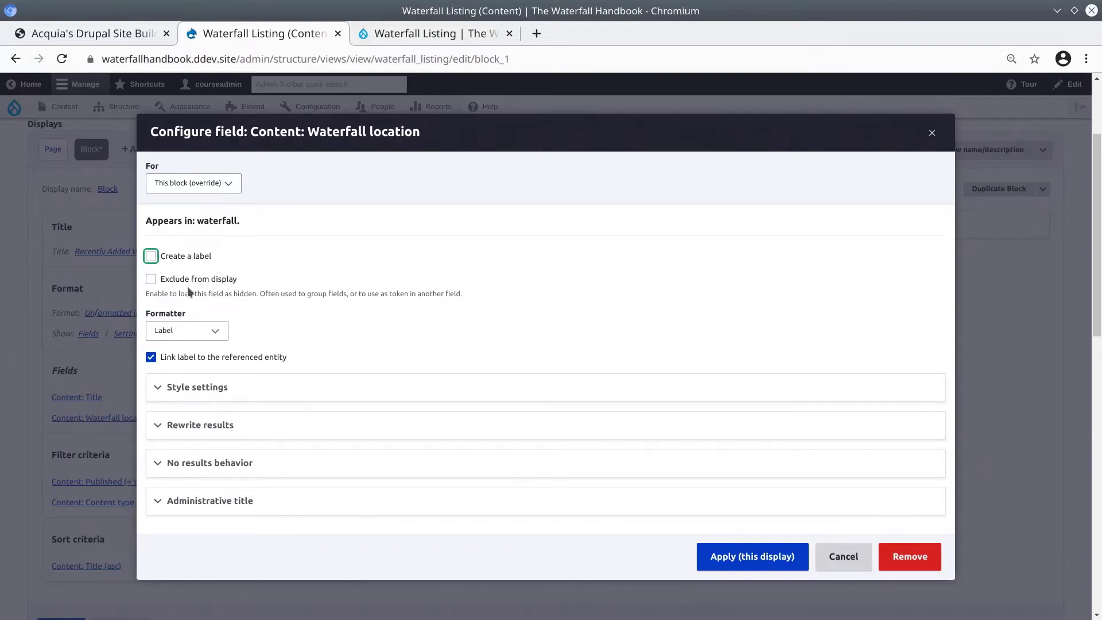
{"action": "left_click", "coordinate": [186, 330]}
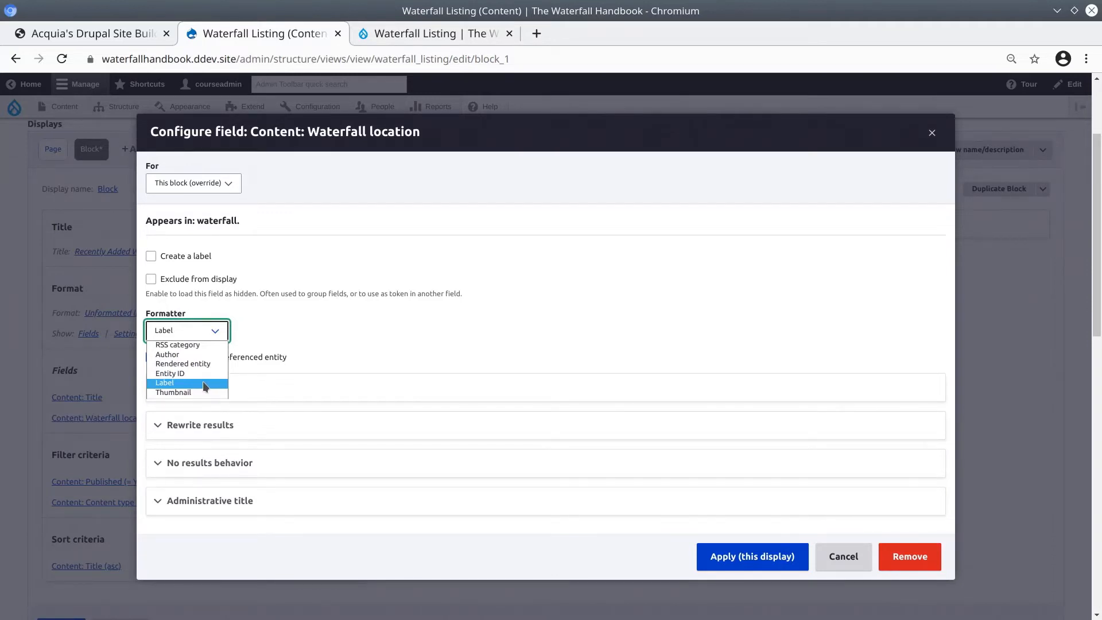
{"action": "left_click", "coordinate": [165, 384]}
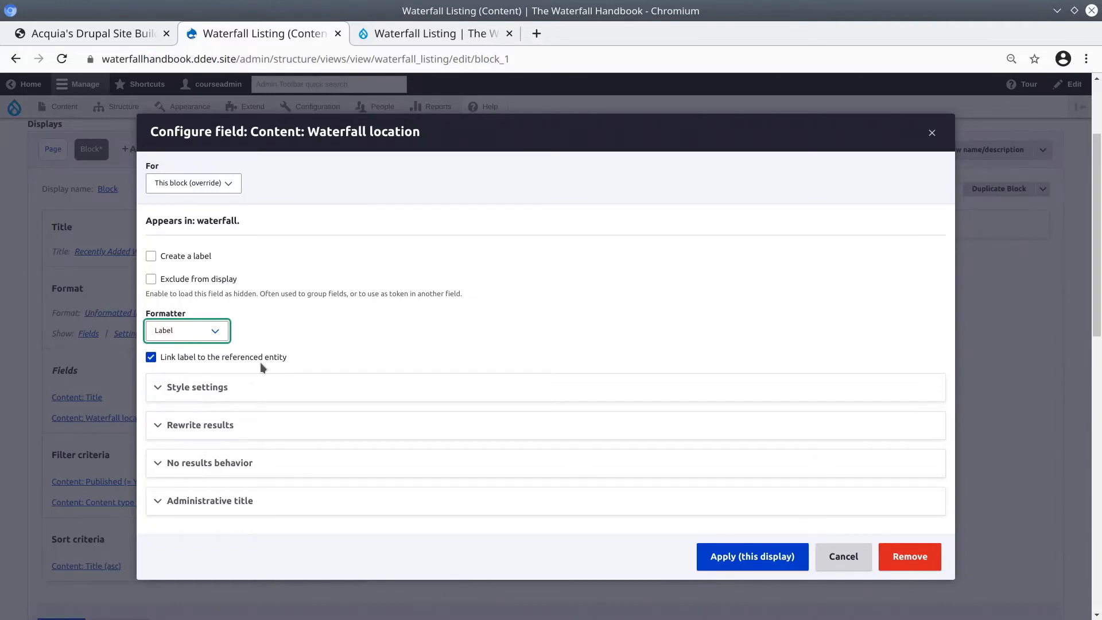
{"action": "left_click", "coordinate": [151, 357]}
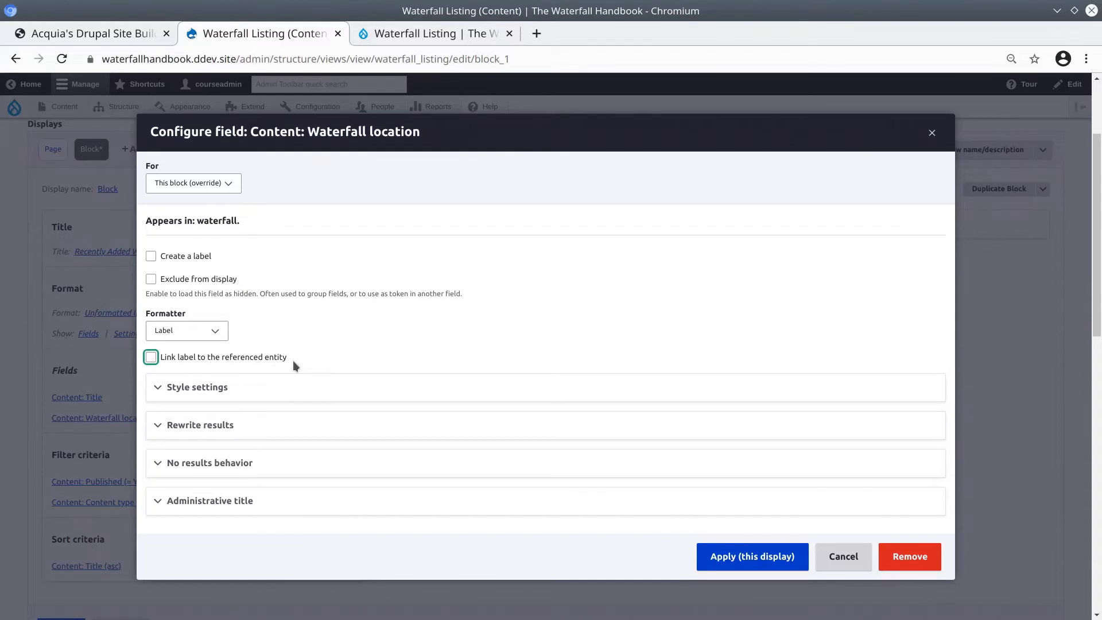
{"action": "mouse_move", "coordinate": [300, 365]}
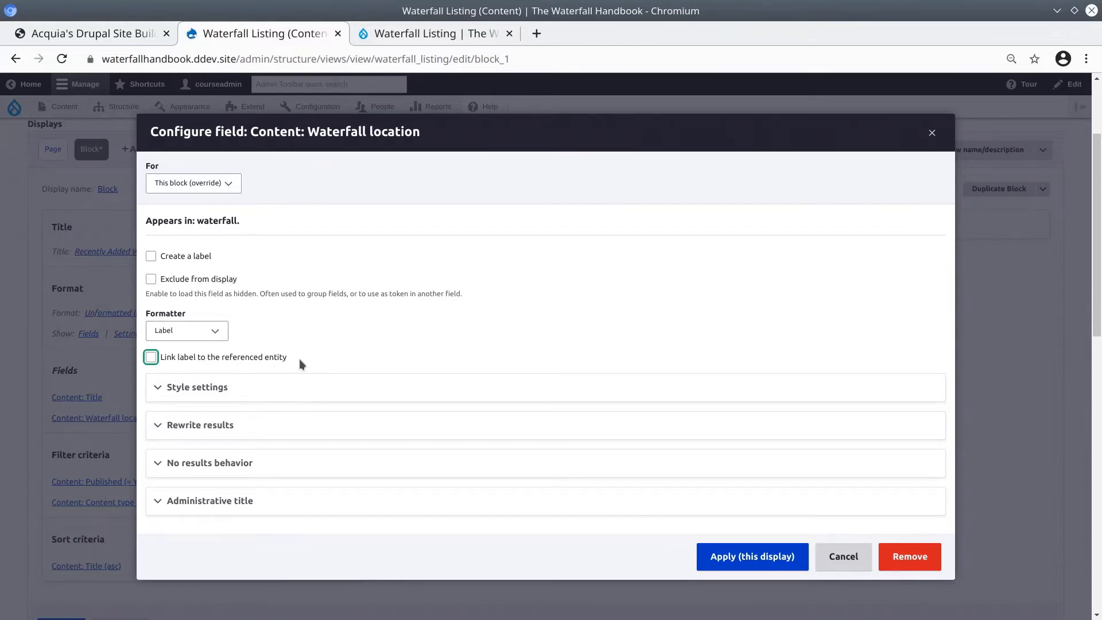
Review style and empty-results options, then apply the field settings to the block.
{"action": "left_click", "coordinate": [197, 388]}
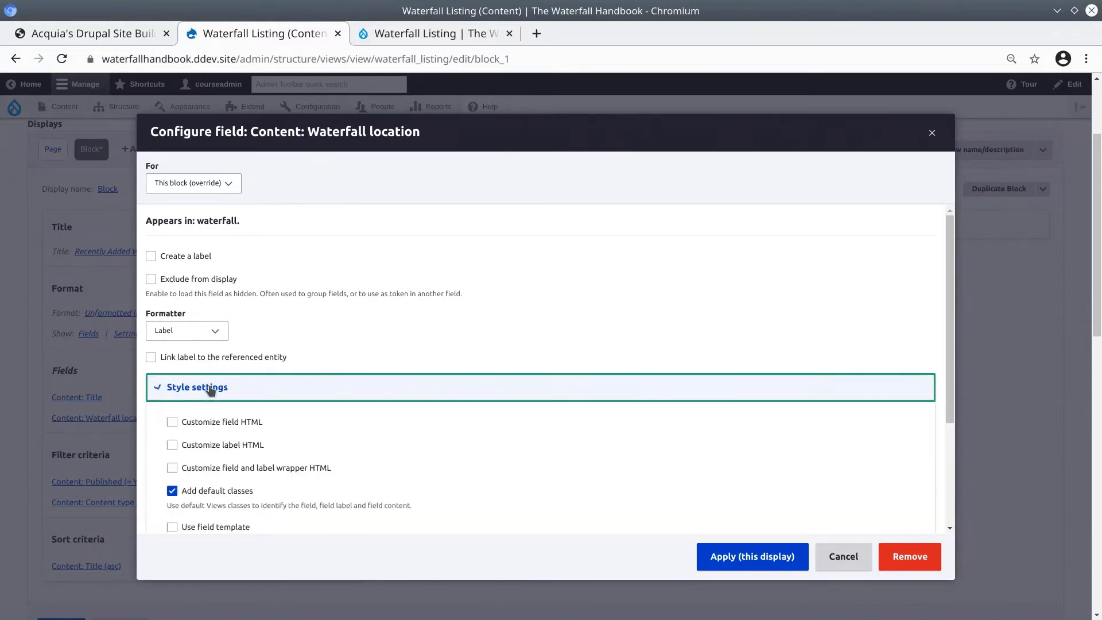
{"action": "scroll", "scroll_direction": "down", "scroll_amount": 3}
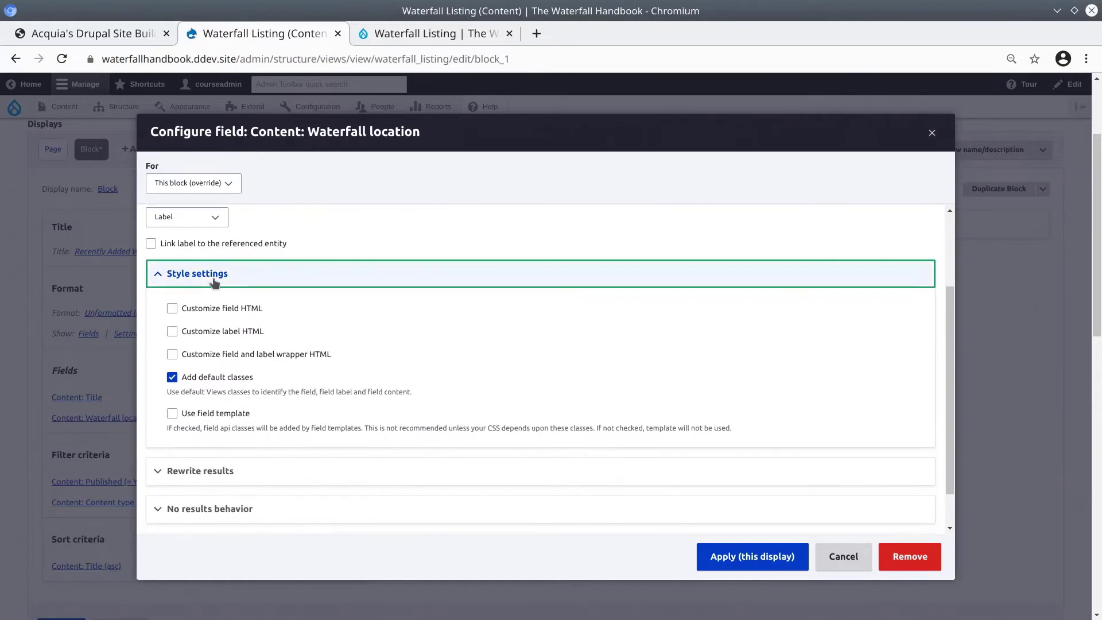
{"action": "left_click", "coordinate": [197, 273]}
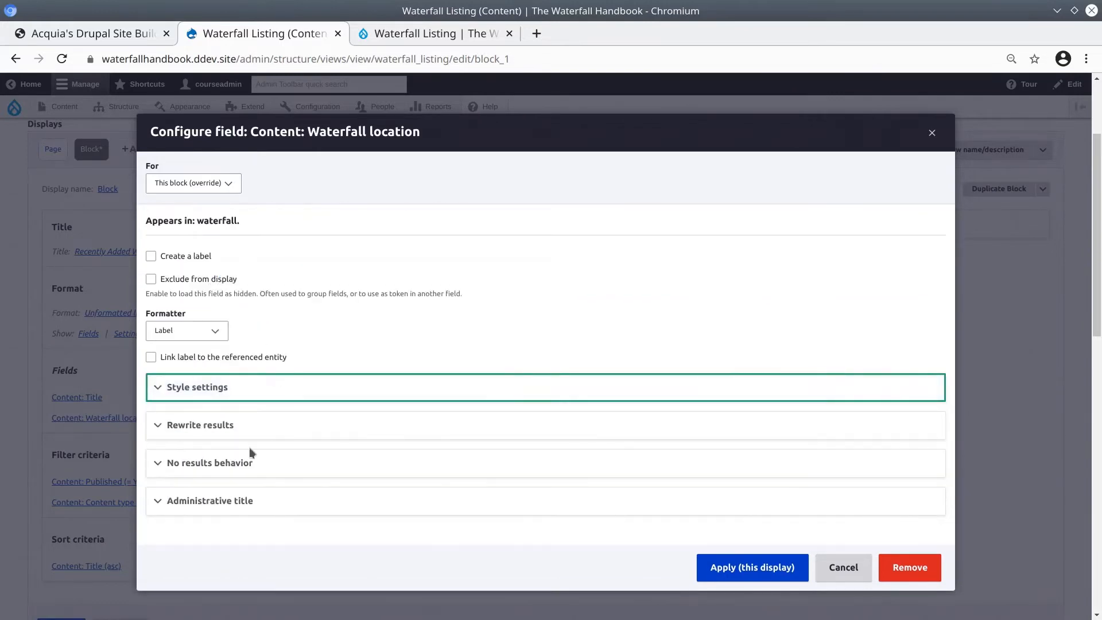
{"action": "left_click", "coordinate": [200, 424]}
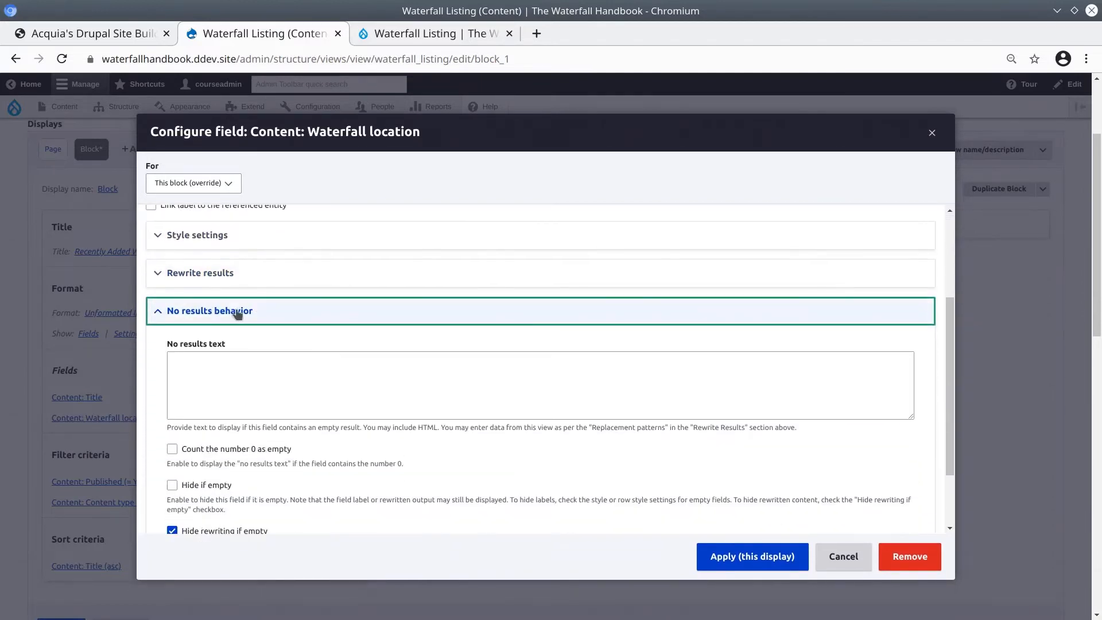
{"action": "left_click", "coordinate": [209, 310]}
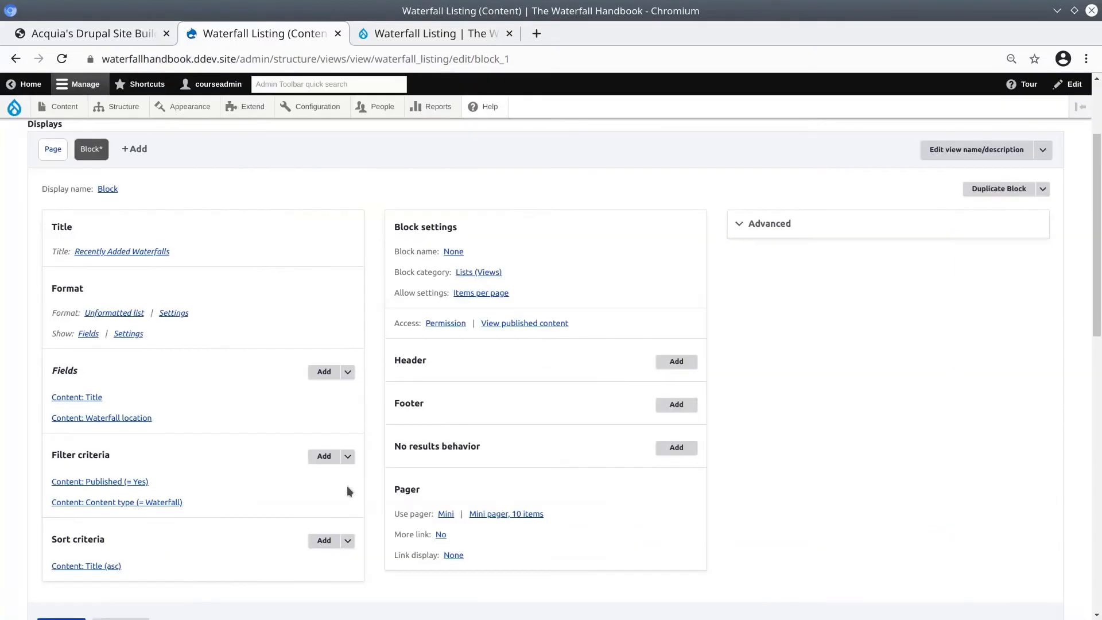
{"action": "scroll", "scroll_direction": "down", "scroll_amount": 3}
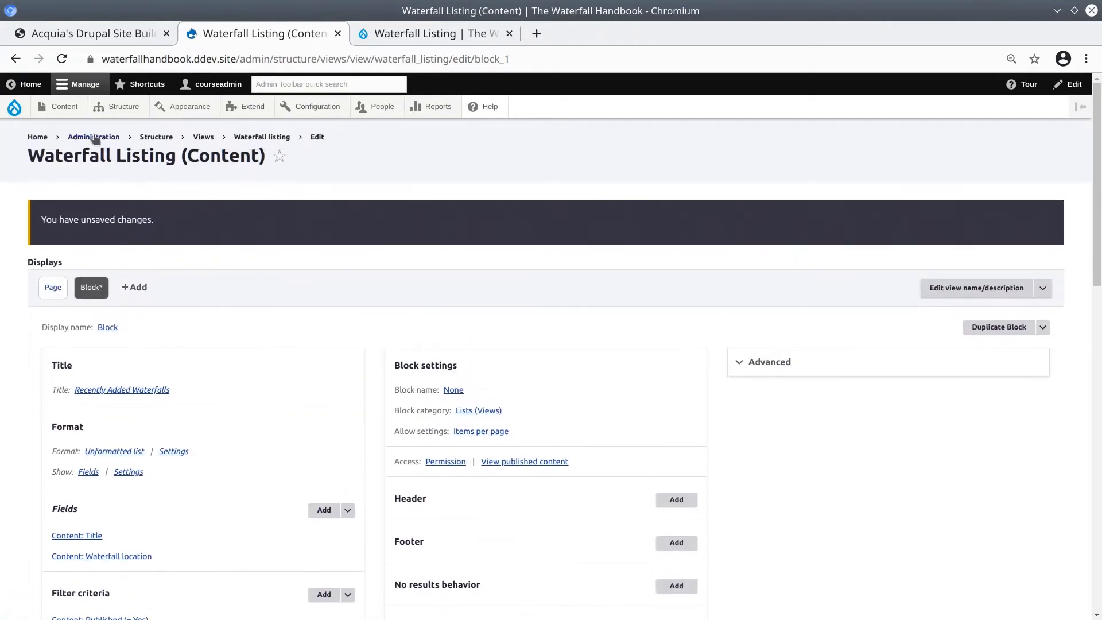
{"action": "scroll", "scroll_direction": "down", "scroll_amount": 3}
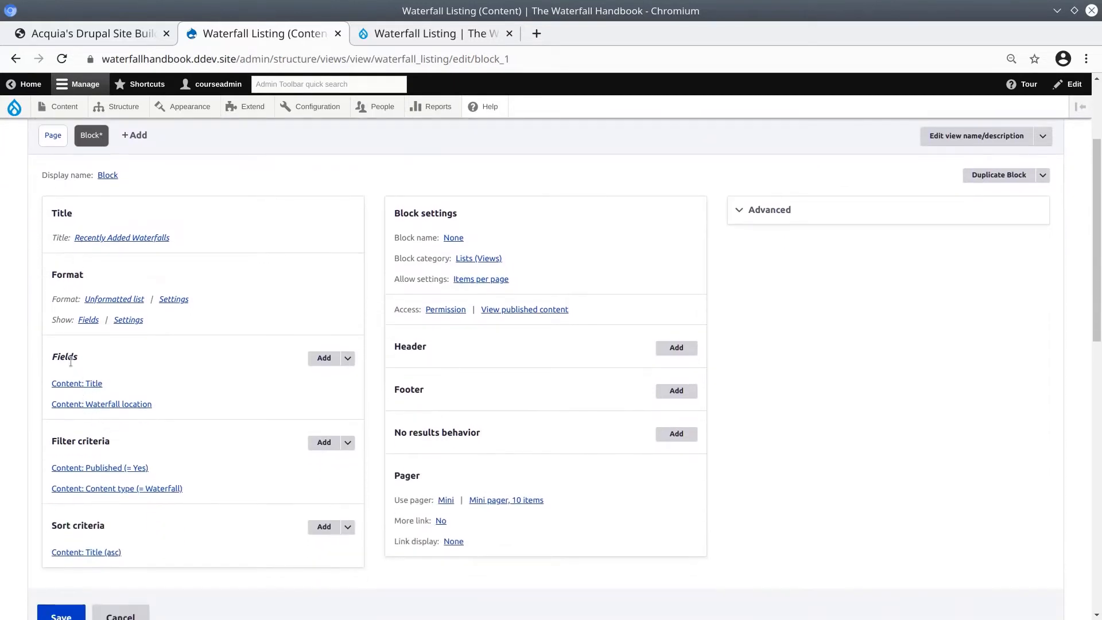
{"action": "scroll", "scroll_direction": "down", "scroll_amount": 3}
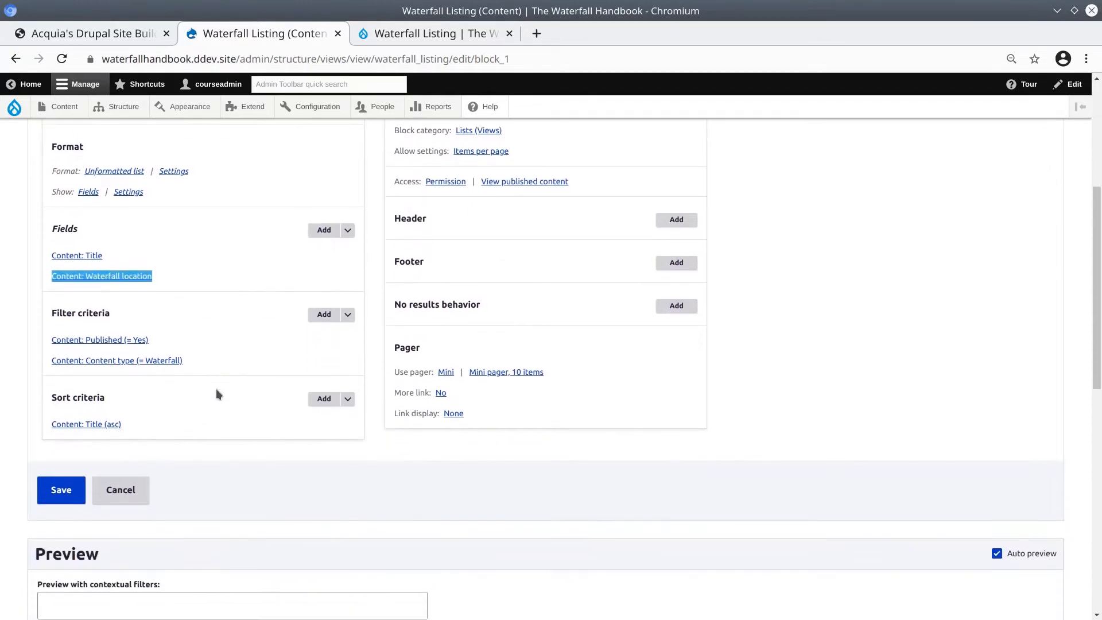
{"action": "scroll", "scroll_direction": "down", "scroll_amount": 3}
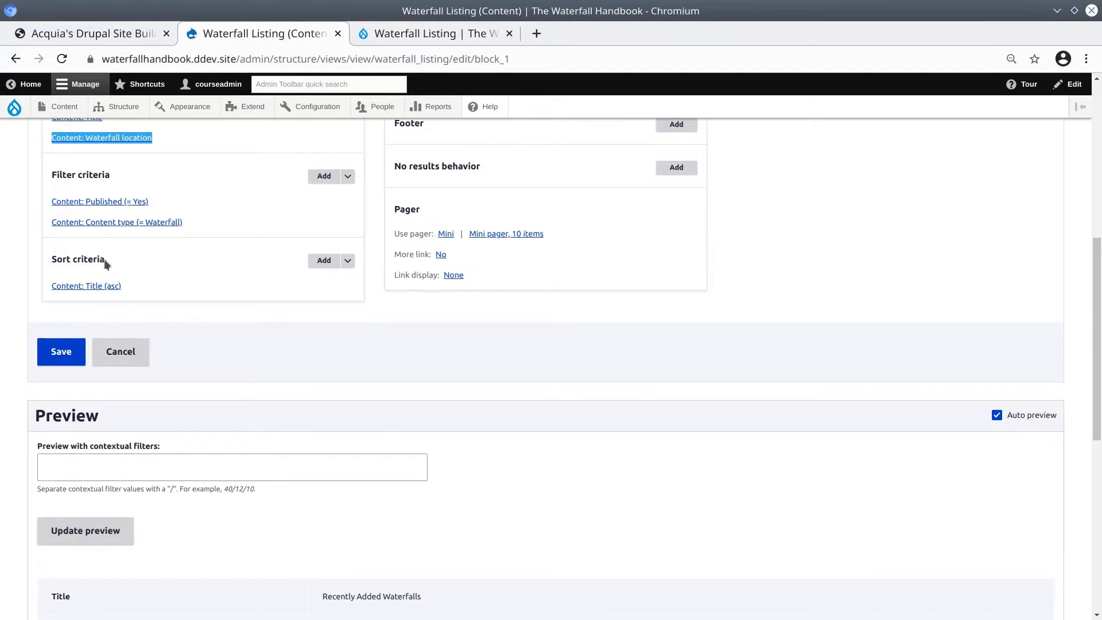
{"action": "scroll", "scroll_direction": "down", "scroll_amount": 3}
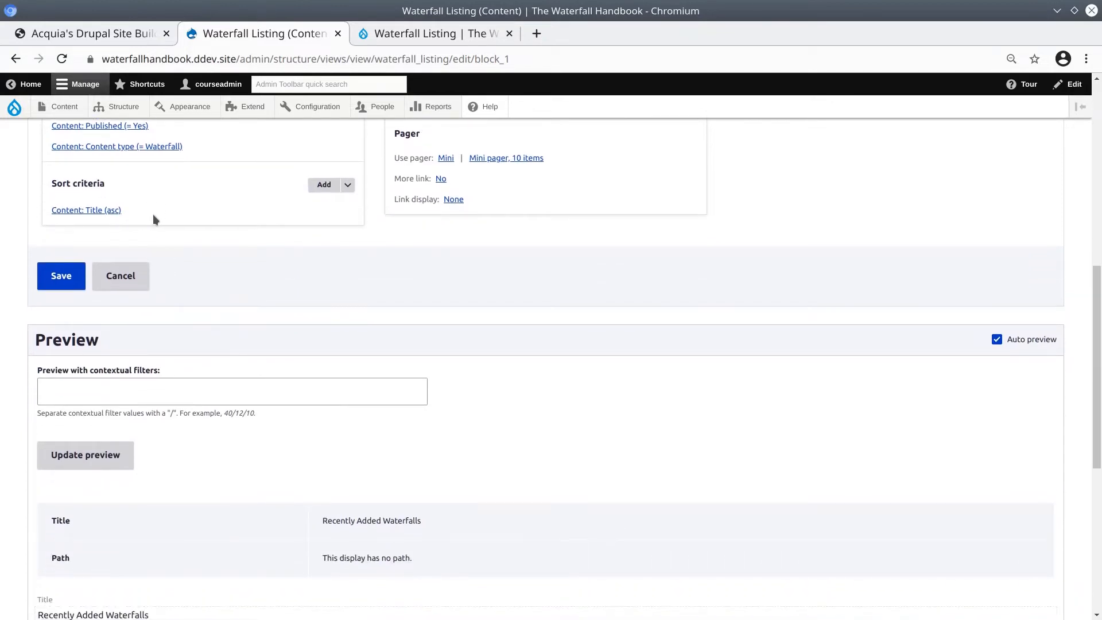
{"action": "scroll", "scroll_direction": "down", "scroll_amount": 3}
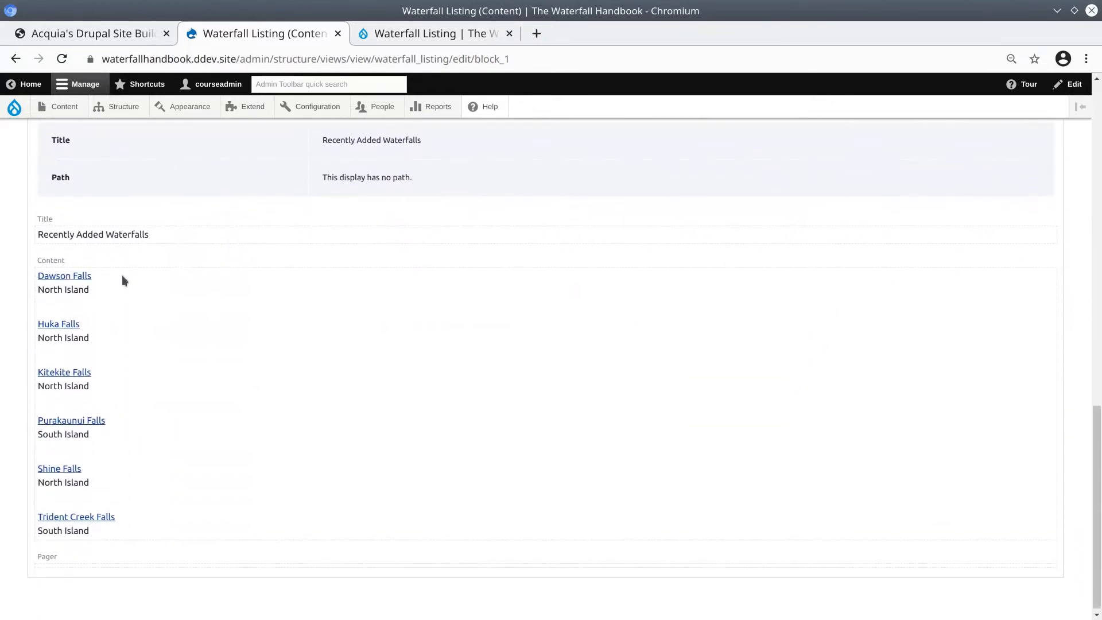
{"action": "mouse_move", "coordinate": [101, 282]}
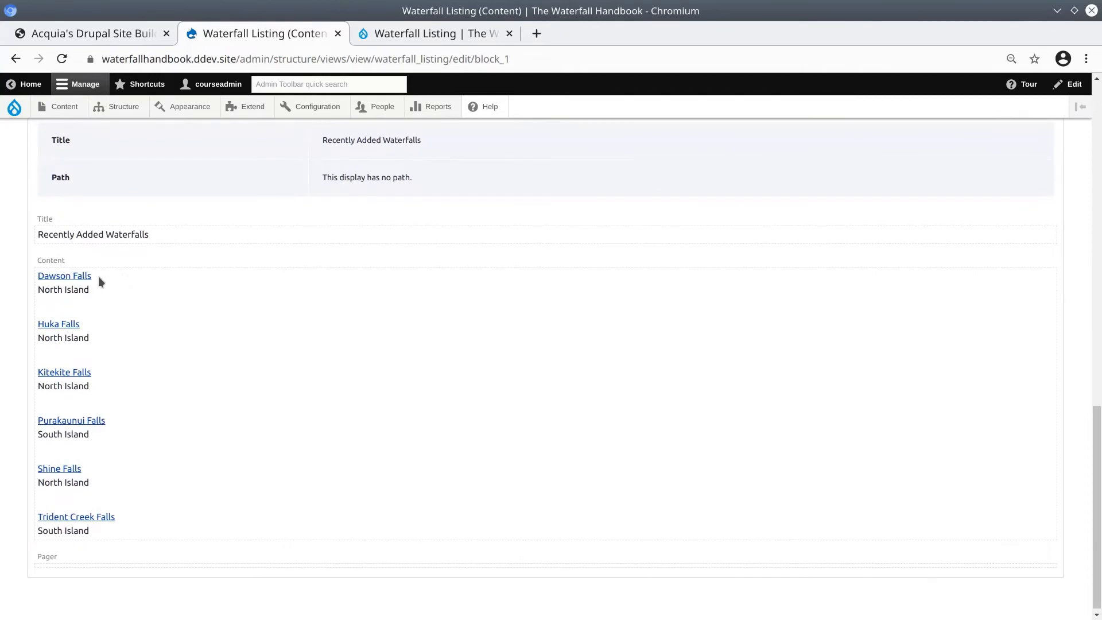
{"action": "mouse_move", "coordinate": [76, 292]}
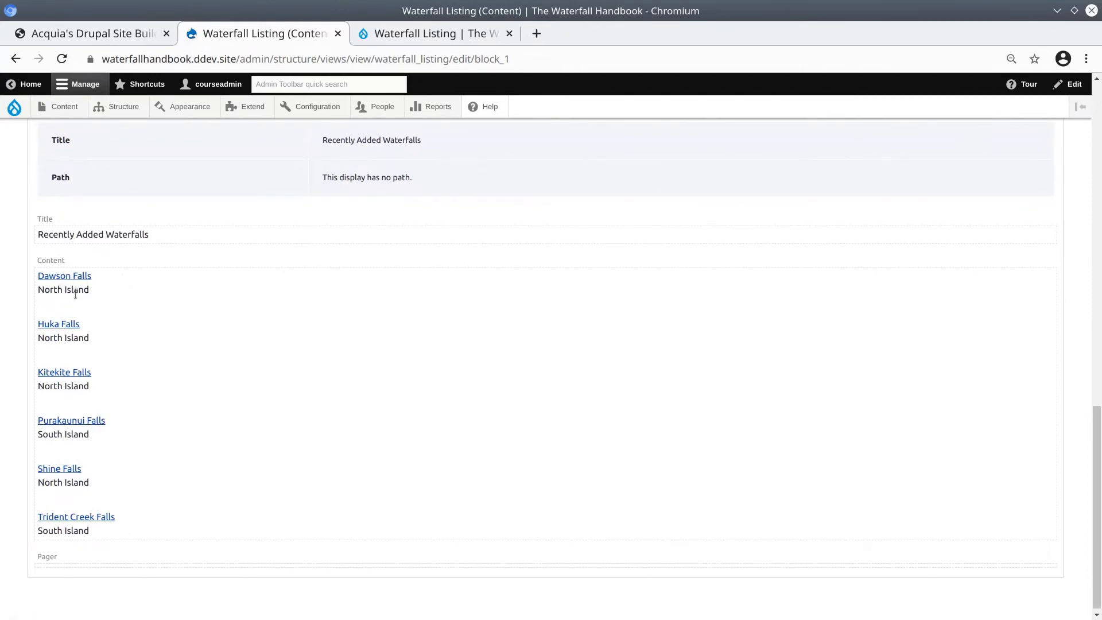
{"action": "double_click", "coordinate": [63, 289]}
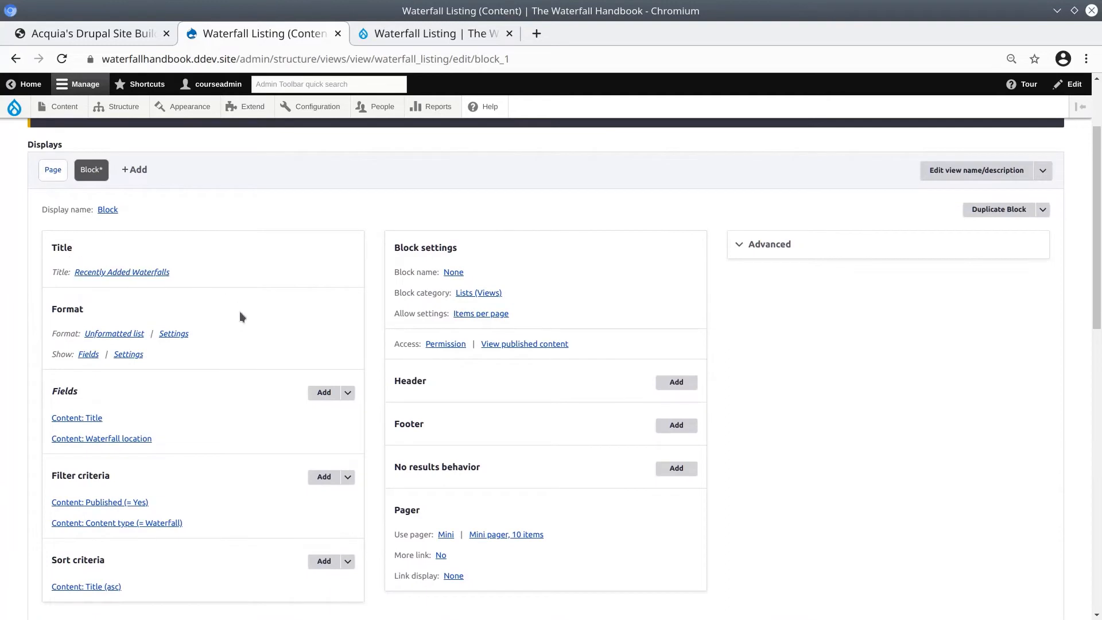
{"action": "scroll", "scroll_direction": "down", "scroll_amount": 3}
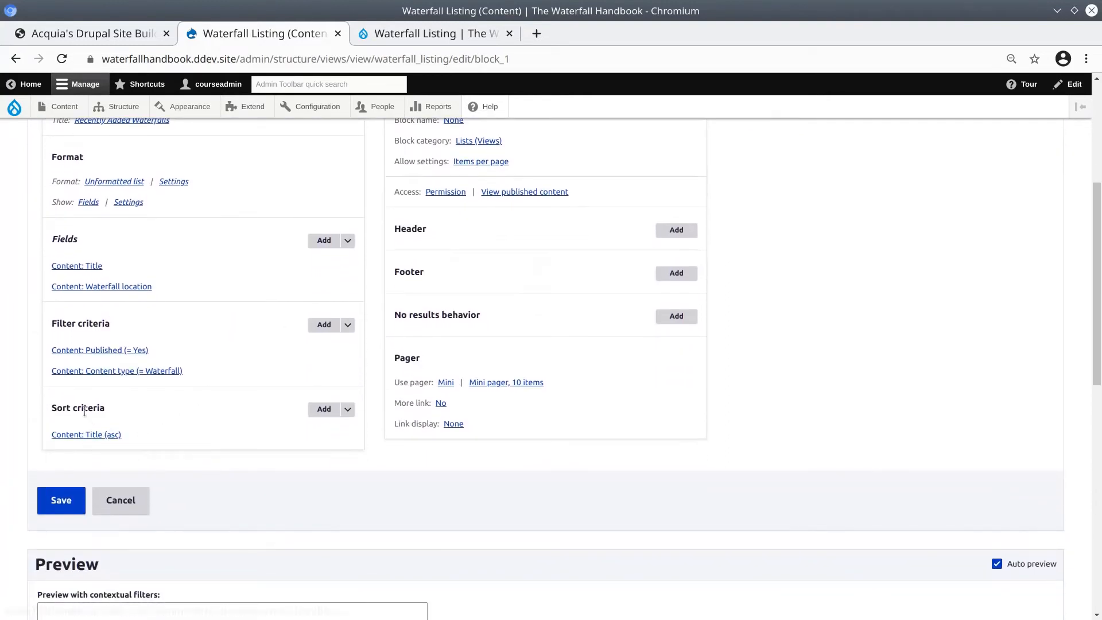
{"action": "double_click", "coordinate": [88, 409]}
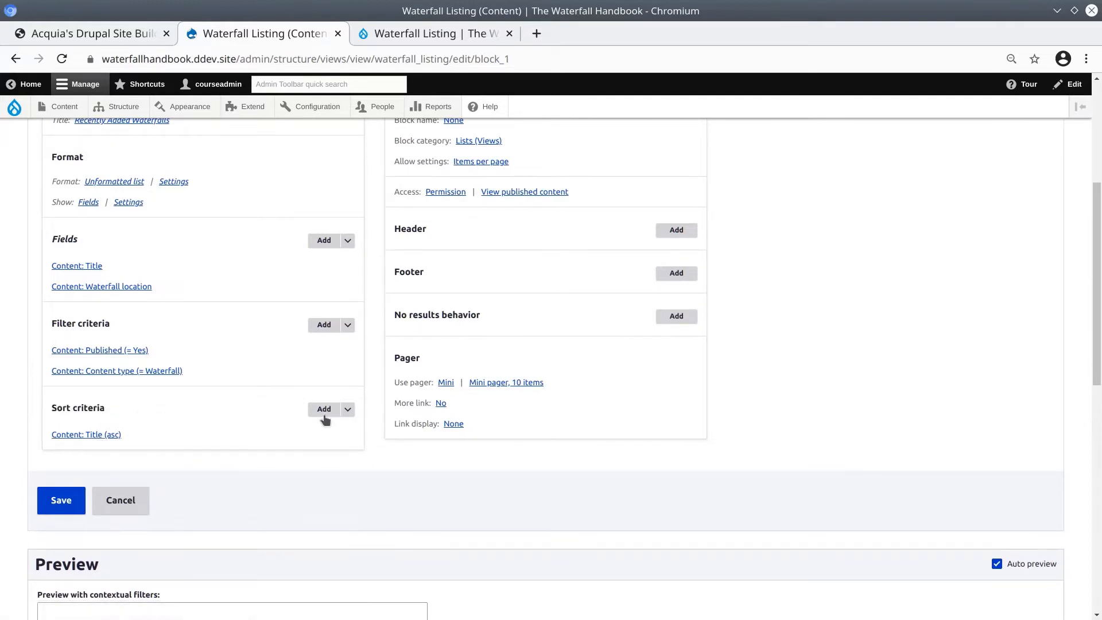
{"action": "mouse_move", "coordinate": [324, 416]}
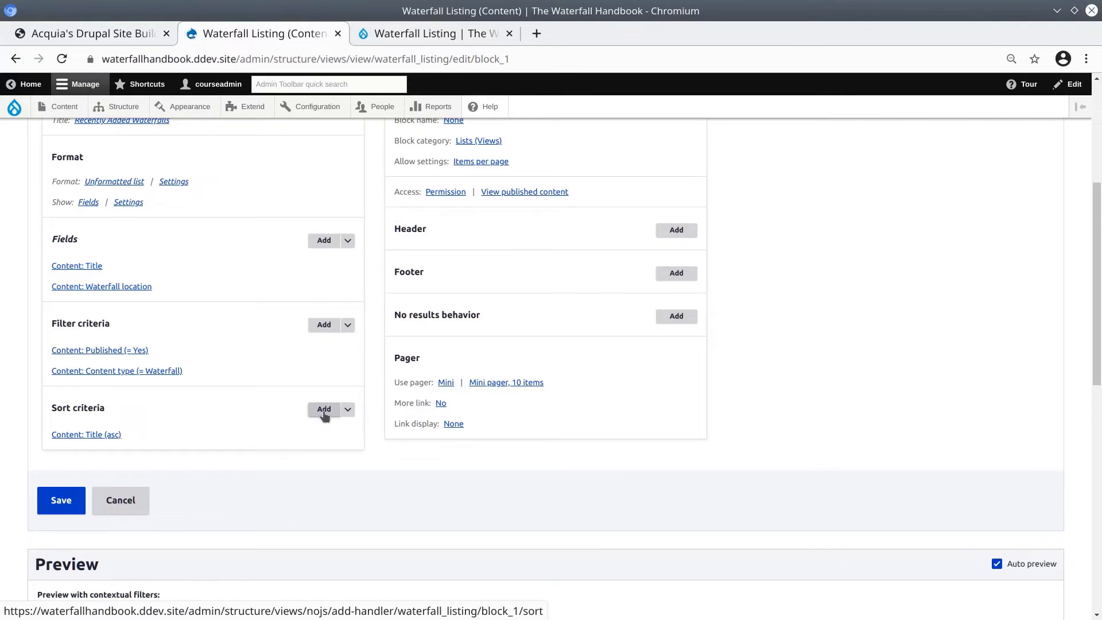
Start a new sort criterion limited to 'This block (override)'.
{"action": "left_click", "coordinate": [324, 409]}
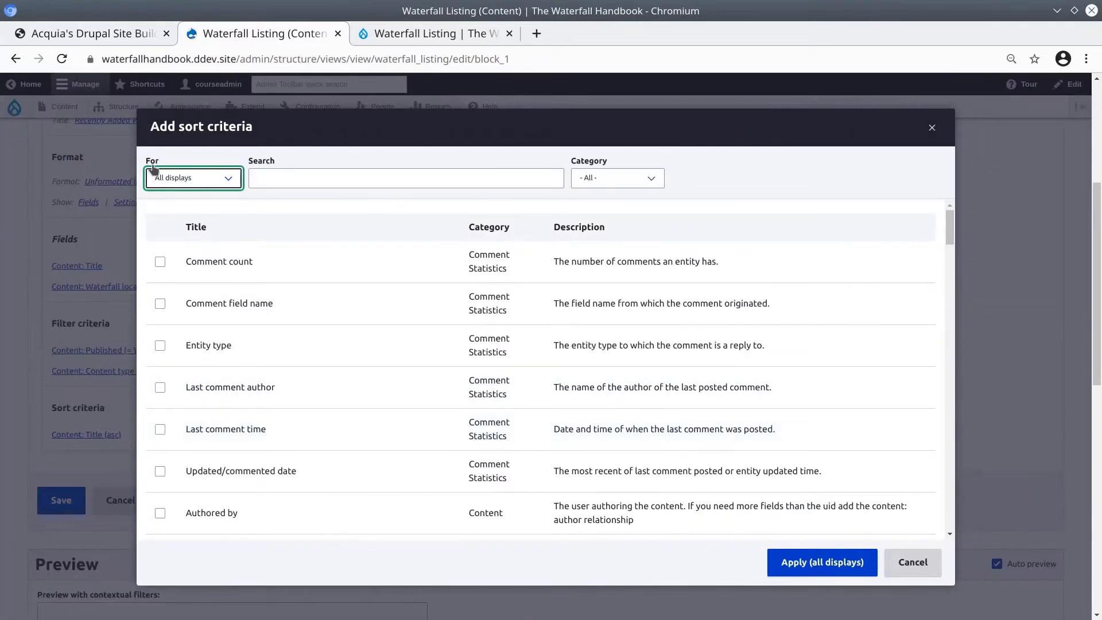
{"action": "left_click", "coordinate": [193, 178]}
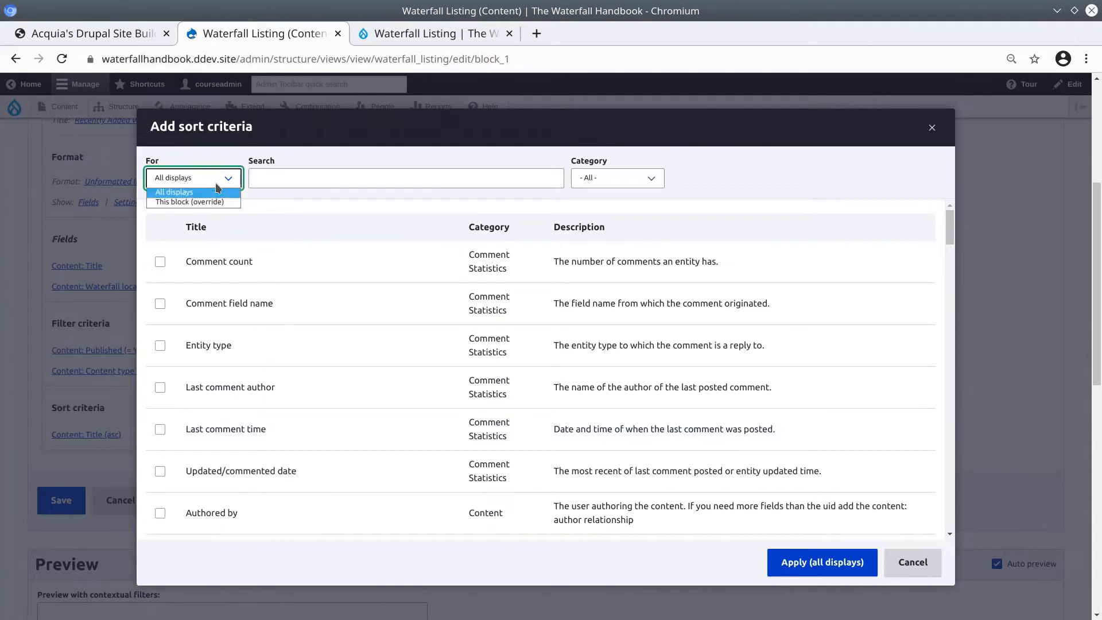
{"action": "left_click", "coordinate": [188, 201]}
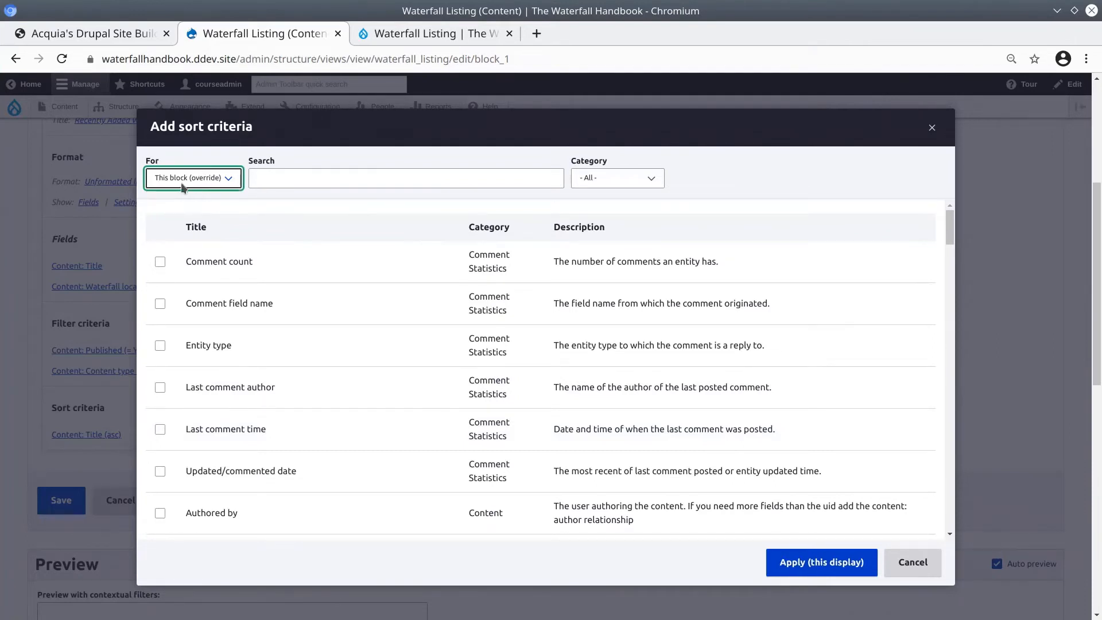
{"action": "mouse_move", "coordinate": [241, 221]}
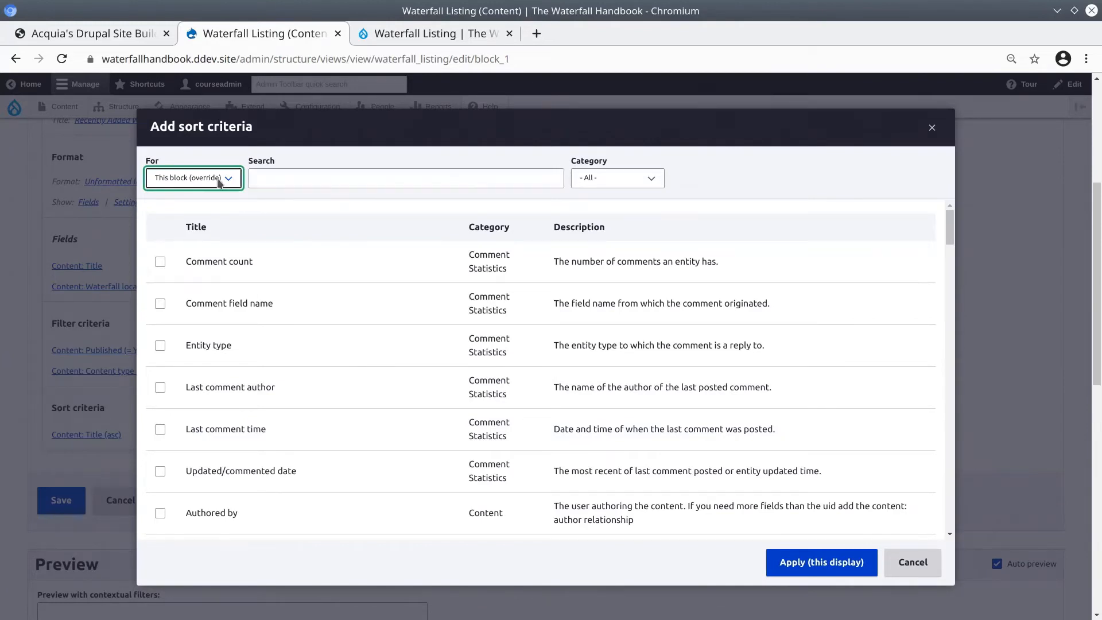
Search the sort fields for 'create' and tick Content: Authored on.
{"action": "left_click", "coordinate": [406, 177]}
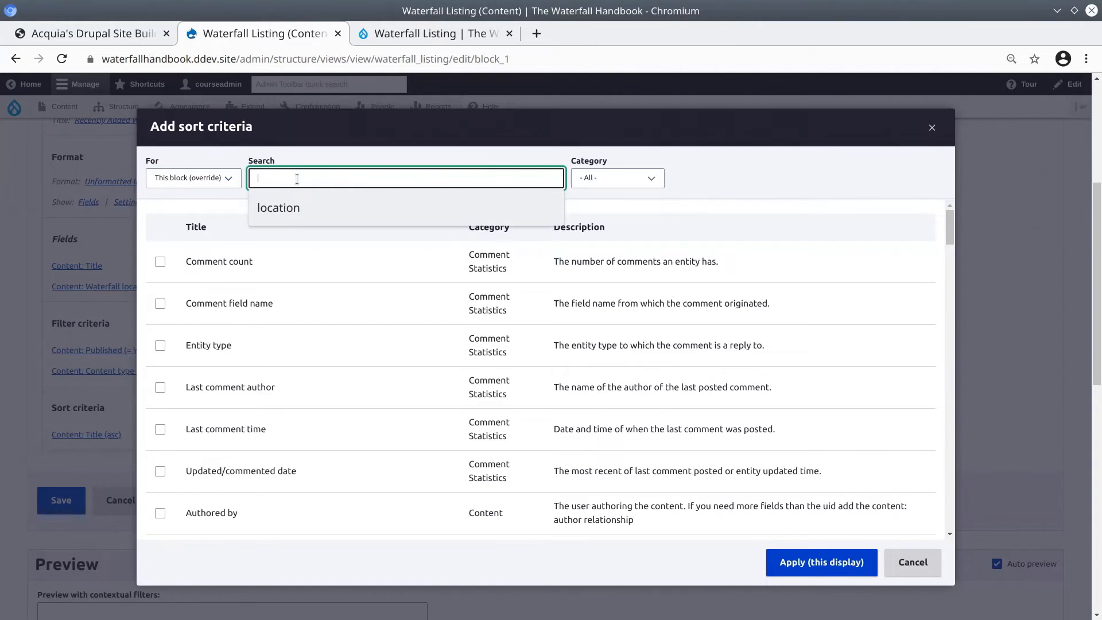
{"action": "type", "text": "create"}
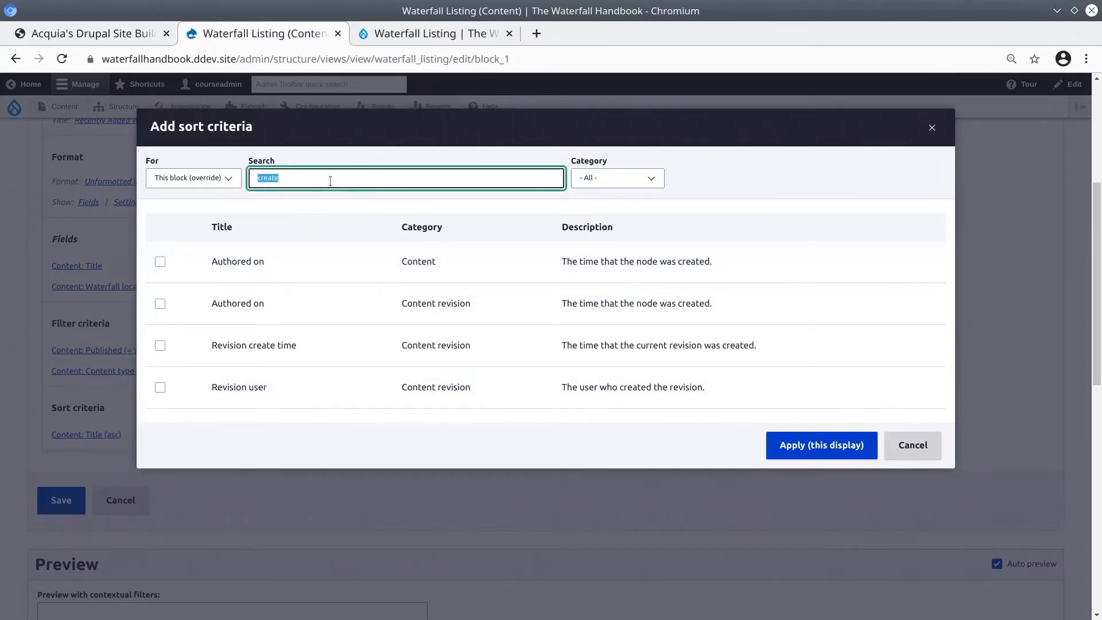
{"action": "type", "text": "update"}
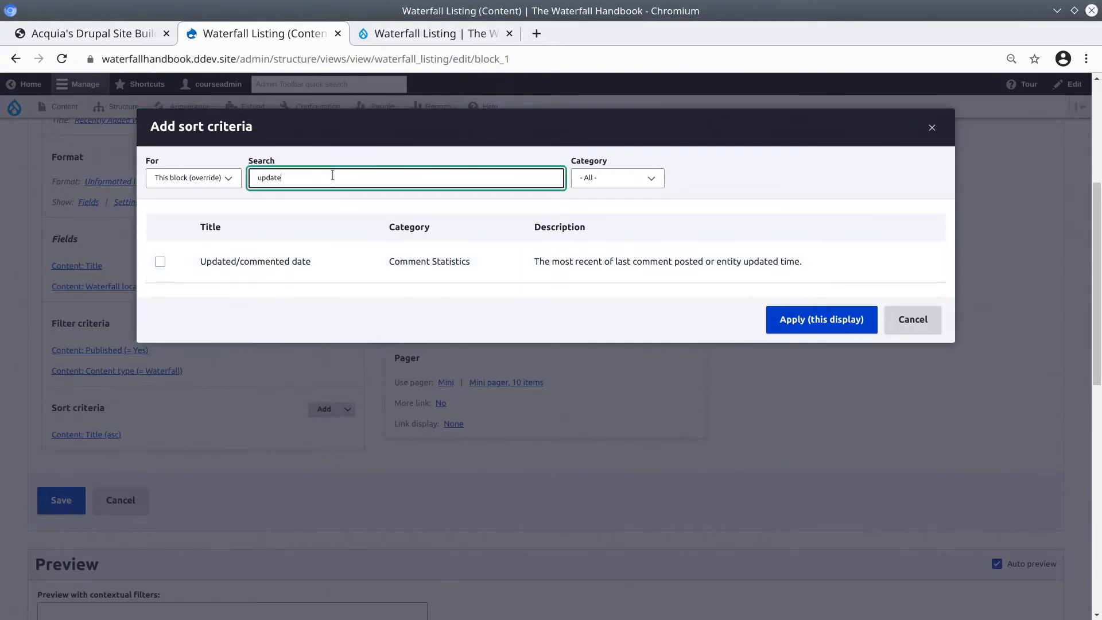
{"action": "key", "text": "ctrl+a"}
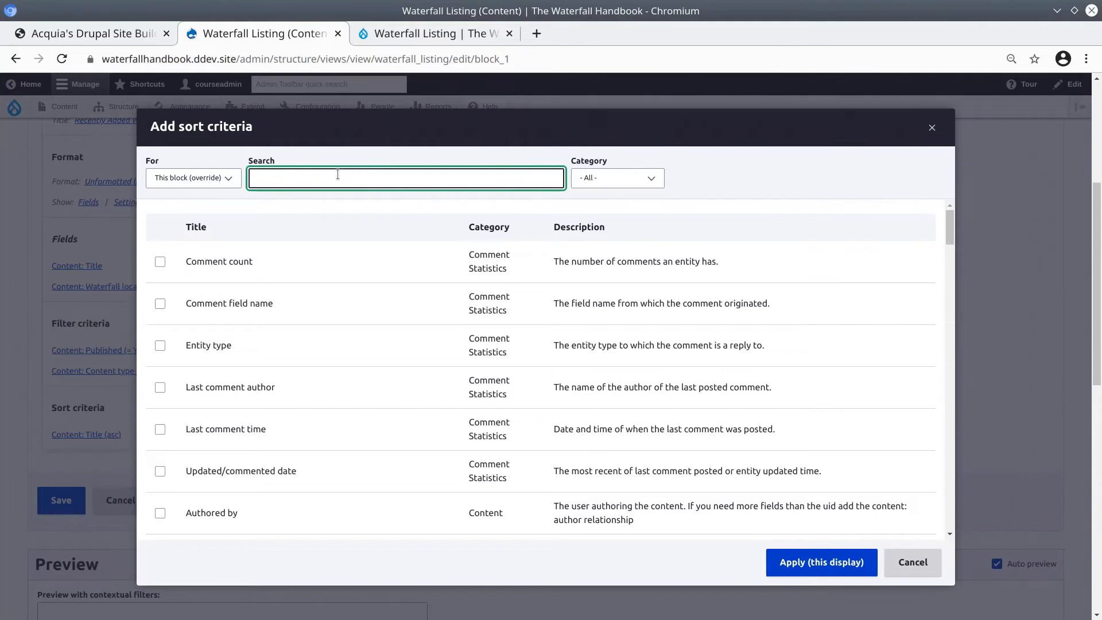
{"action": "type", "text": "create"}
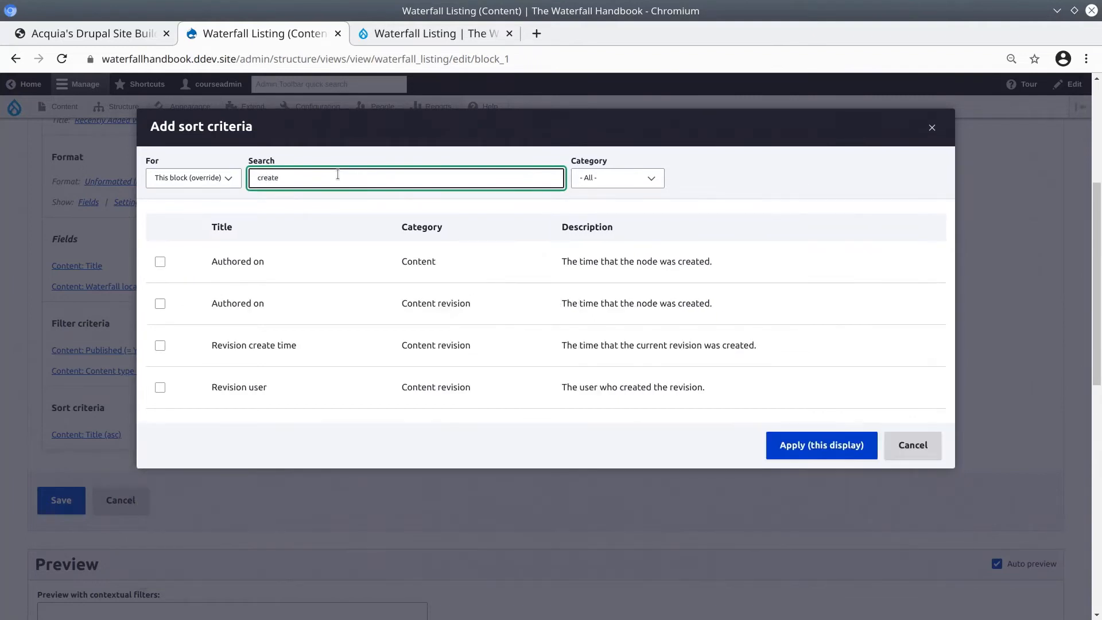
{"action": "left_click", "coordinate": [159, 262]}
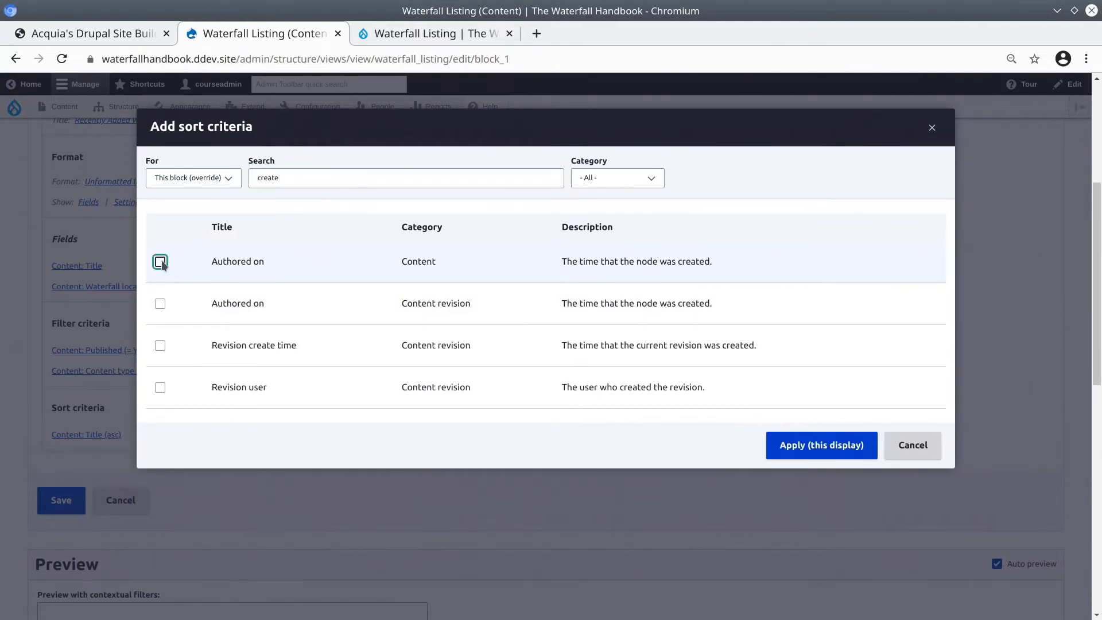
{"action": "left_click", "coordinate": [160, 261]}
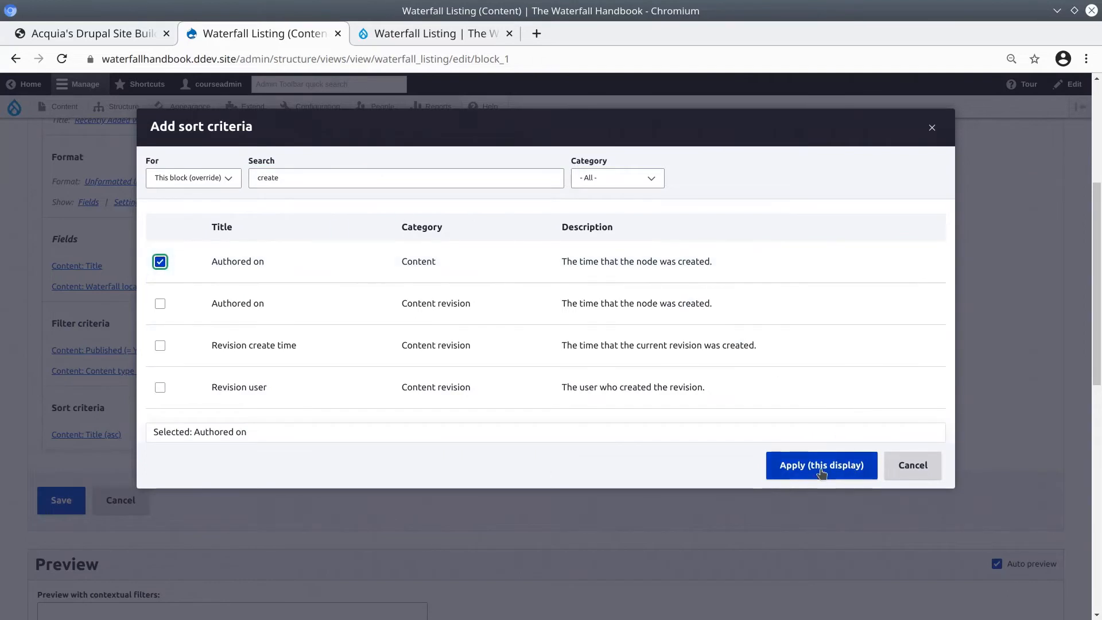
Apply the Authored on sort to this block as descending, newest first.
{"action": "left_click", "coordinate": [821, 465]}
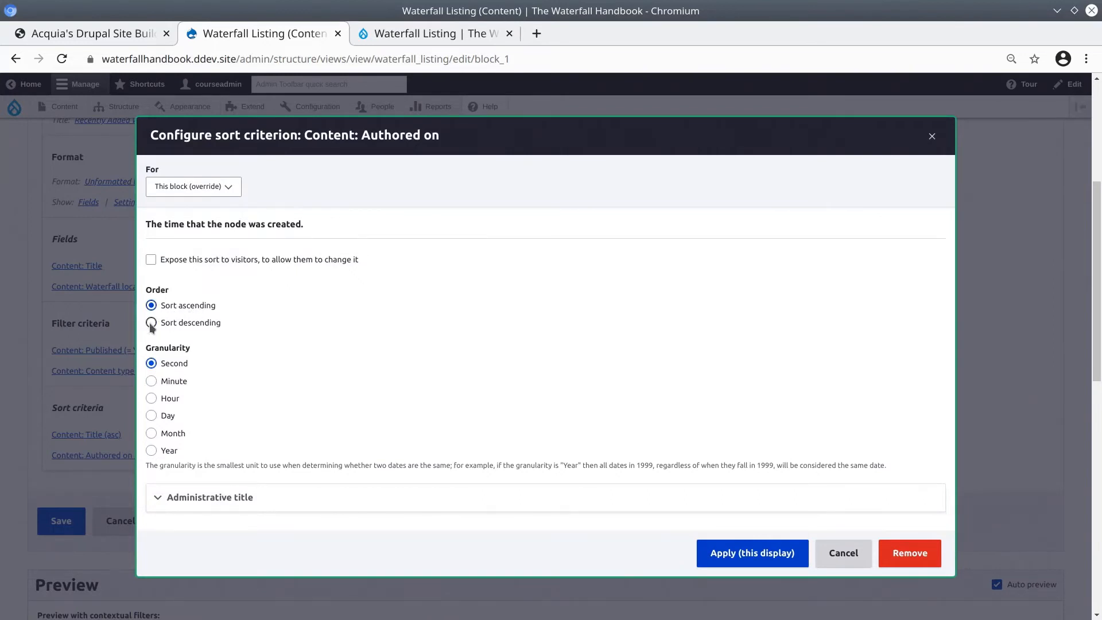
{"action": "left_click", "coordinate": [152, 322]}
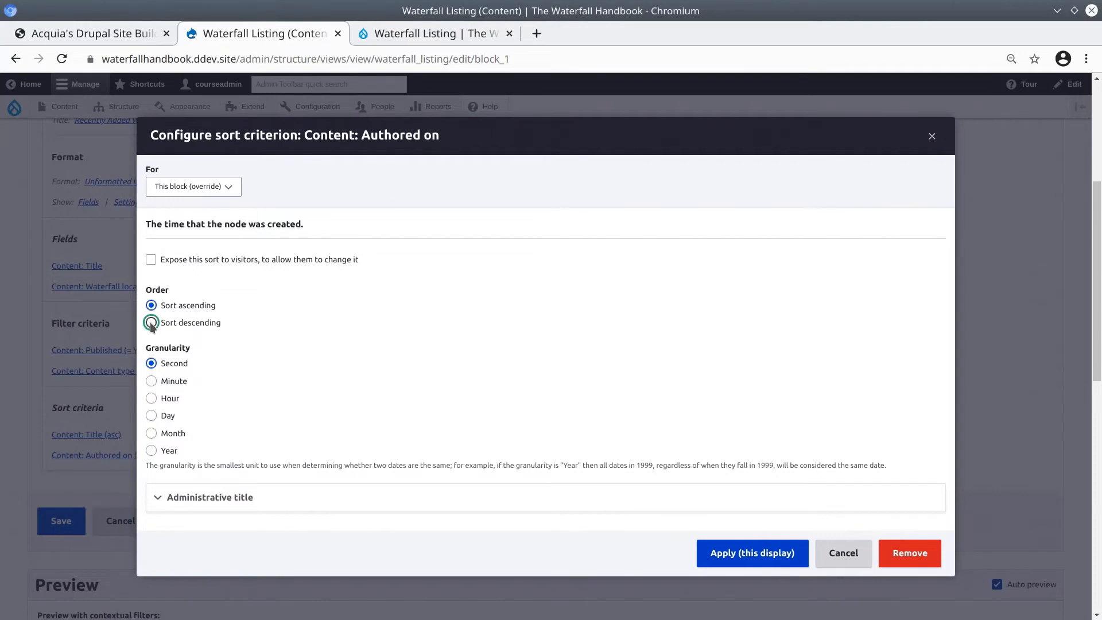
{"action": "left_click", "coordinate": [151, 322]}
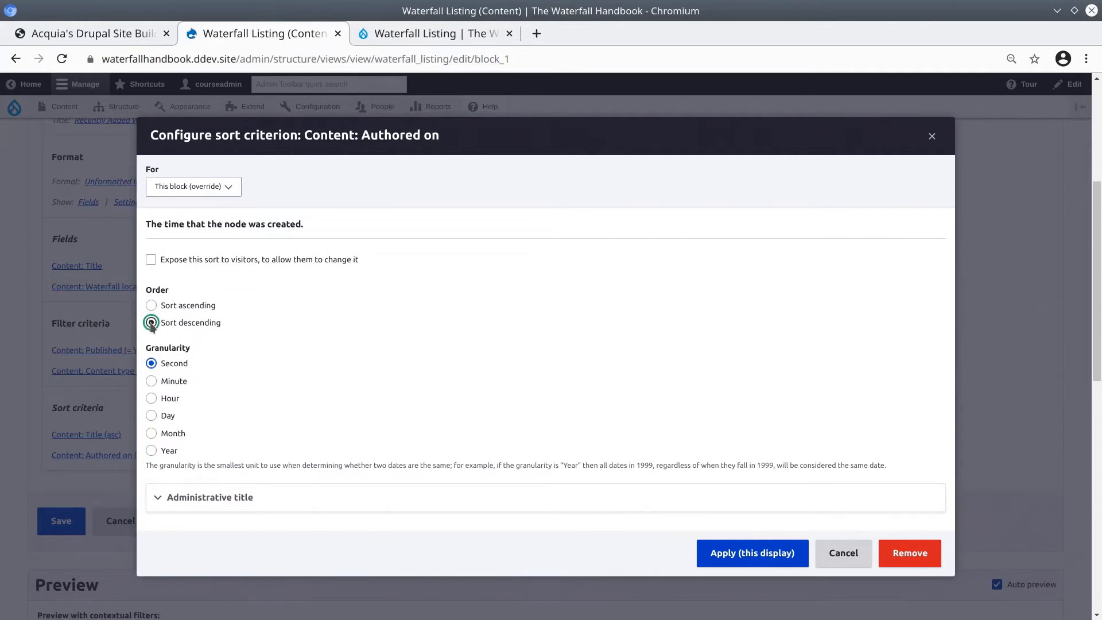
{"action": "left_click", "coordinate": [152, 322]}
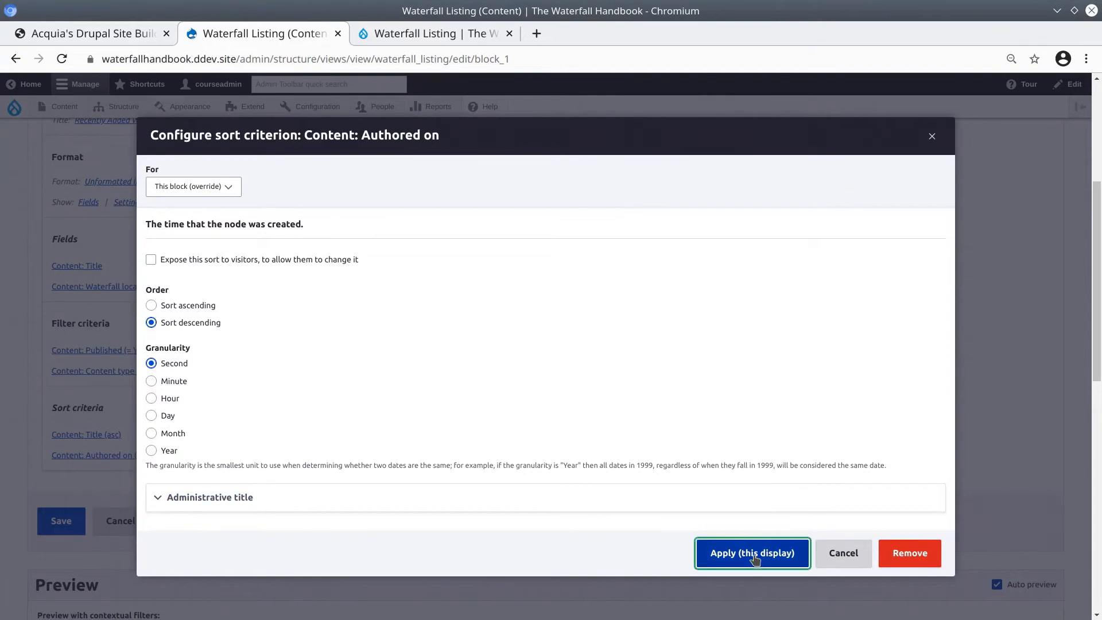
{"action": "left_click", "coordinate": [752, 552]}
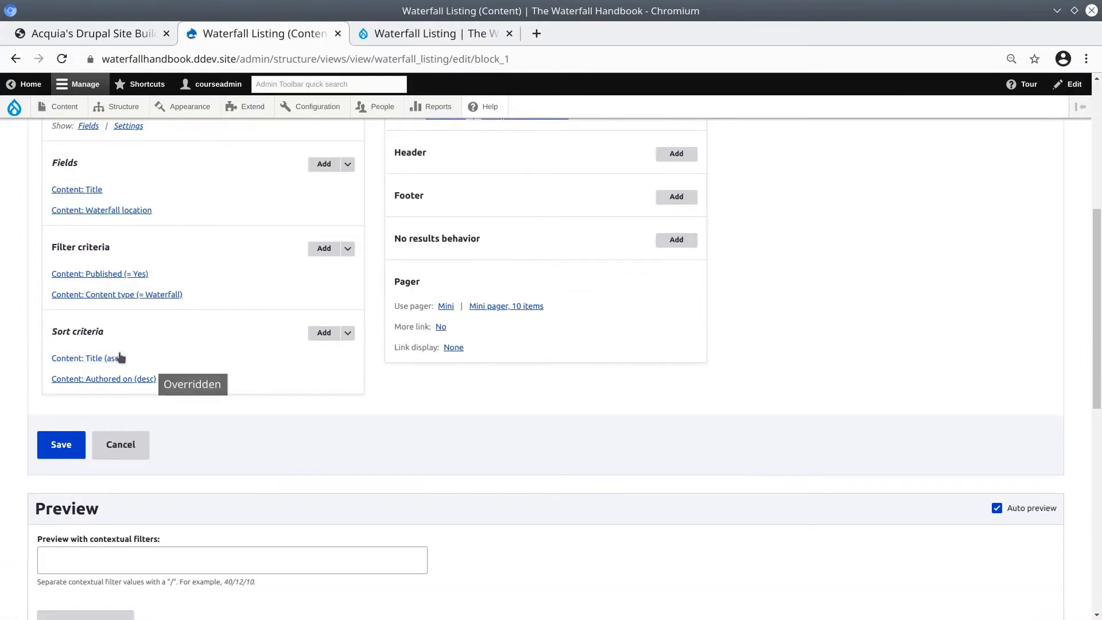
{"action": "mouse_move", "coordinate": [166, 382]}
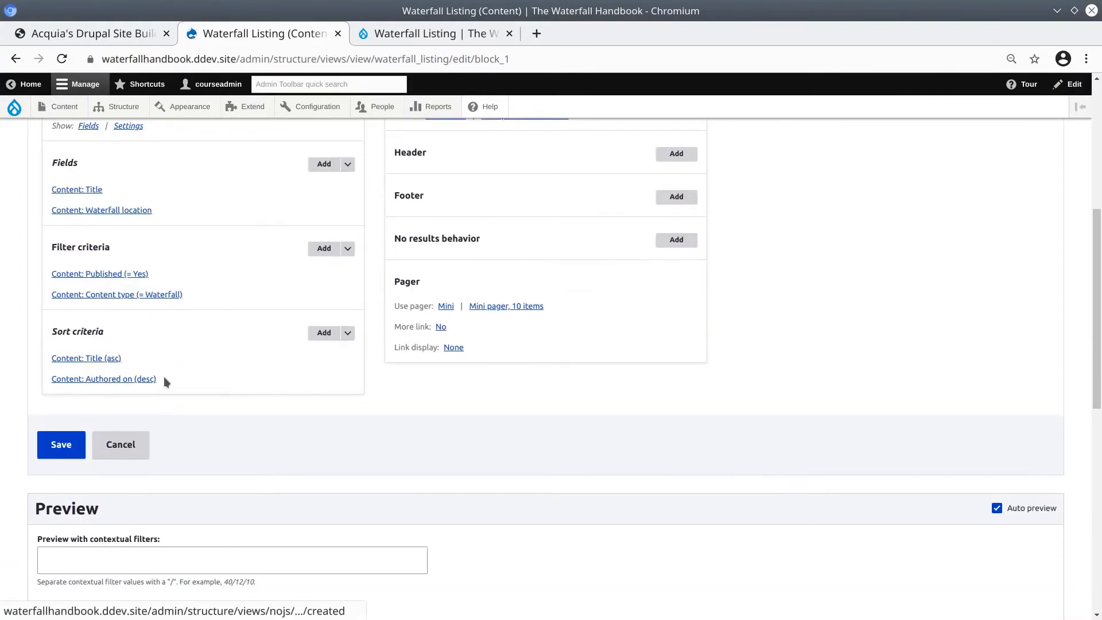
Rearrange sorts so Authored on (desc) comes first and remove Content: Title (asc).
{"action": "scroll", "scroll_direction": "down", "scroll_amount": 3}
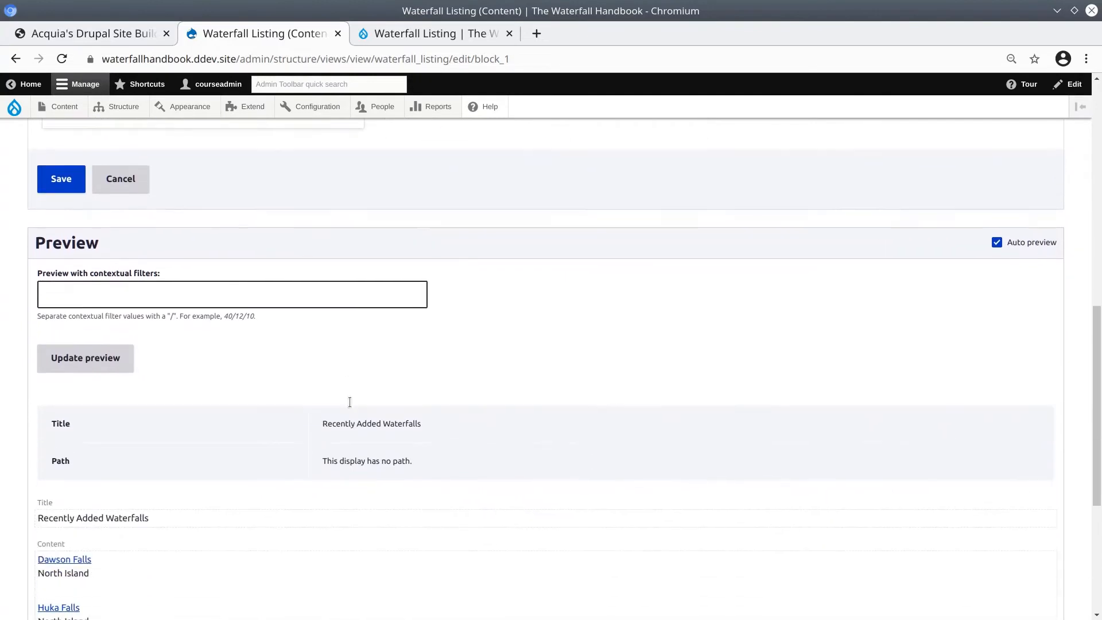
{"action": "scroll", "scroll_direction": "down", "scroll_amount": 3}
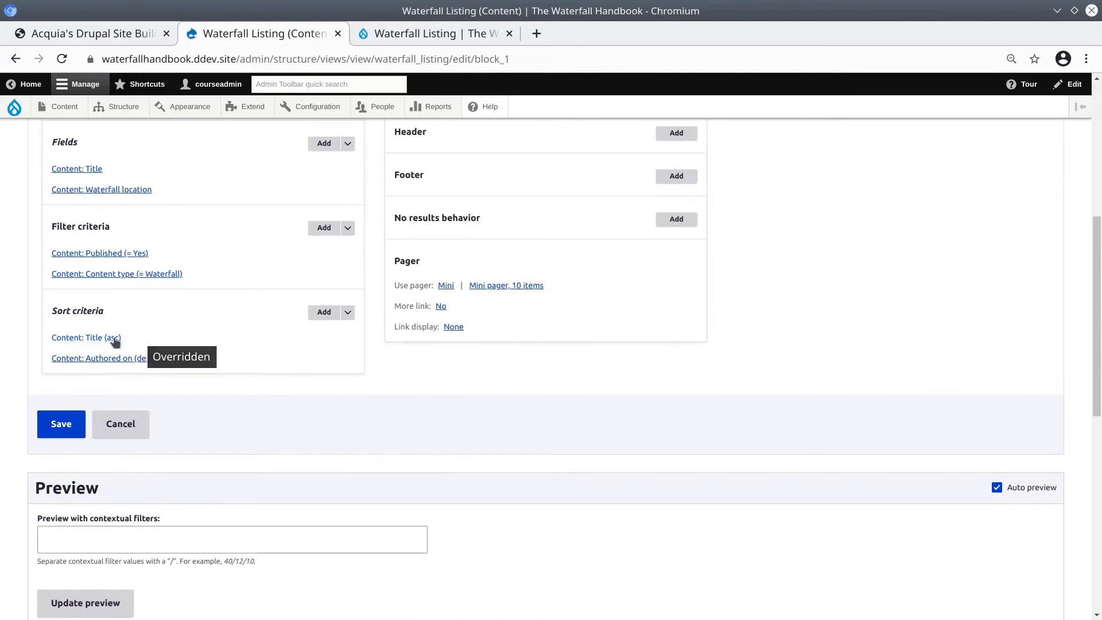
{"action": "mouse_move", "coordinate": [138, 349]}
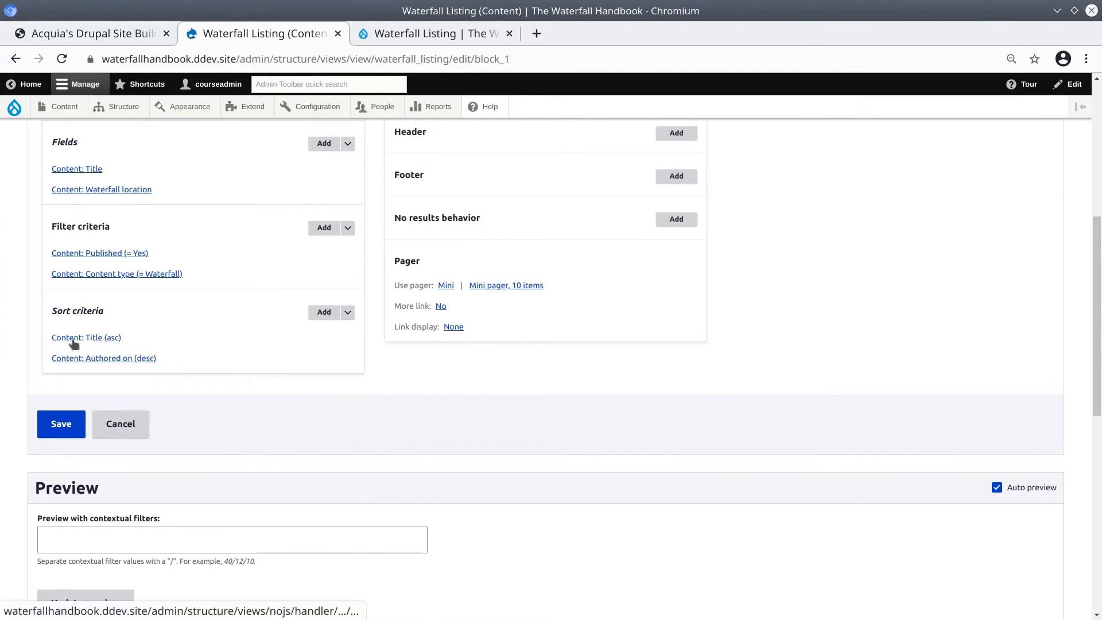
{"action": "left_click", "coordinate": [86, 337]}
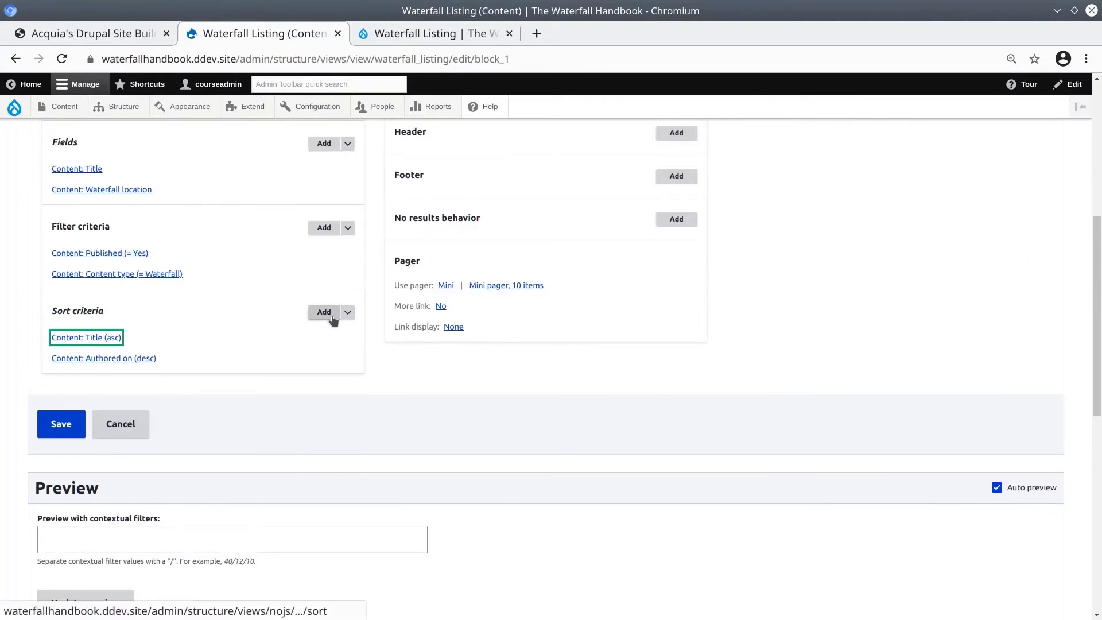
{"action": "left_click", "coordinate": [347, 312]}
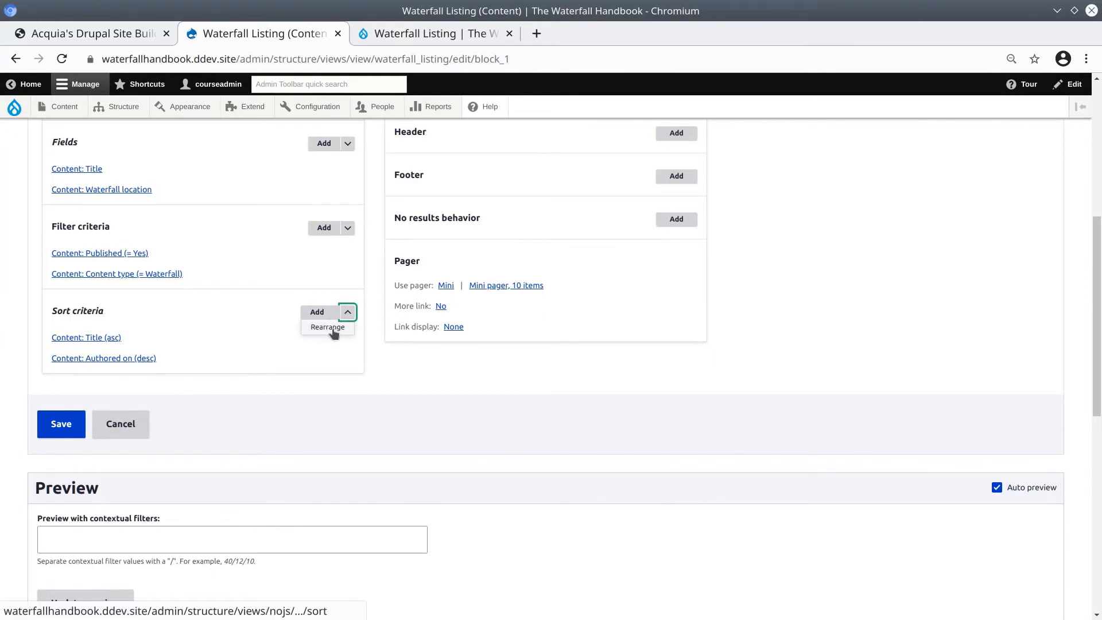
{"action": "left_click", "coordinate": [327, 326]}
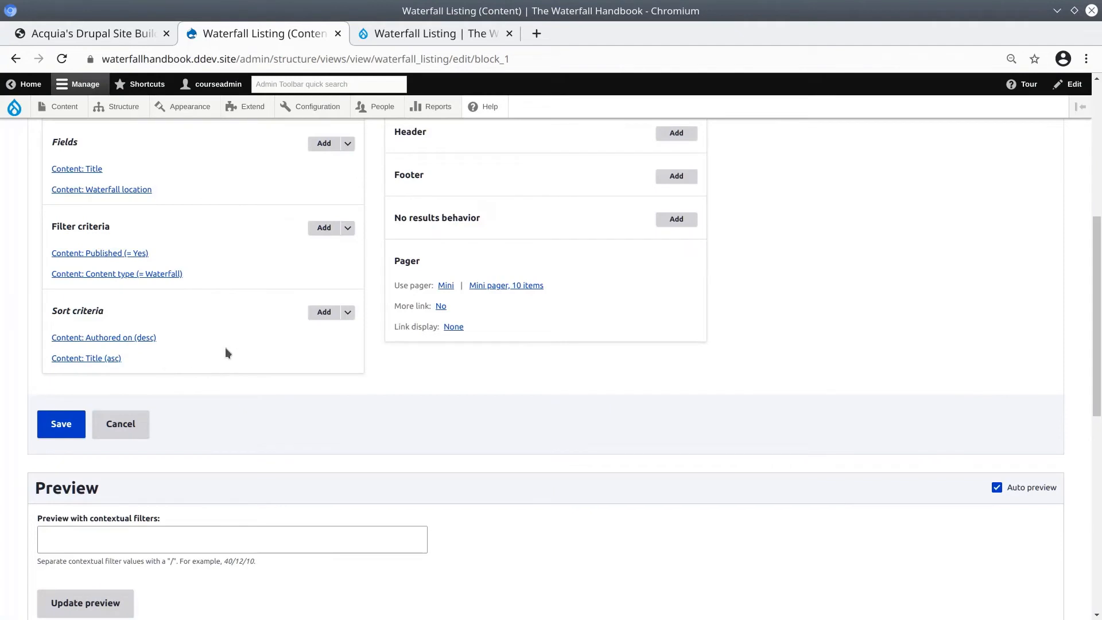
{"action": "mouse_move", "coordinate": [173, 348]}
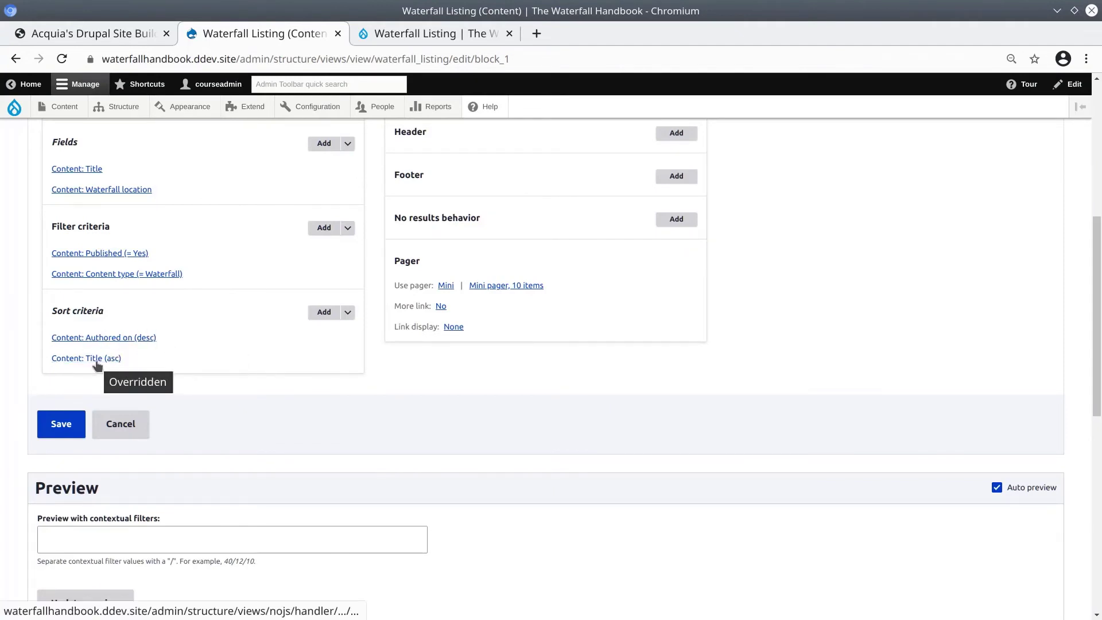
{"action": "left_click", "coordinate": [86, 358]}
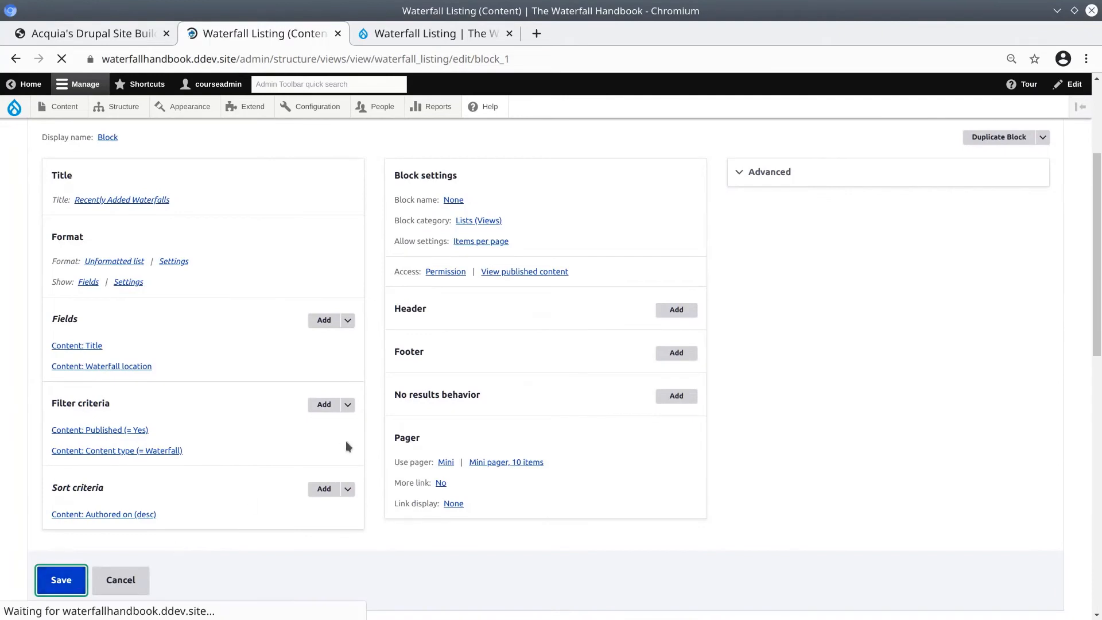
Check the Recently Added Waterfalls block preview and save the Waterfall Listing view.
{"action": "left_click", "coordinate": [61, 581]}
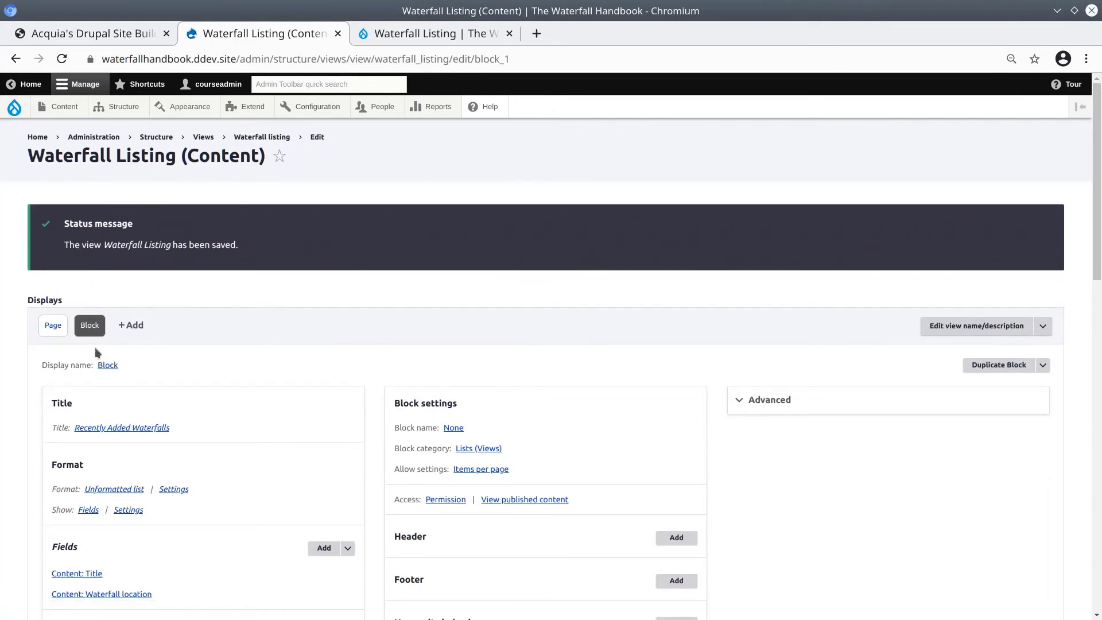
{"action": "scroll", "scroll_direction": "down", "scroll_amount": 3}
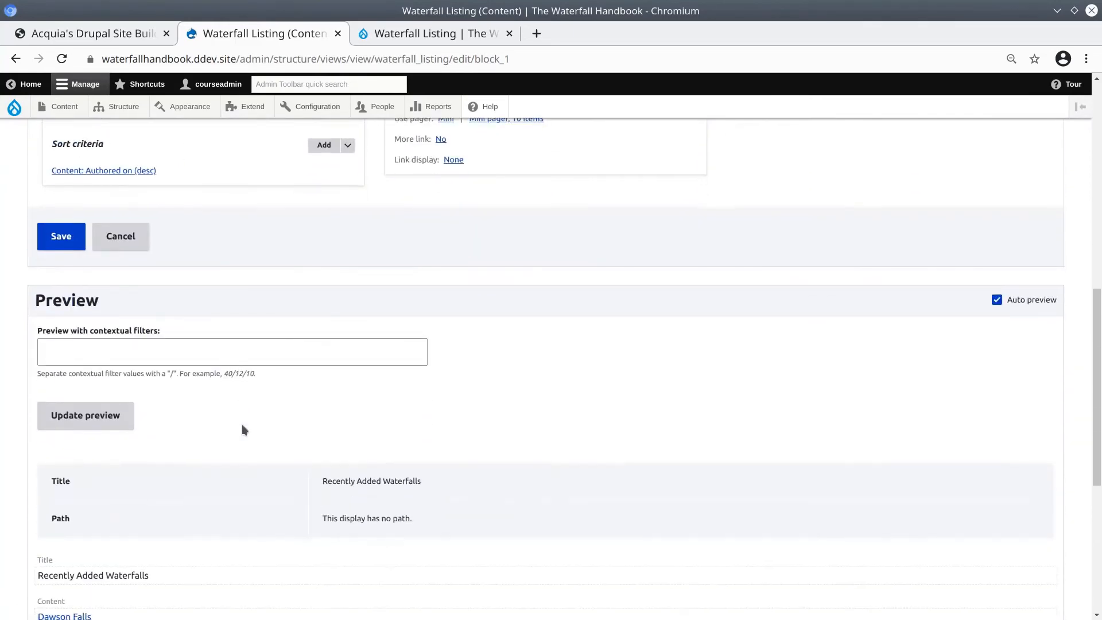
{"action": "scroll", "scroll_direction": "down", "scroll_amount": 3}
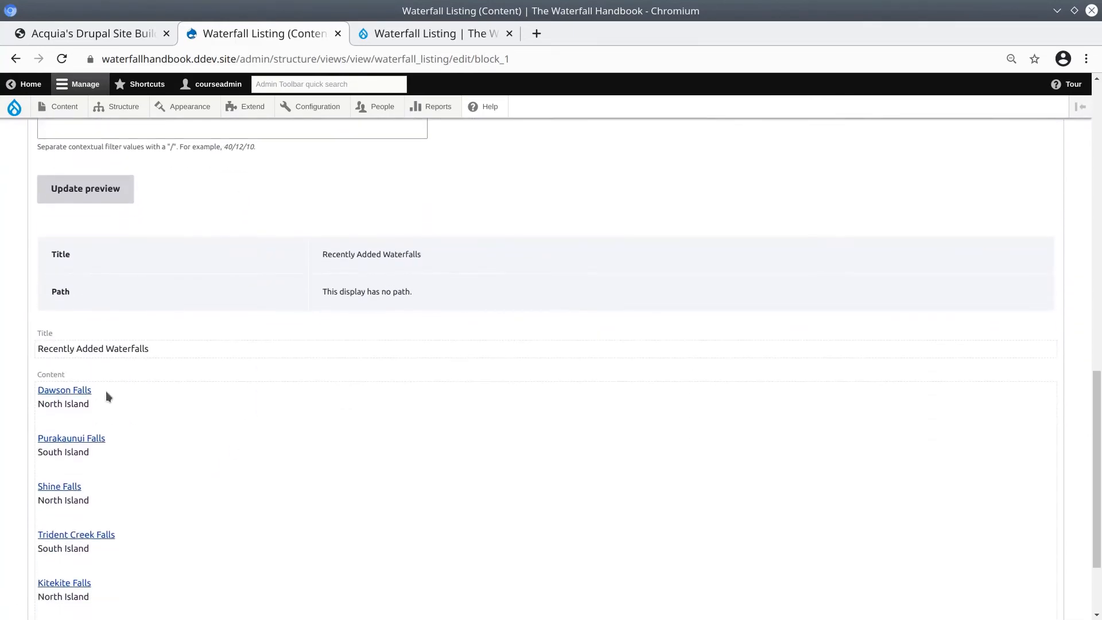
{"action": "mouse_move", "coordinate": [106, 395]}
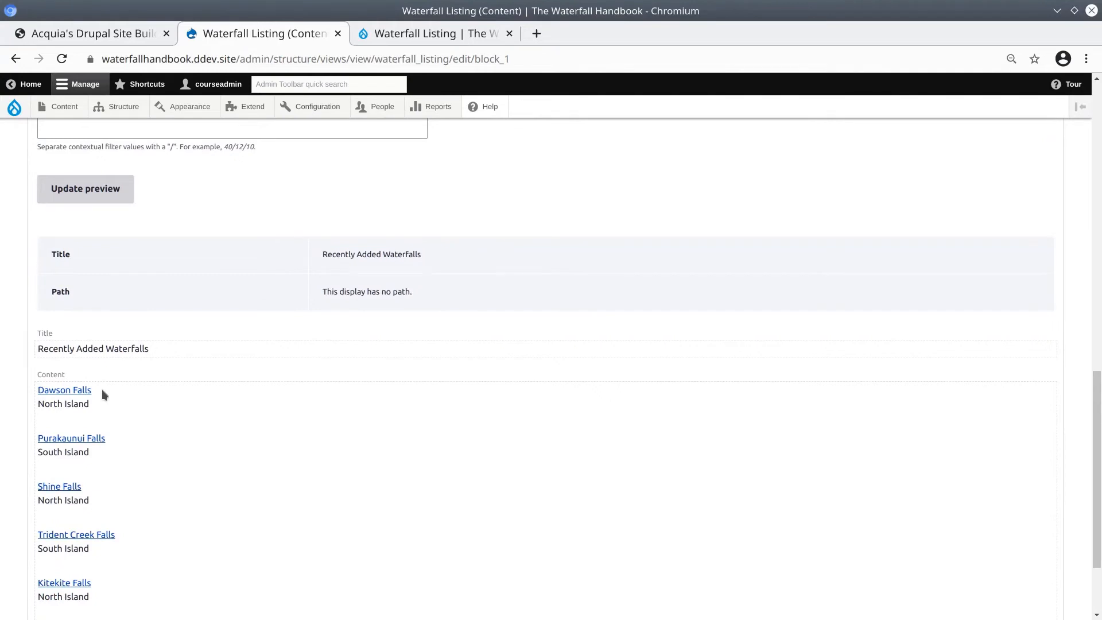
{"action": "mouse_move", "coordinate": [110, 413]}
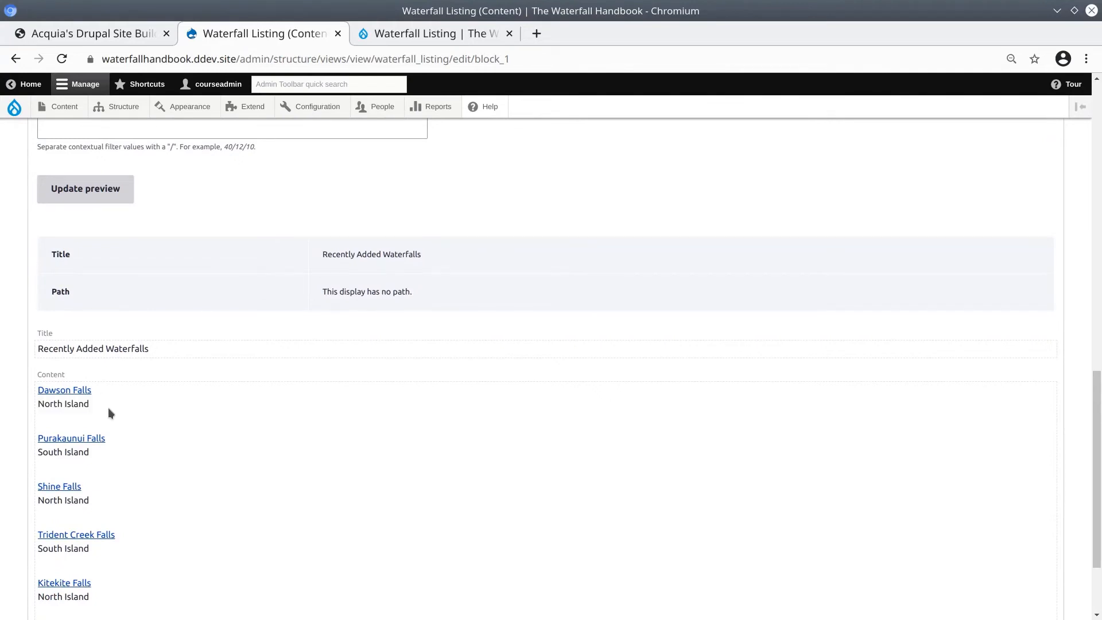
{"action": "scroll", "scroll_direction": "down", "scroll_amount": 3}
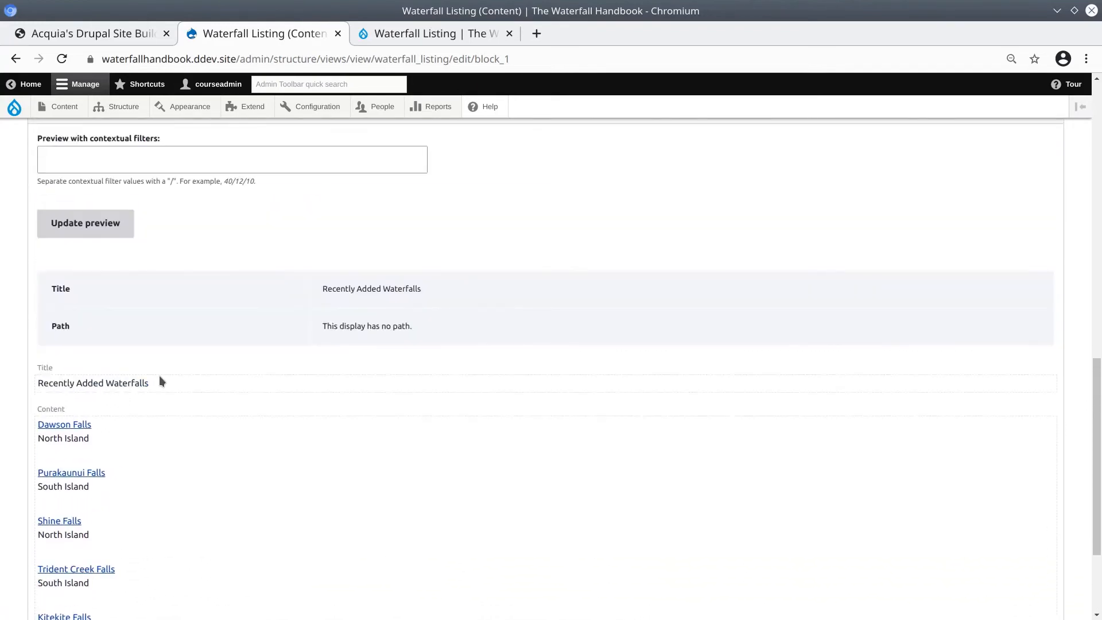
{"action": "mouse_move", "coordinate": [102, 428]}
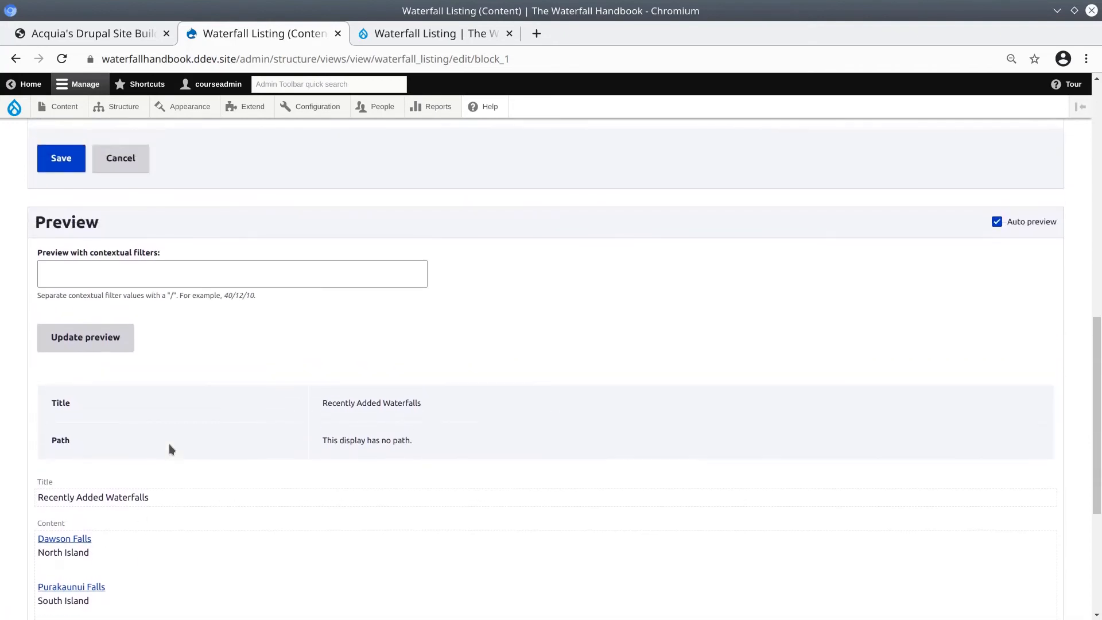
{"action": "left_click", "coordinate": [59, 159]}
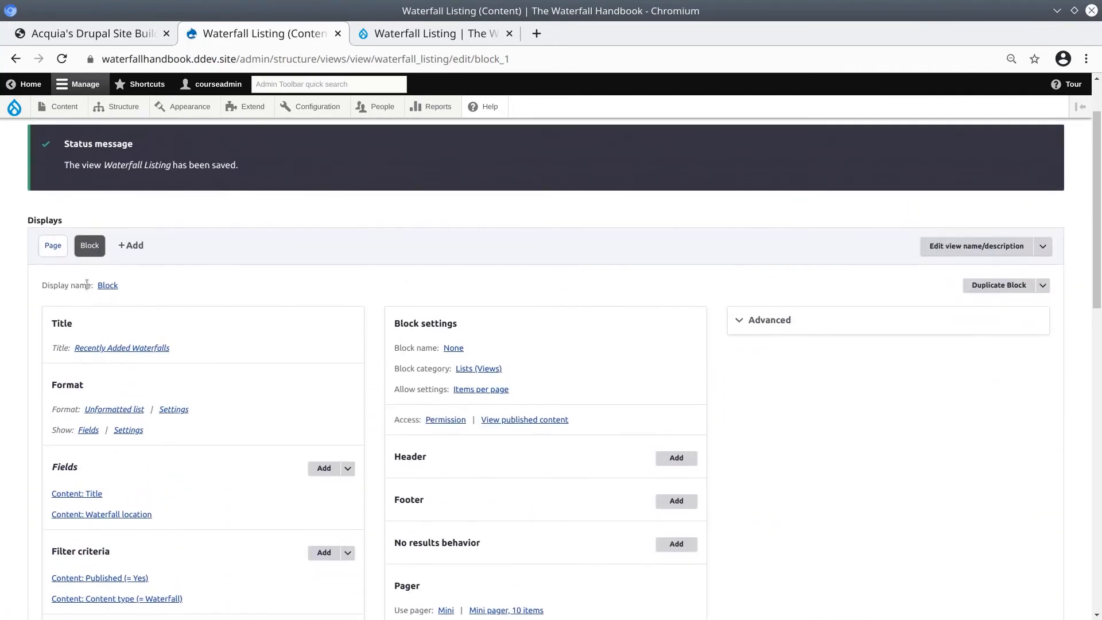
Switch the block's format from Unformatted list to Table for this display.
{"action": "scroll", "scroll_direction": "down", "scroll_amount": 3}
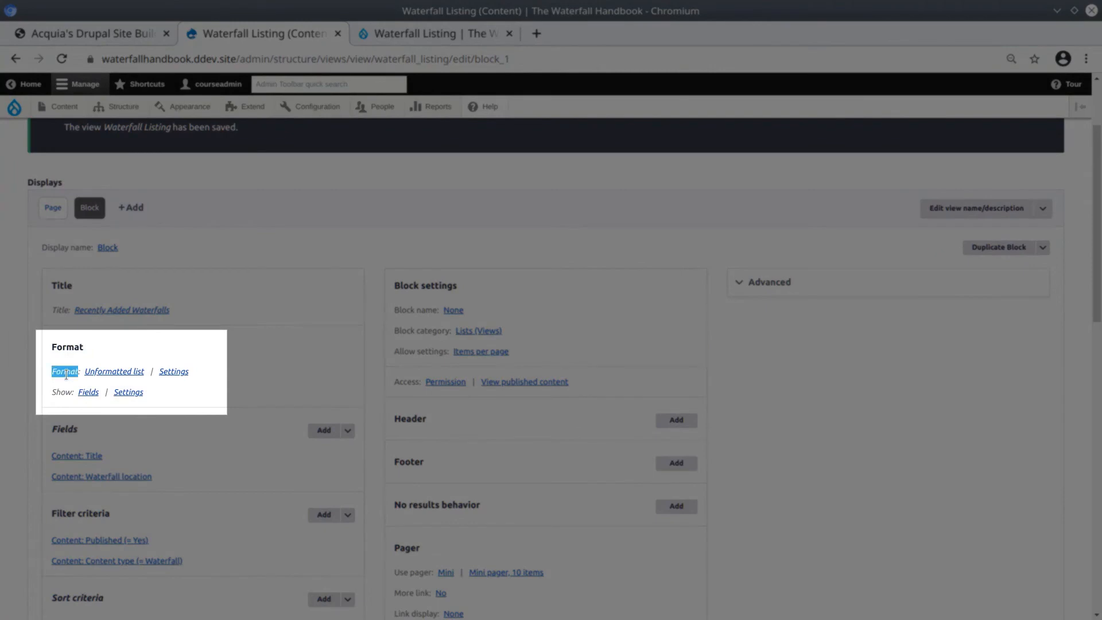
{"action": "mouse_move", "coordinate": [113, 372]}
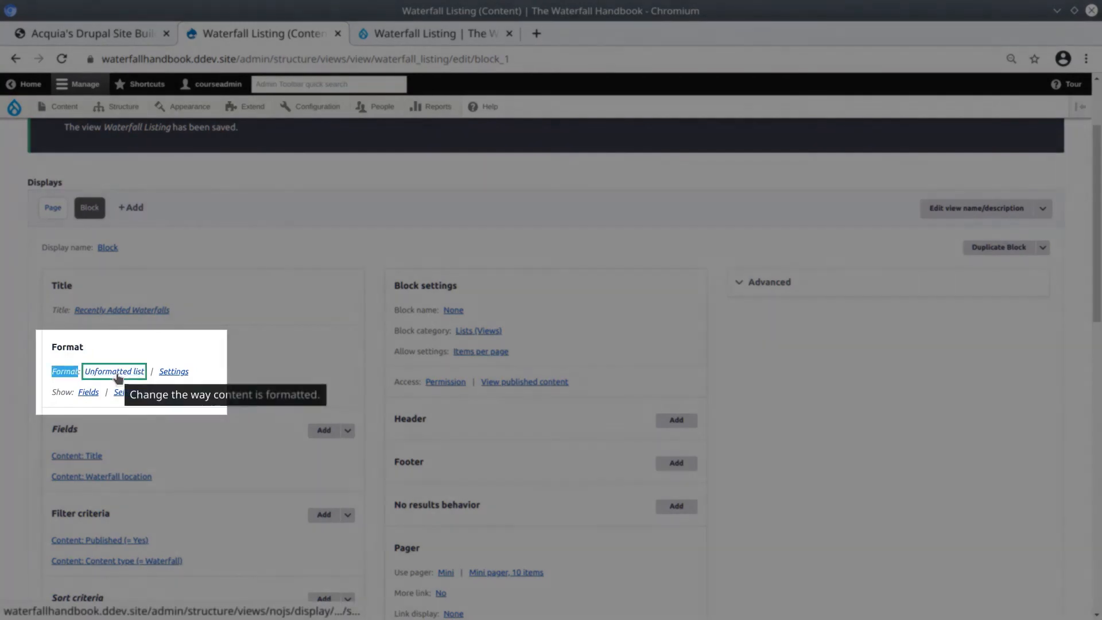
{"action": "left_click", "coordinate": [113, 372]}
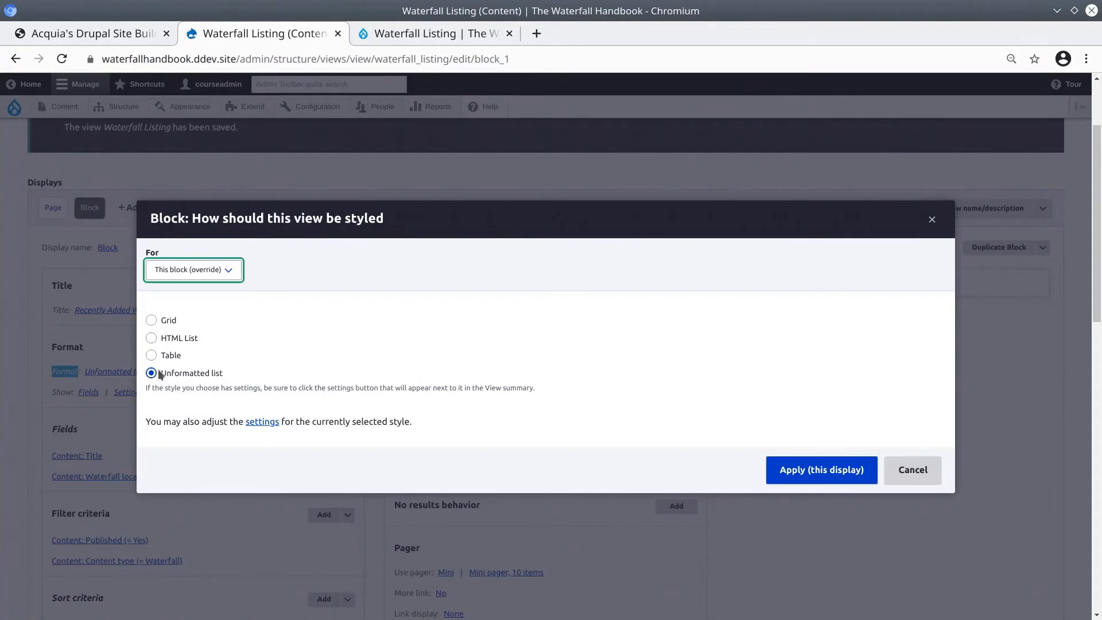
{"action": "left_click", "coordinate": [151, 356]}
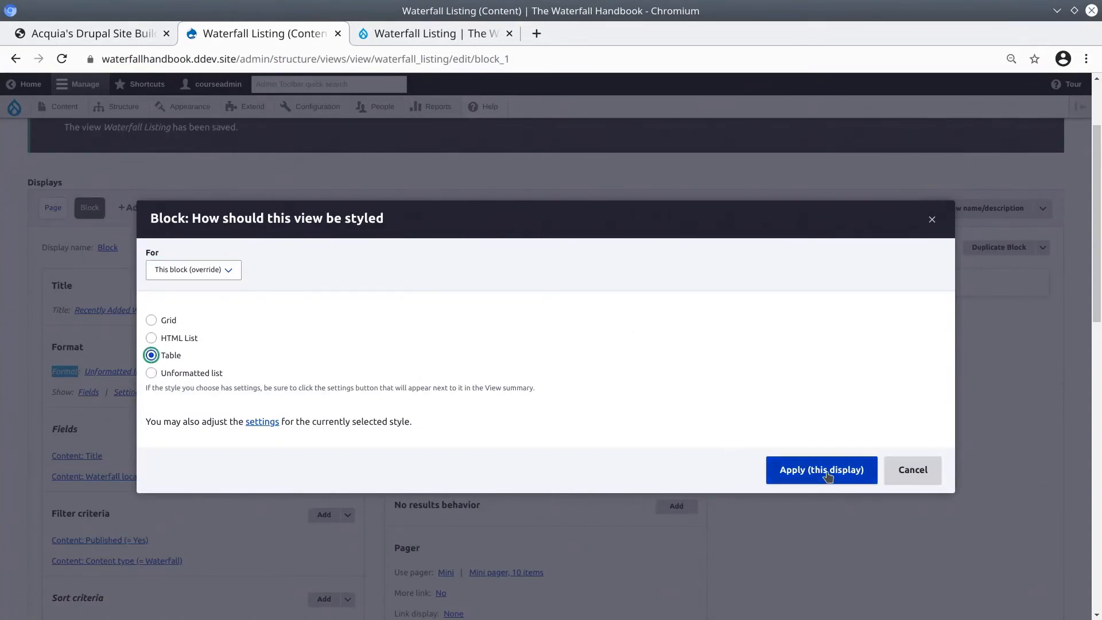
{"action": "left_click", "coordinate": [821, 469]}
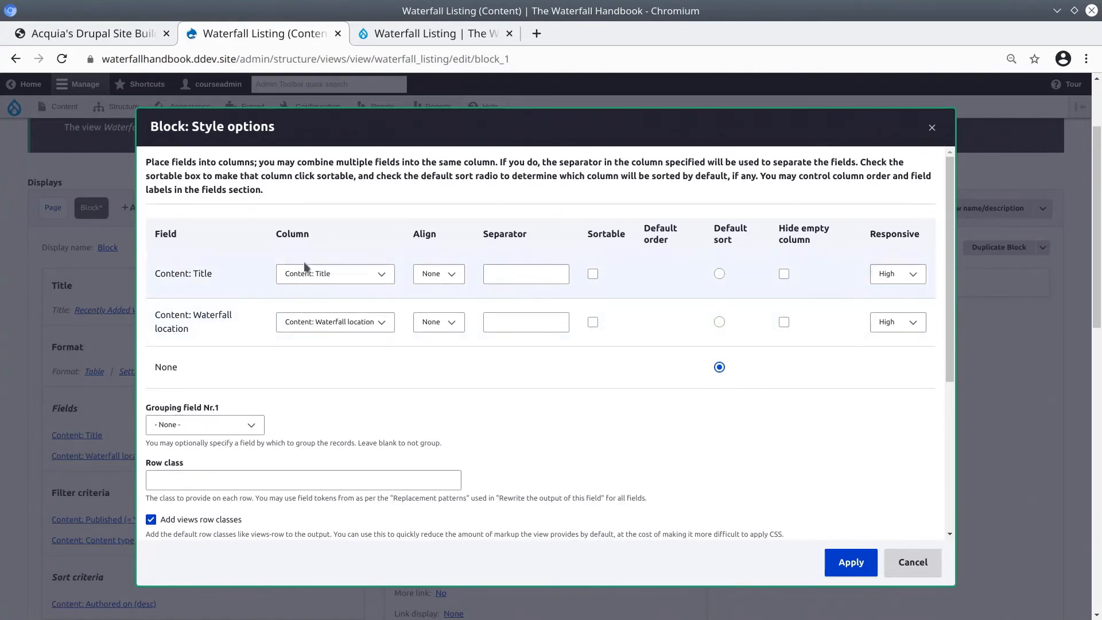
{"action": "left_click", "coordinate": [335, 321]}
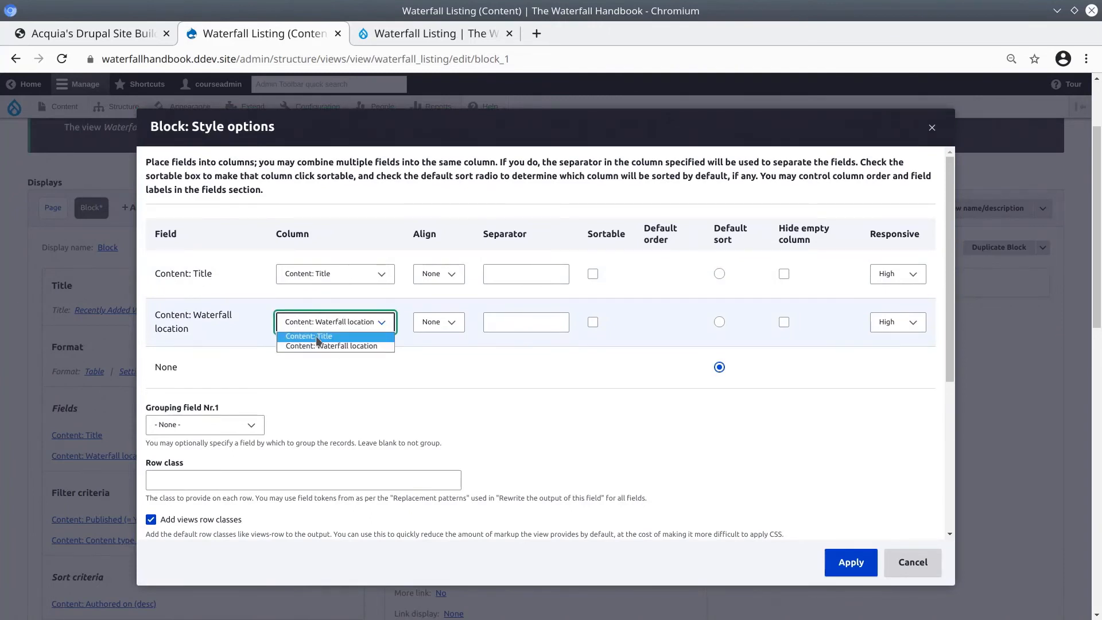
{"action": "left_click", "coordinate": [335, 346]}
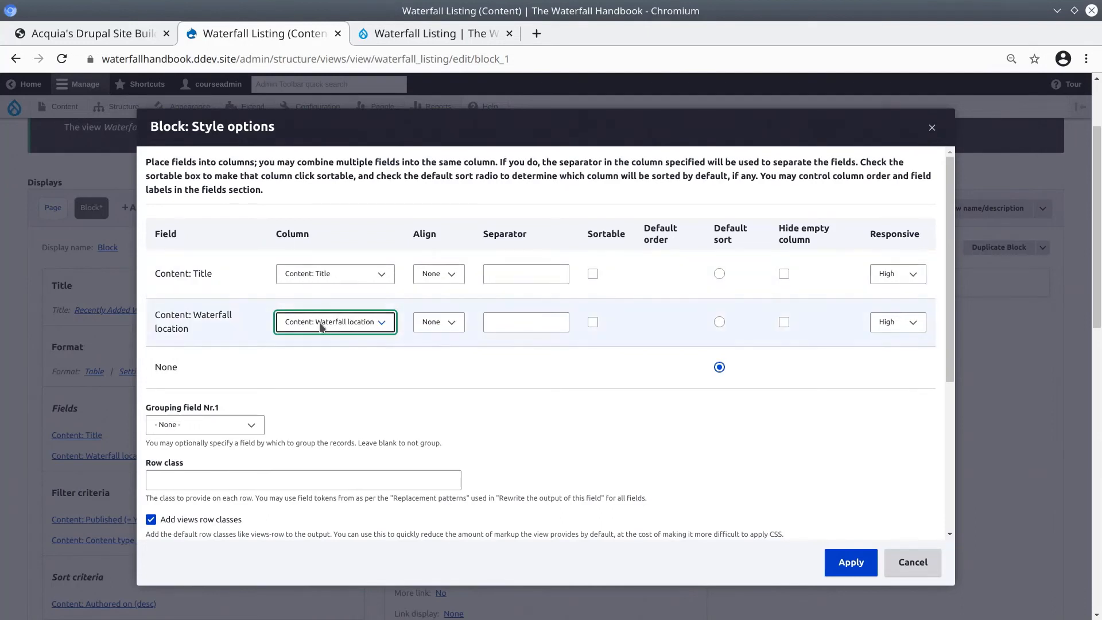
{"action": "left_click", "coordinate": [335, 322]}
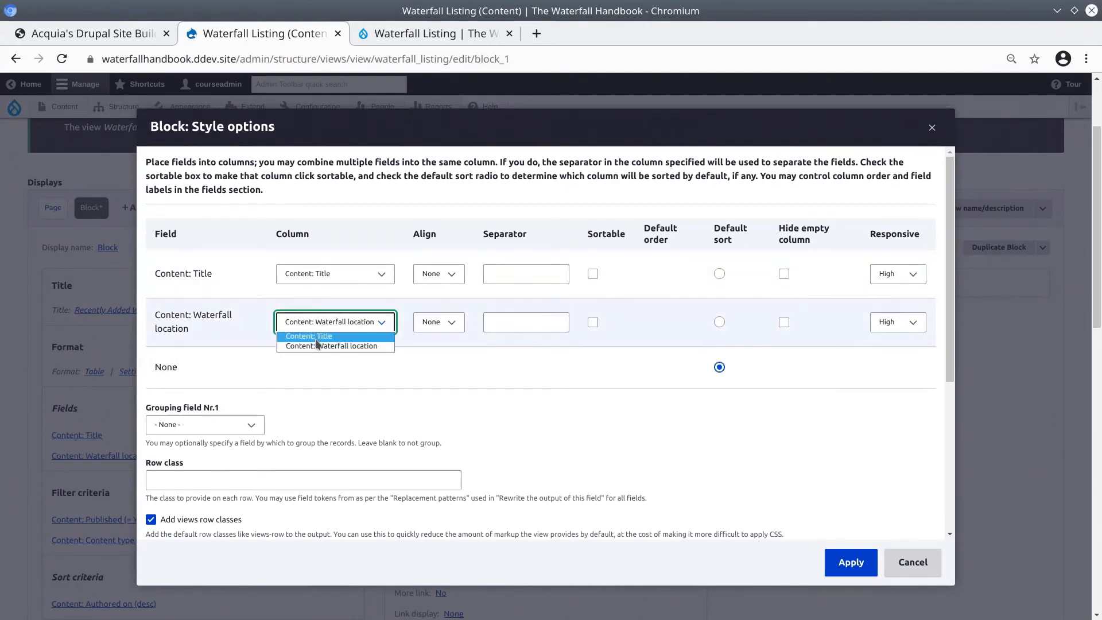
{"action": "left_click", "coordinate": [309, 335]}
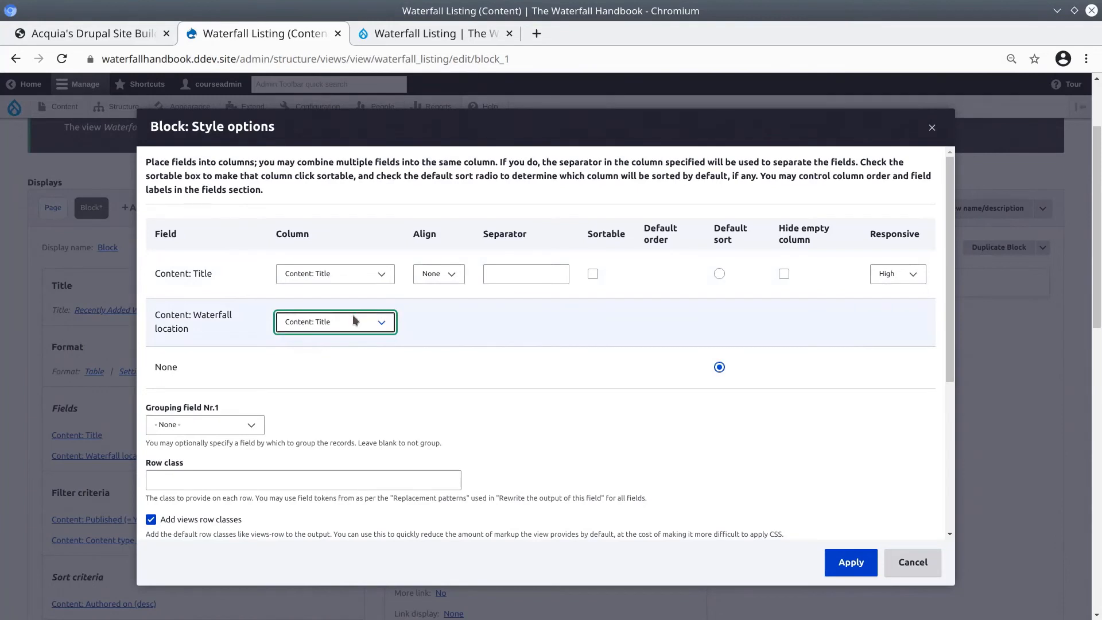
{"action": "left_click", "coordinate": [335, 322]}
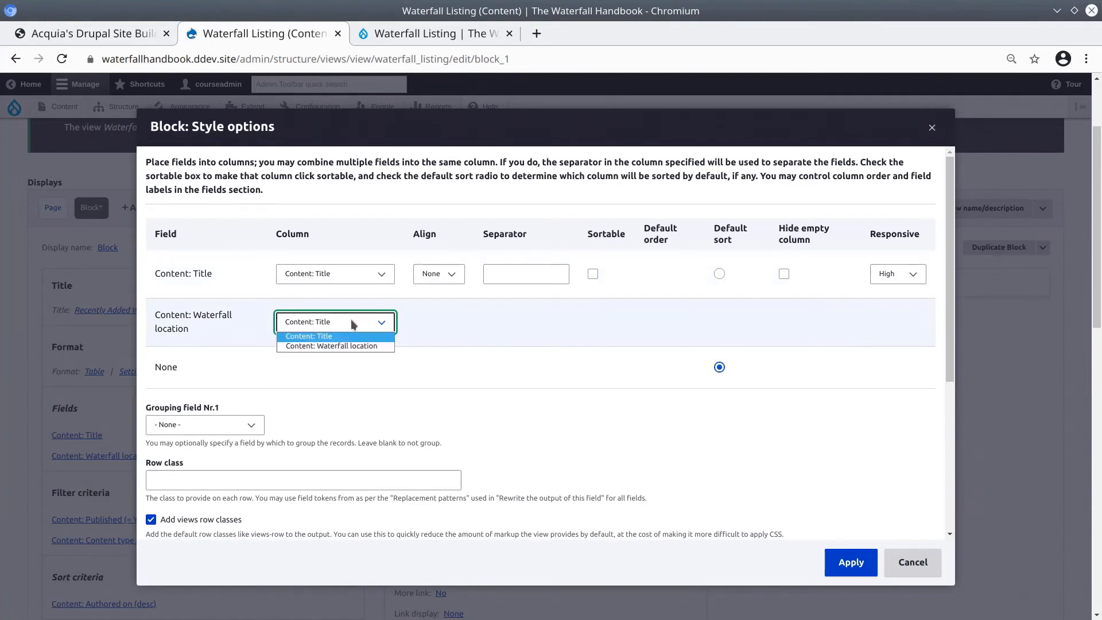
{"action": "left_click", "coordinate": [332, 345]}
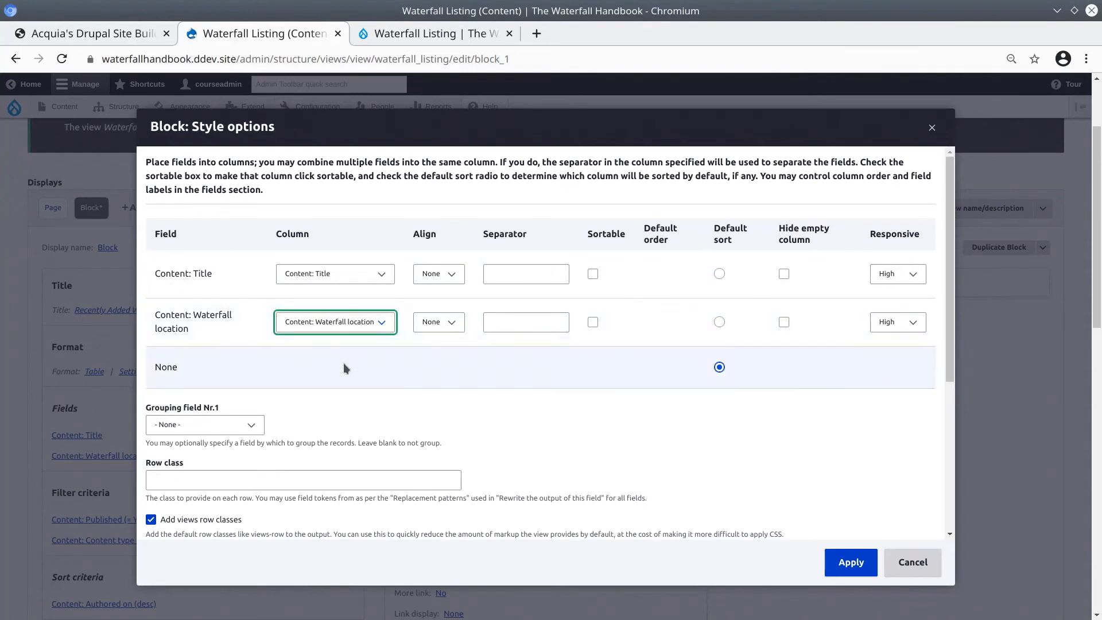
{"action": "scroll", "scroll_direction": "down", "scroll_amount": 3}
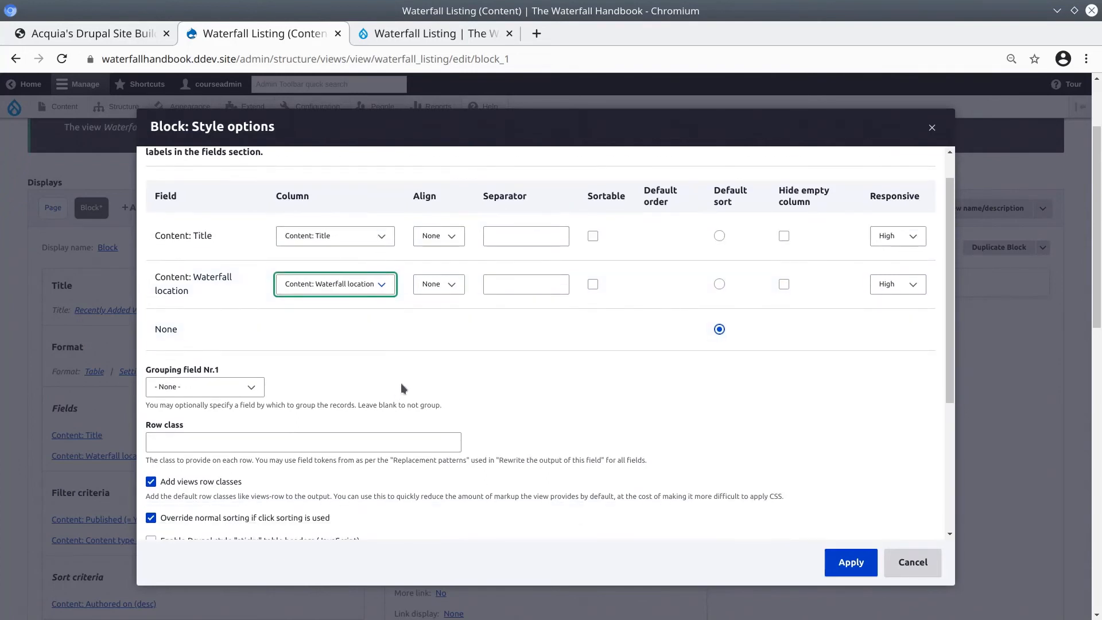
{"action": "scroll", "scroll_direction": "down", "scroll_amount": 3}
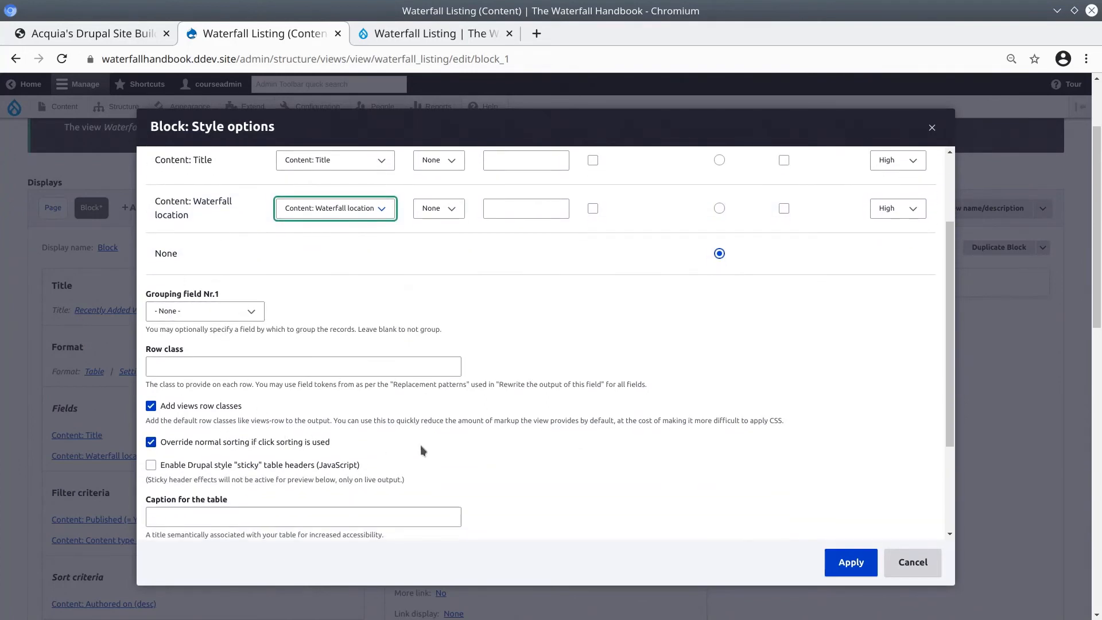
{"action": "scroll", "scroll_direction": "down", "scroll_amount": 3}
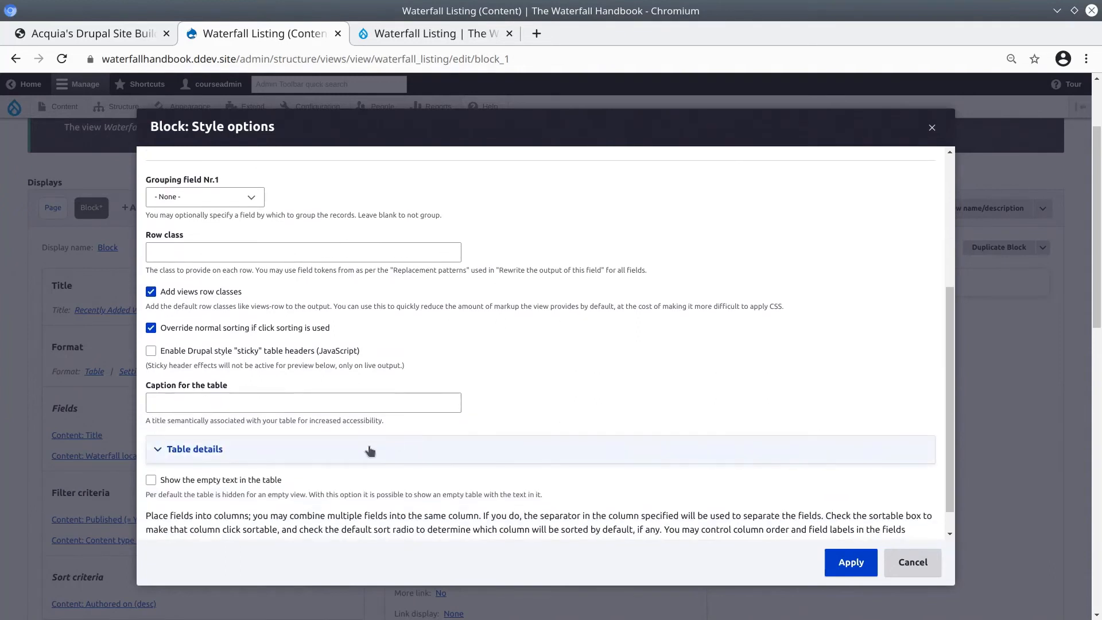
{"action": "scroll", "scroll_direction": "down", "scroll_amount": 3}
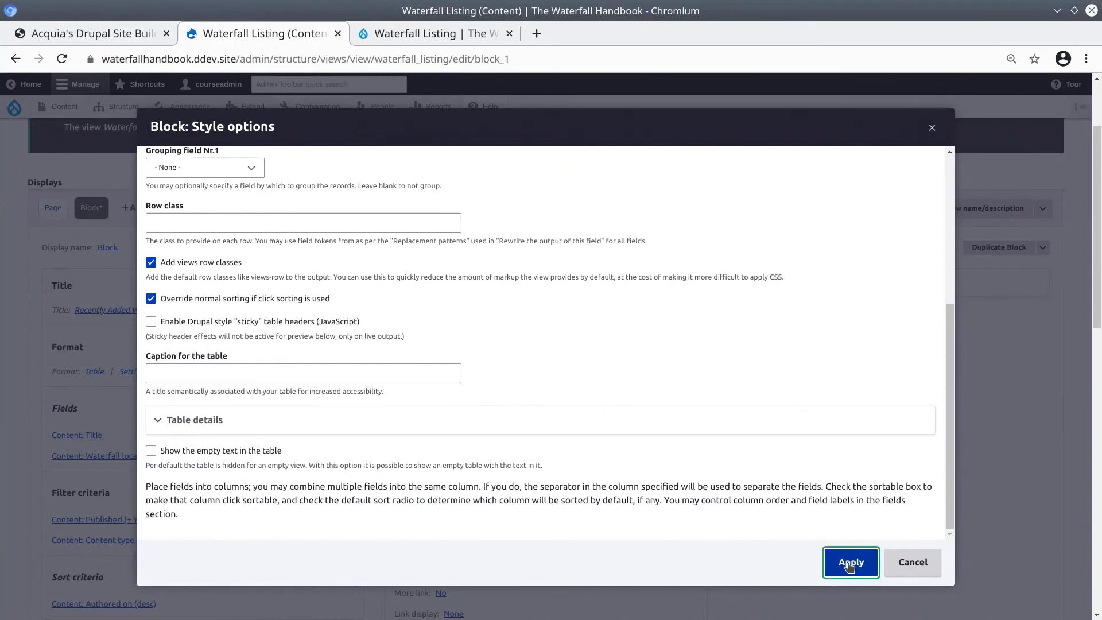
Apply the table style options and check the two-column title/location preview.
{"action": "left_click", "coordinate": [851, 562]}
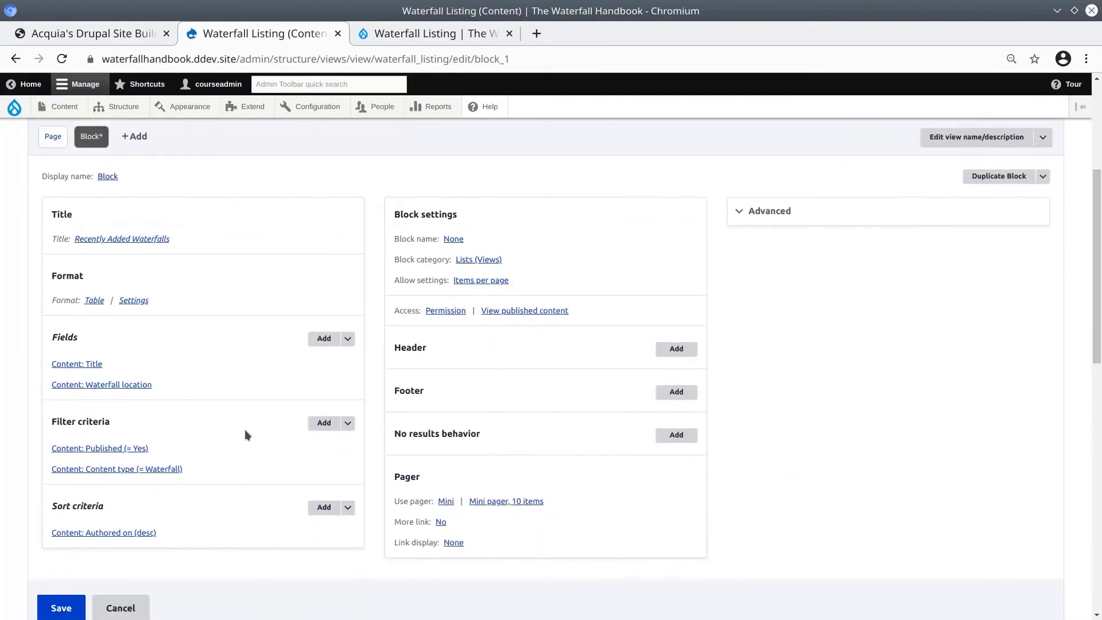
{"action": "scroll", "scroll_direction": "down", "scroll_amount": 3}
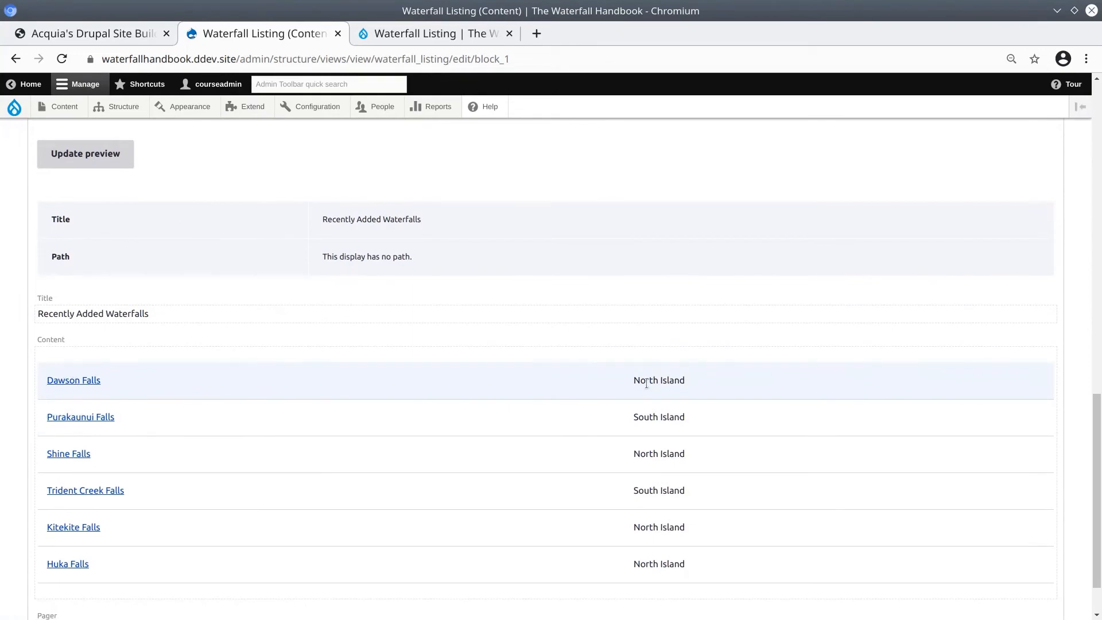
{"action": "double_click", "coordinate": [663, 380]}
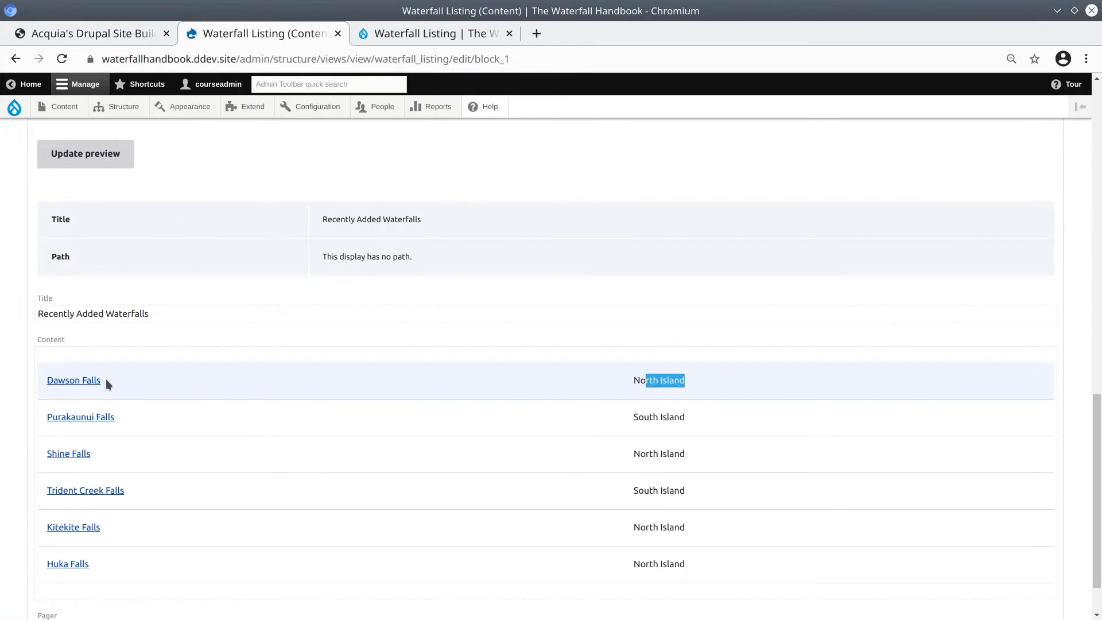
{"action": "mouse_move", "coordinate": [159, 388]}
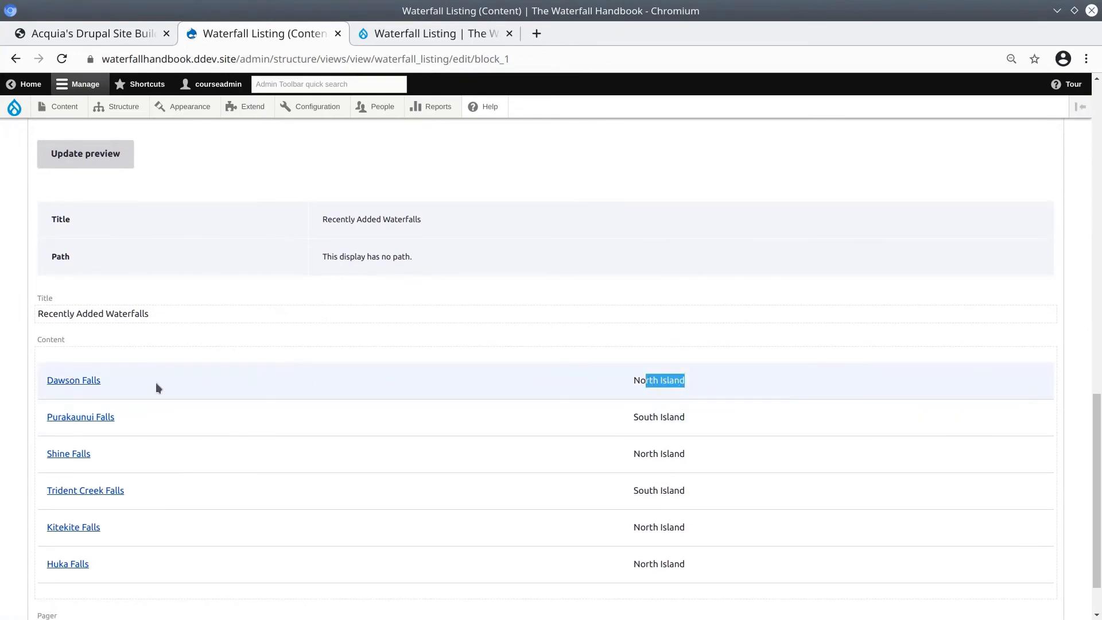
{"action": "scroll", "scroll_direction": "down", "scroll_amount": 3}
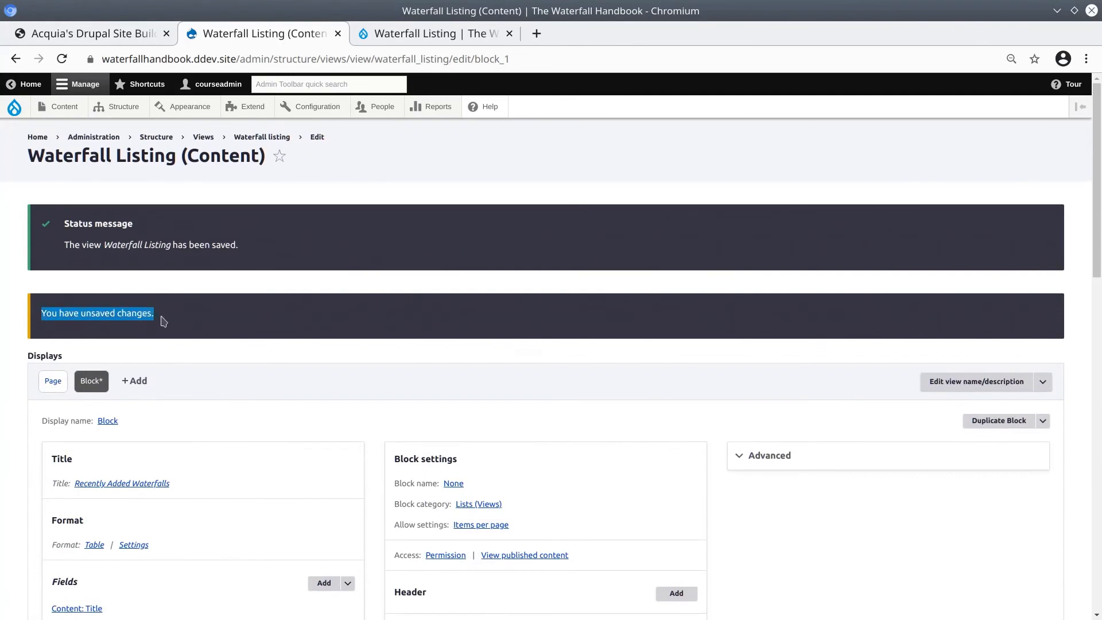
{"action": "scroll", "scroll_direction": "down", "scroll_amount": 3}
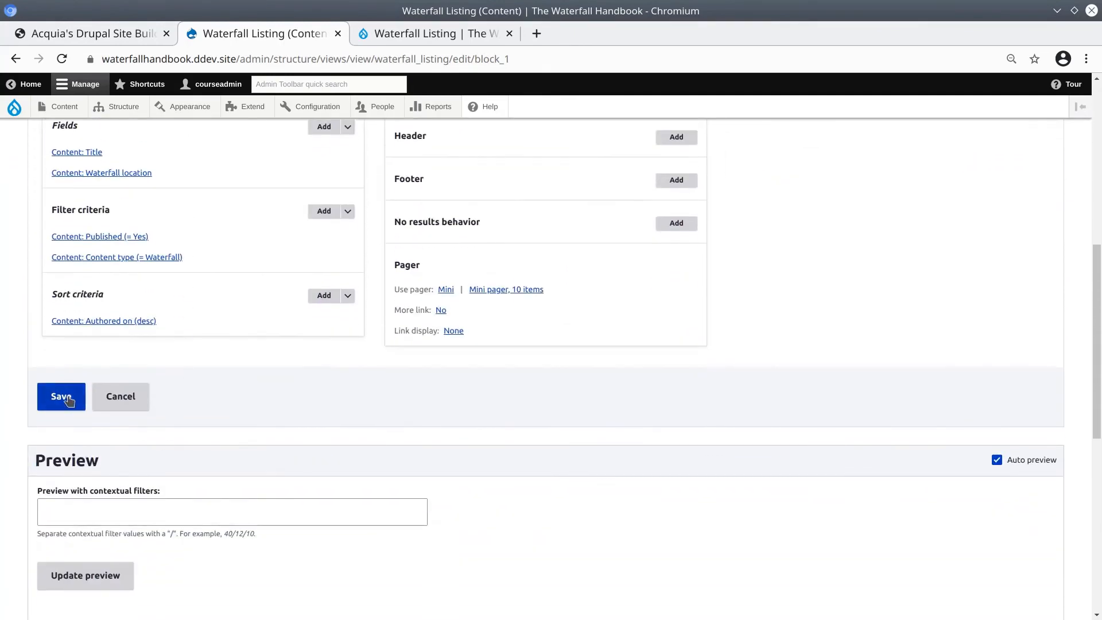
Save the Waterfall Listing view with the table-formatted block.
{"action": "left_click", "coordinate": [61, 396]}
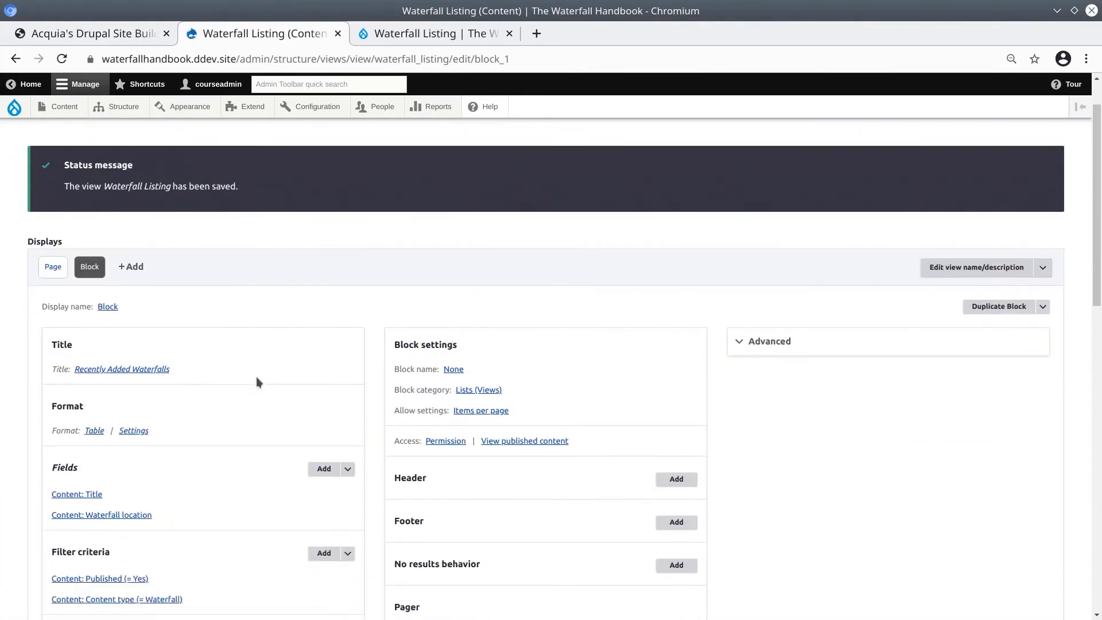
{"action": "scroll", "scroll_direction": "down", "scroll_amount": 3}
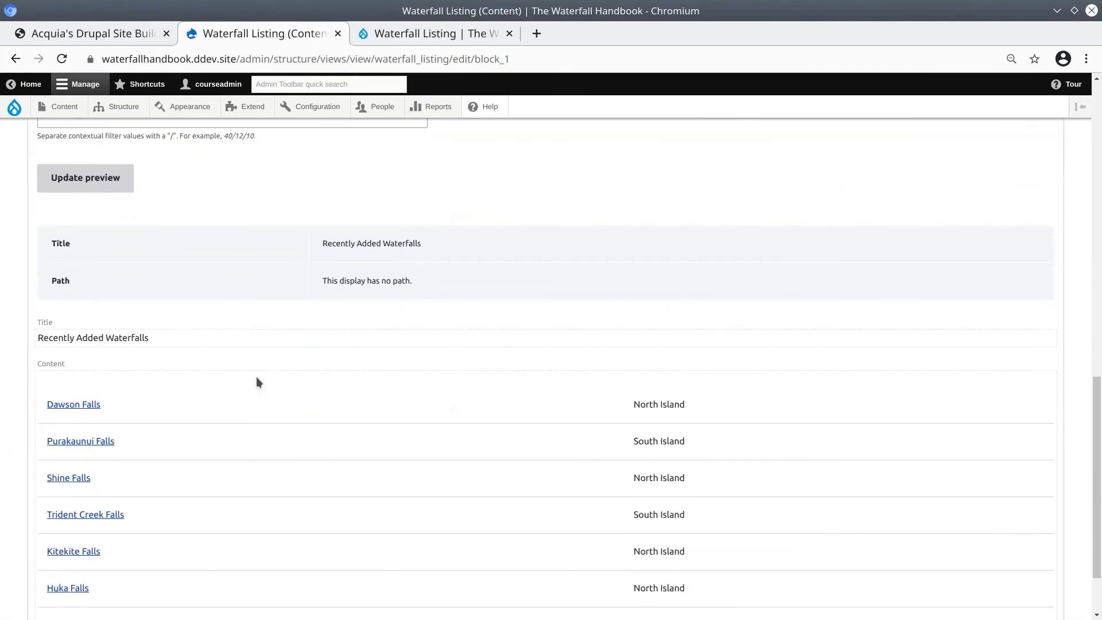
{"action": "scroll", "scroll_direction": "down", "scroll_amount": 3}
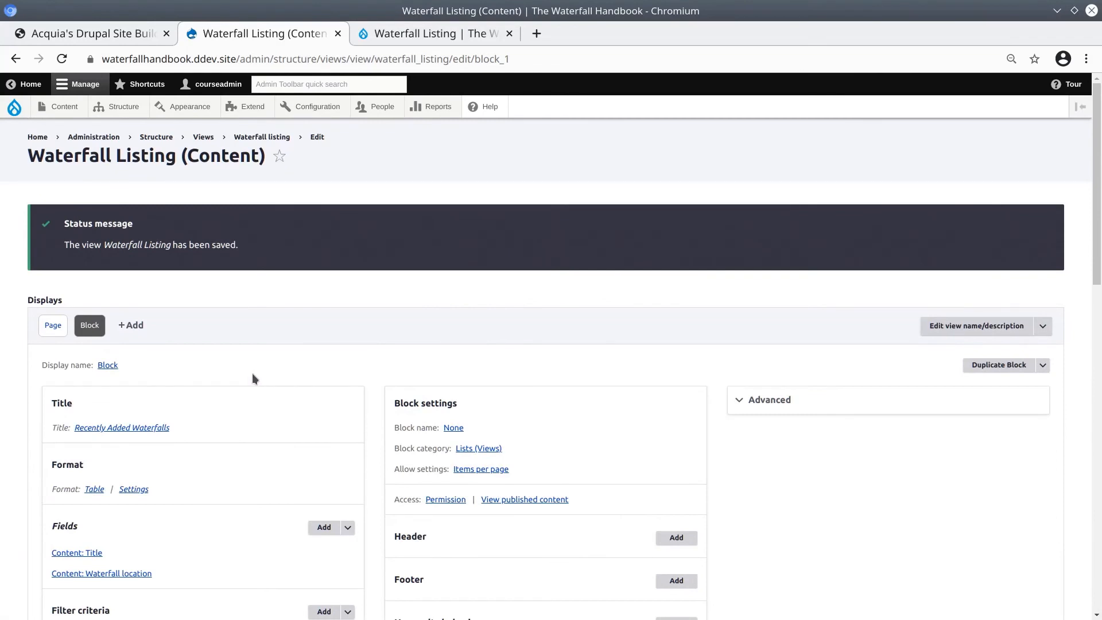
{"action": "mouse_move", "coordinate": [264, 285]}
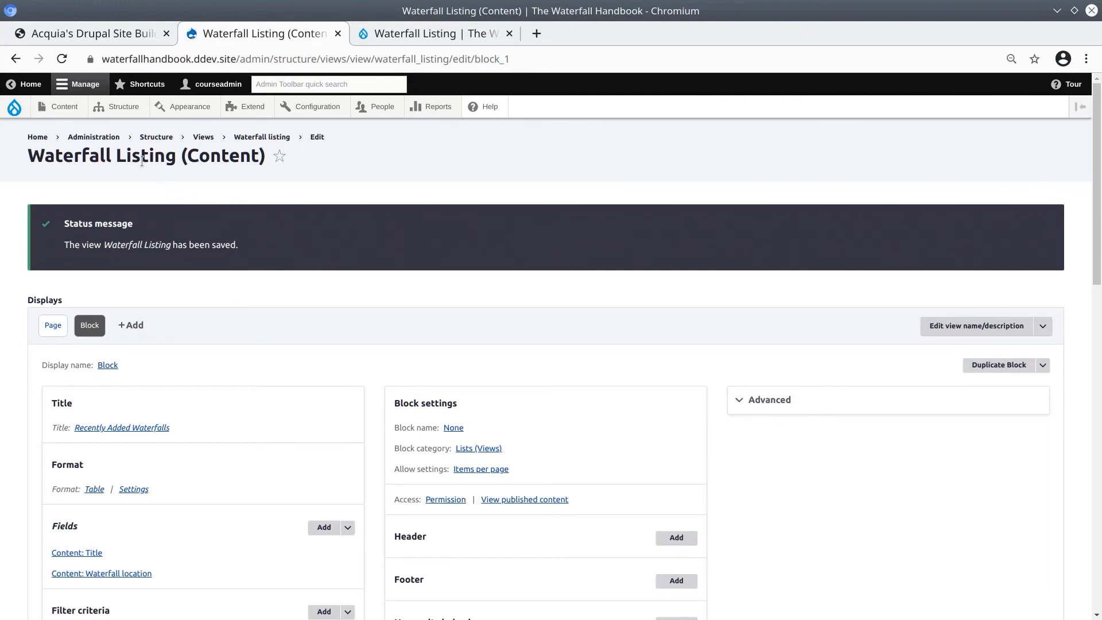
{"action": "left_click", "coordinate": [124, 107]}
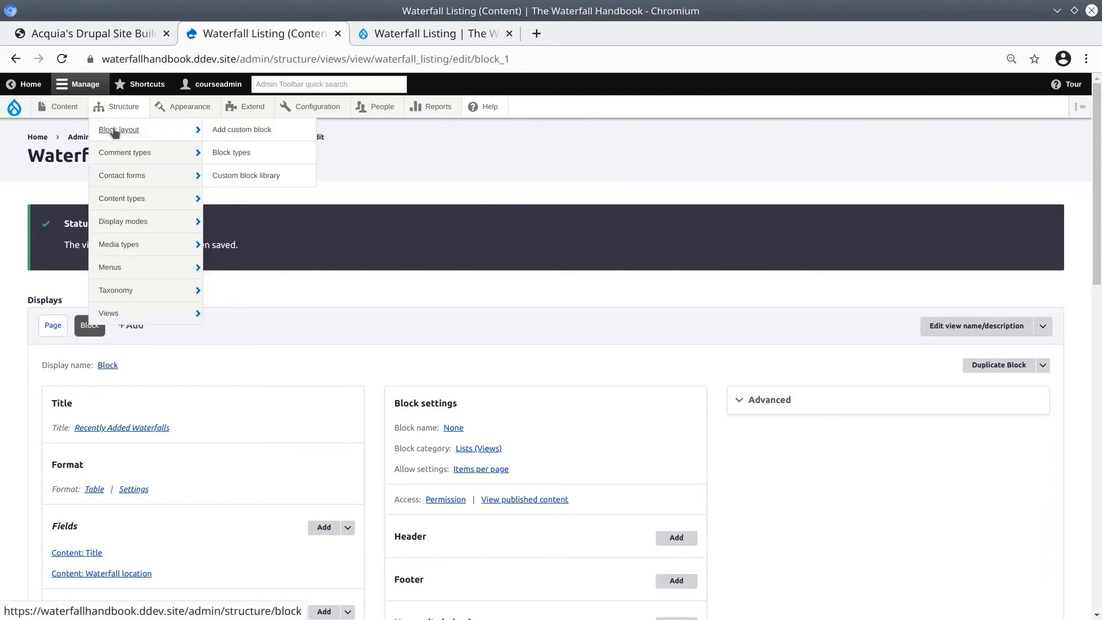
{"action": "right_click", "coordinate": [116, 129]}
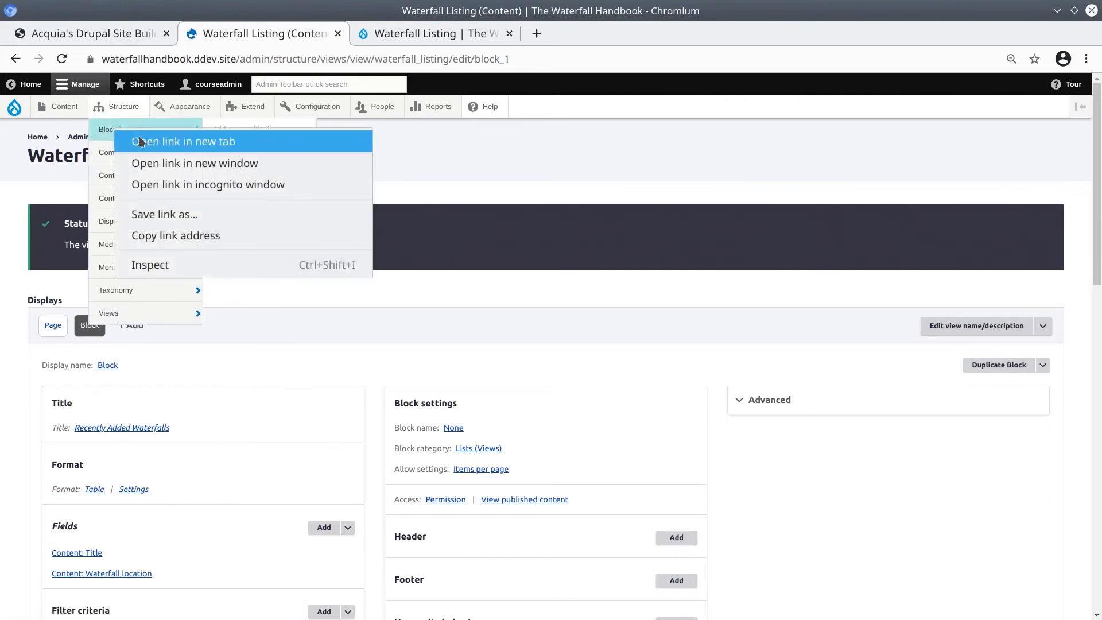
{"action": "left_click", "coordinate": [182, 141]}
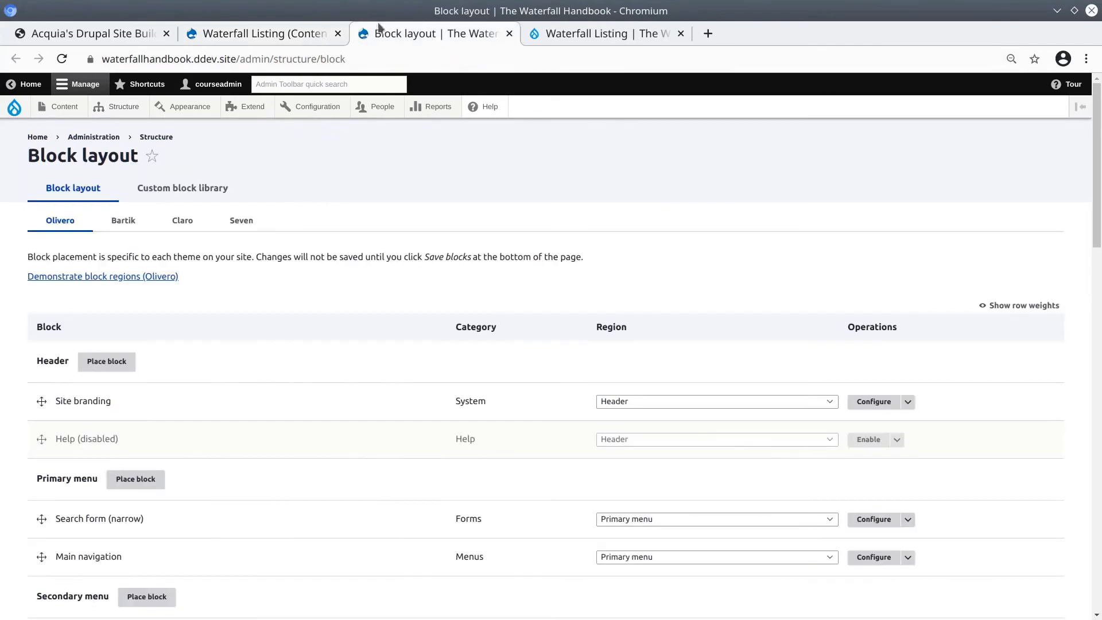
{"action": "scroll", "scroll_direction": "down", "scroll_amount": 3}
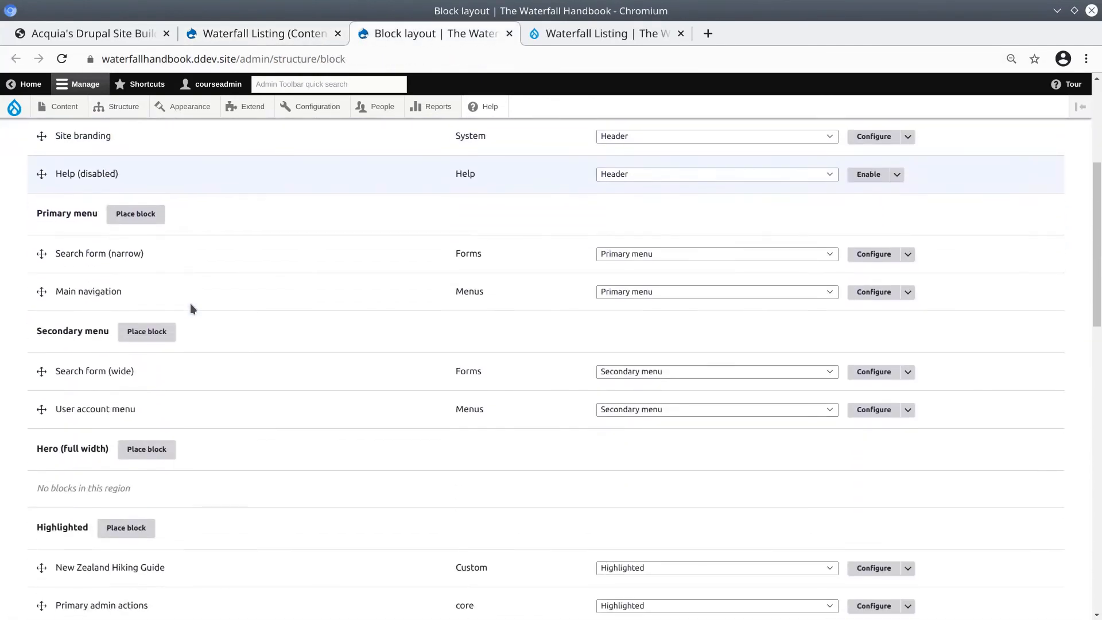
{"action": "scroll", "scroll_direction": "down", "scroll_amount": 3}
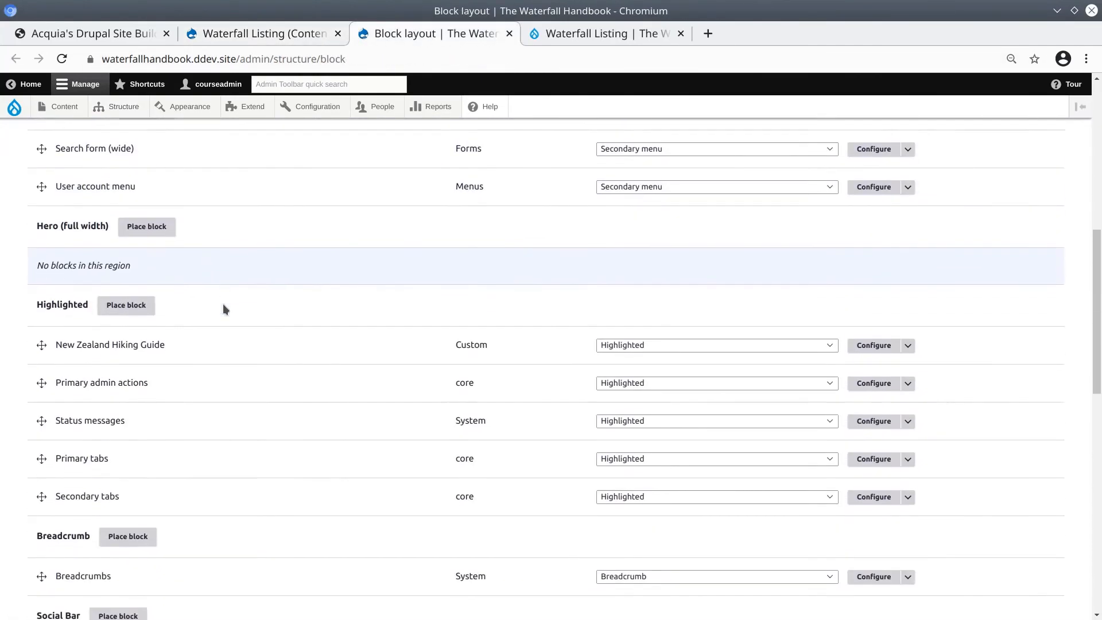
{"action": "scroll", "scroll_direction": "down", "scroll_amount": 3}
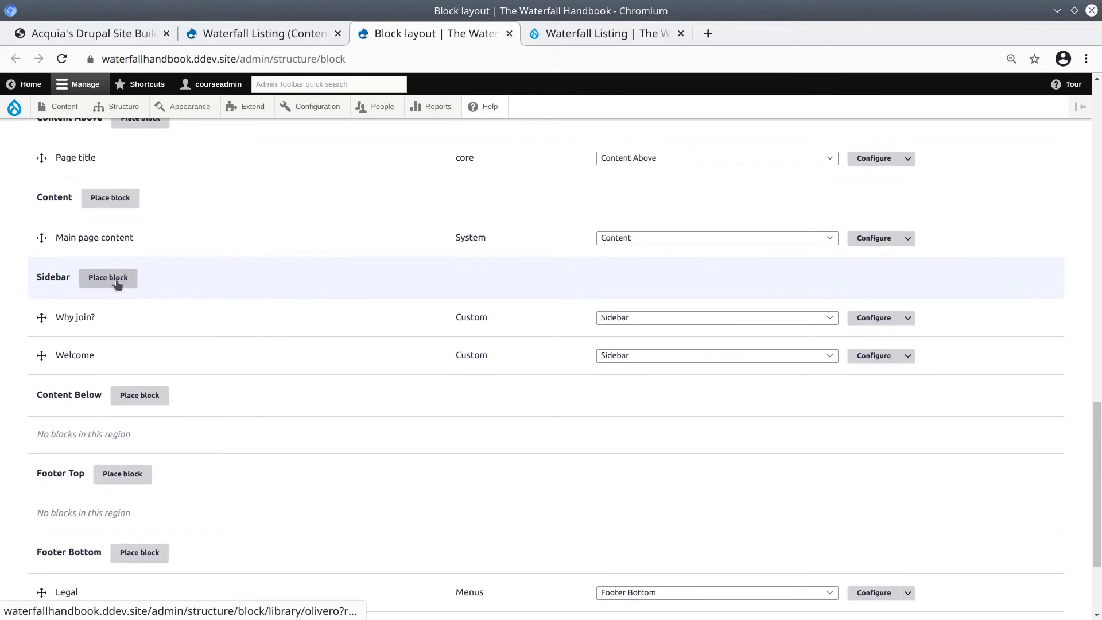
Filter Sidebar block choices by 'water' and pick the Waterfall Listing views block.
{"action": "left_click", "coordinate": [108, 277]}
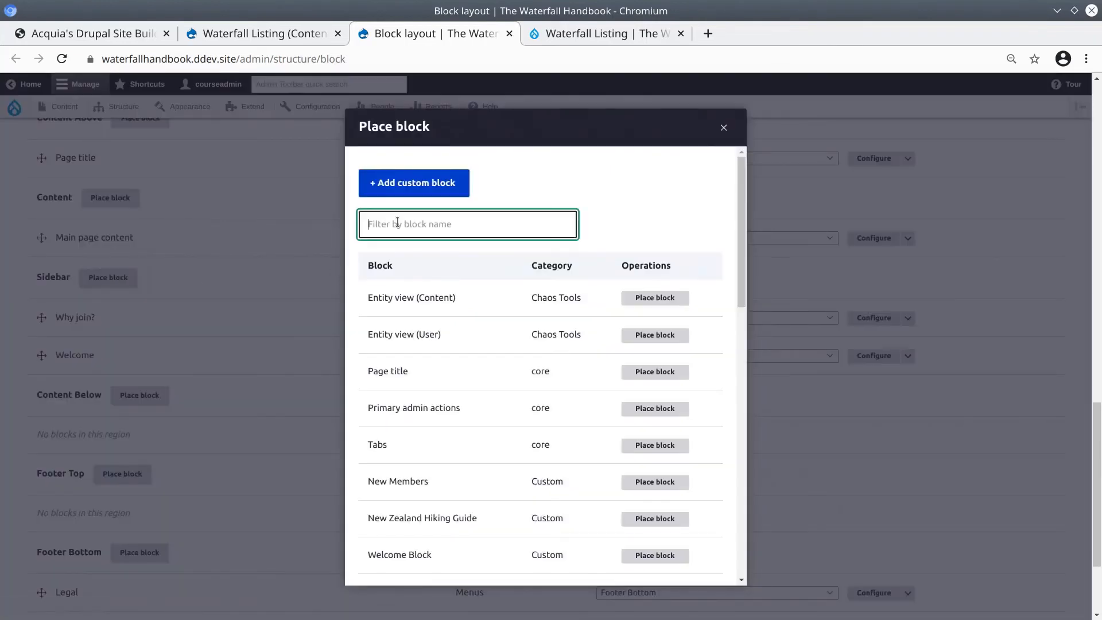
{"action": "type", "text": "wat"}
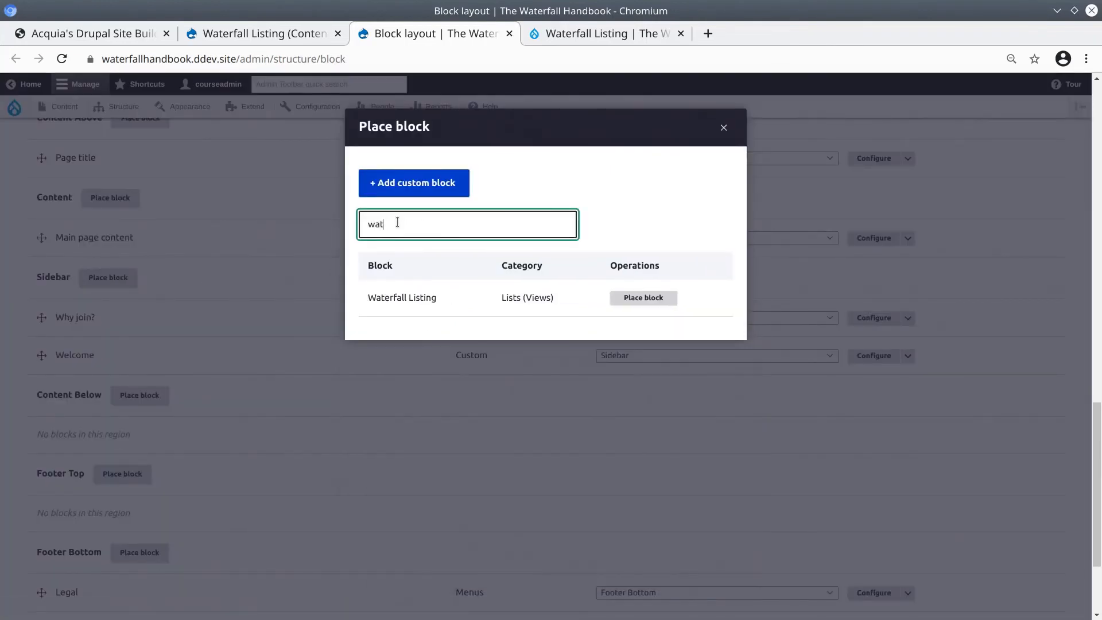
{"action": "type", "text": "er"}
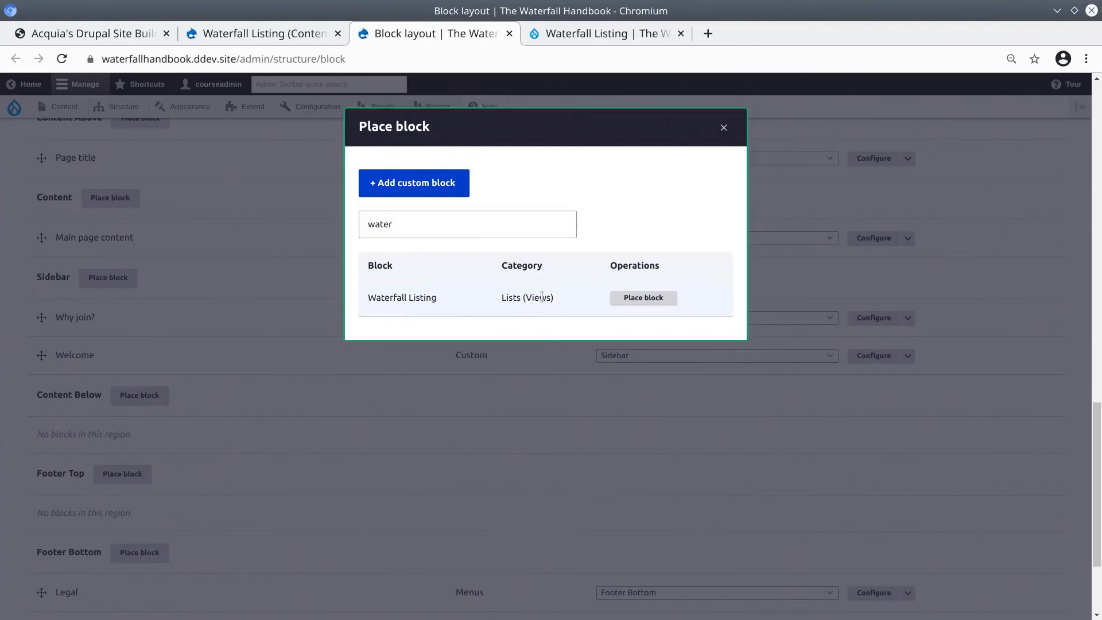
{"action": "double_click", "coordinate": [510, 298]}
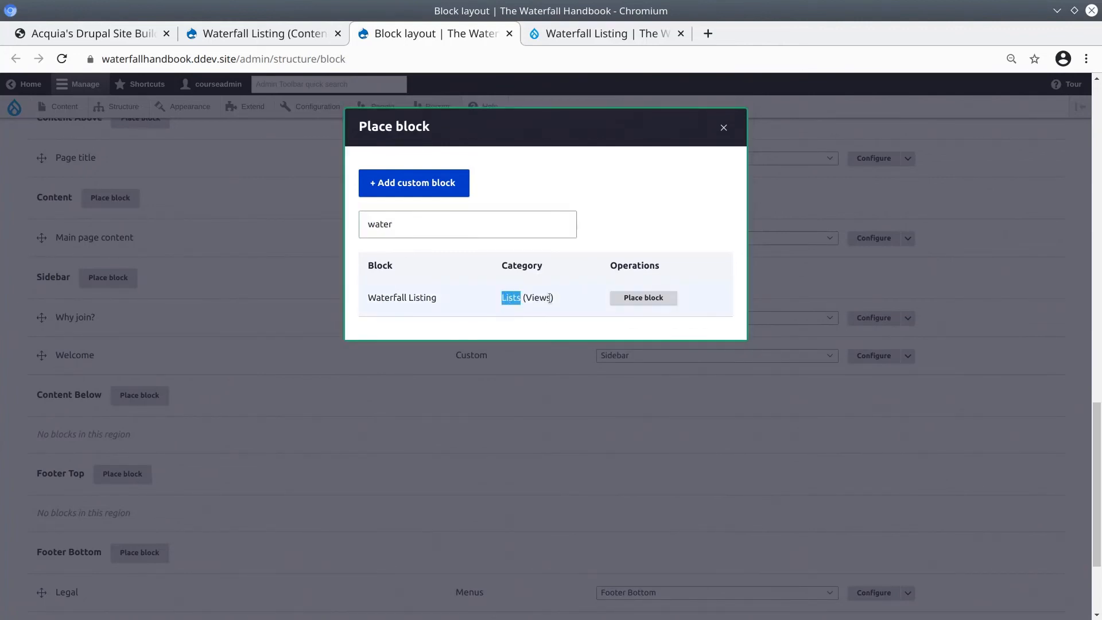
{"action": "left_click", "coordinate": [642, 298]}
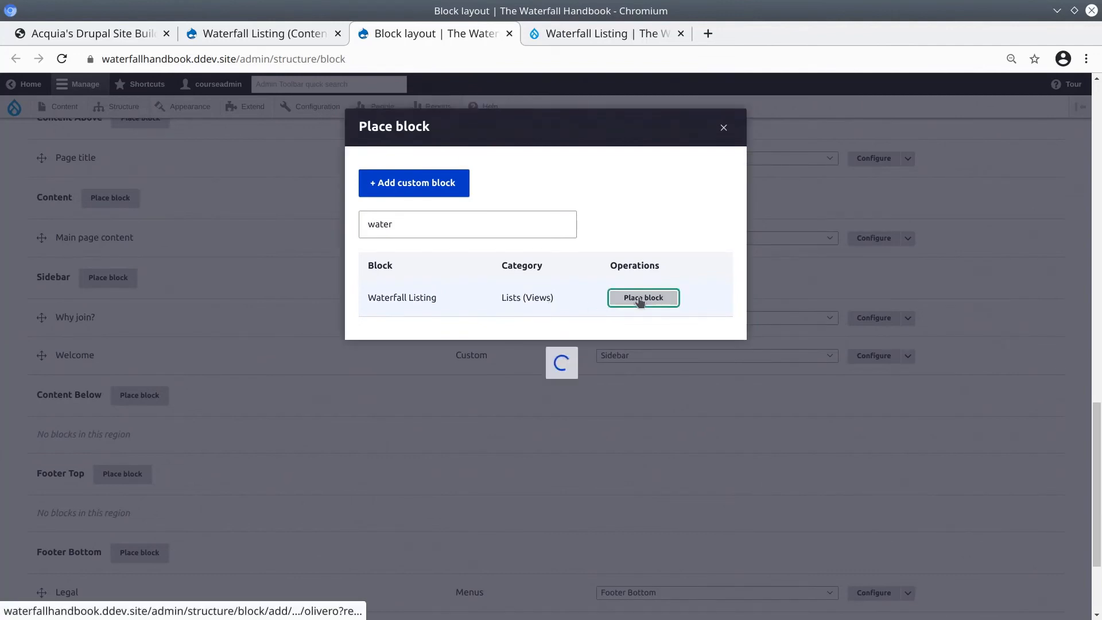
{"action": "left_click", "coordinate": [642, 297]}
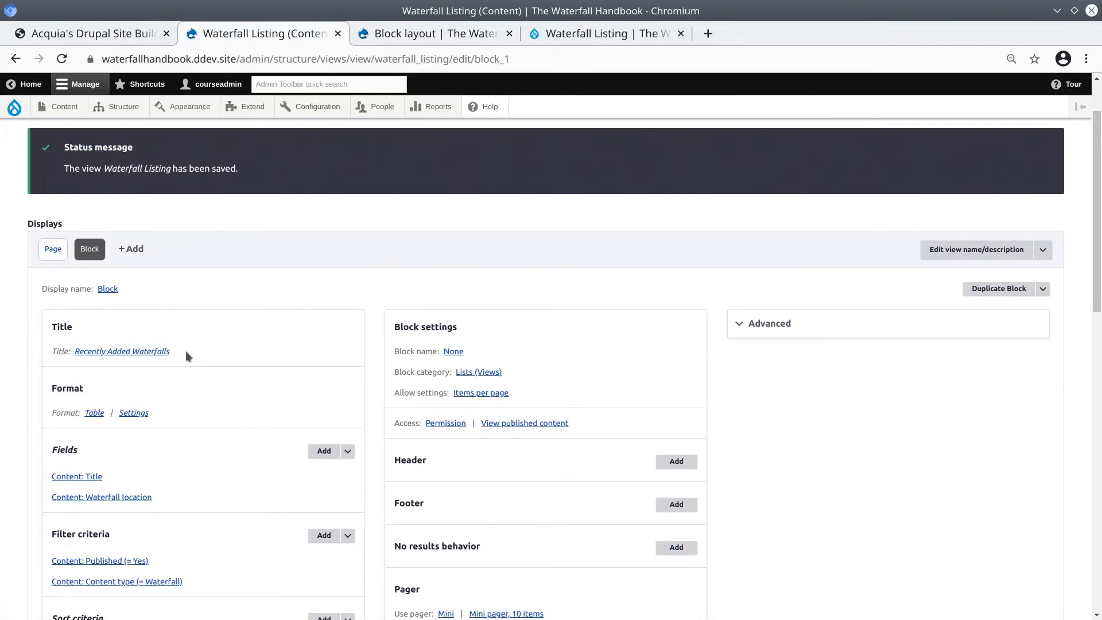
Keep Display title checked, region Sidebar, and save the Waterfall Listing block.
{"action": "left_click", "coordinate": [427, 33]}
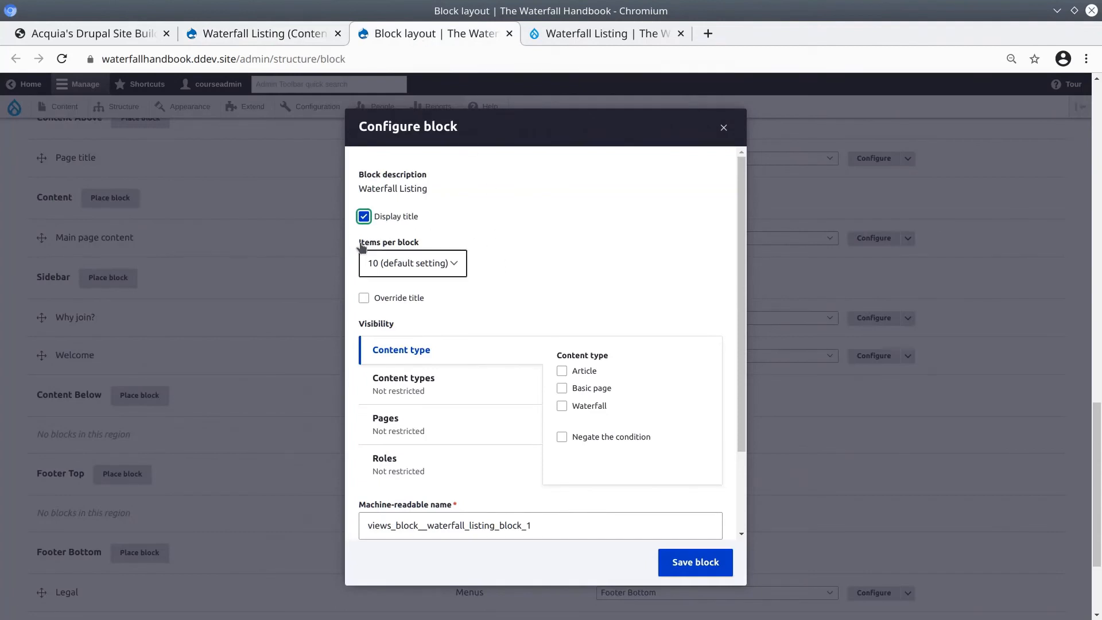
{"action": "mouse_move", "coordinate": [487, 273]}
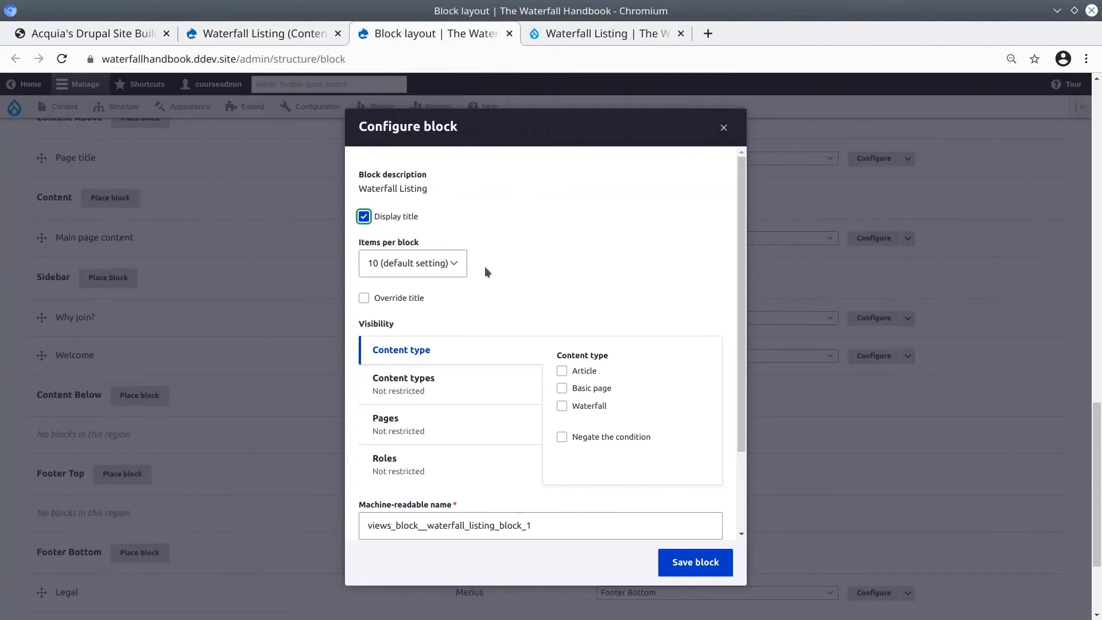
{"action": "scroll", "scroll_direction": "down", "scroll_amount": 3}
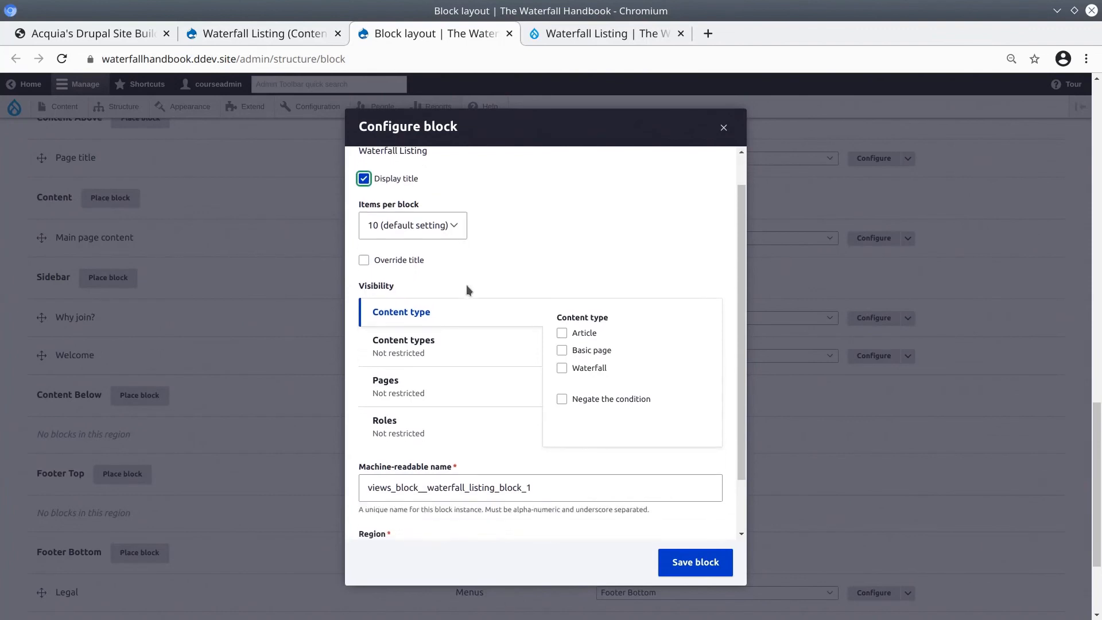
{"action": "mouse_move", "coordinate": [432, 385]}
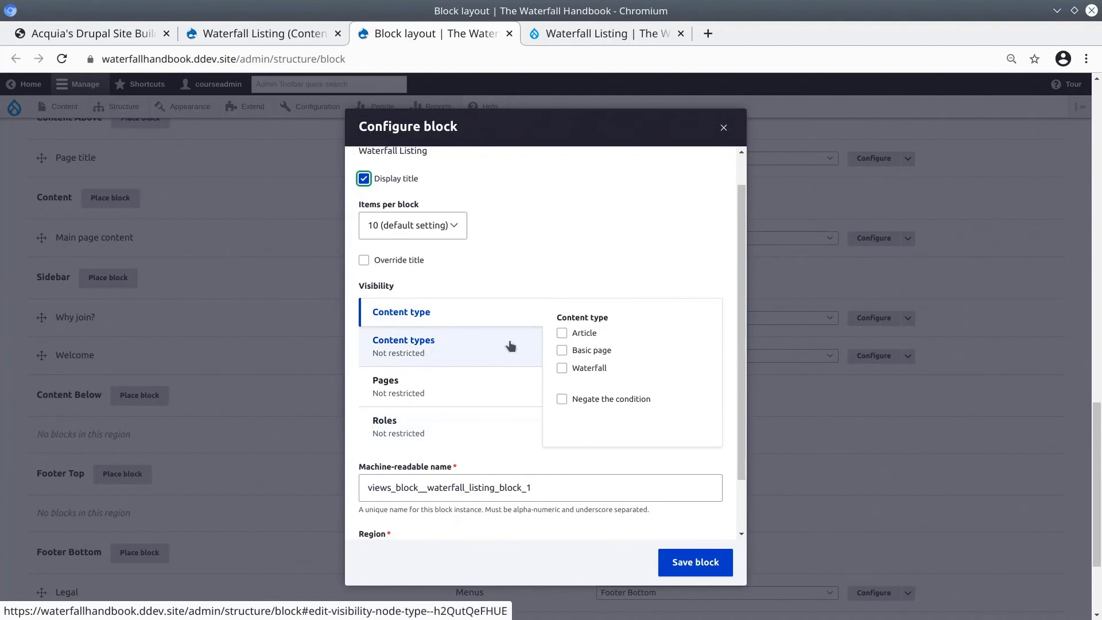
{"action": "scroll", "scroll_direction": "down", "scroll_amount": 3}
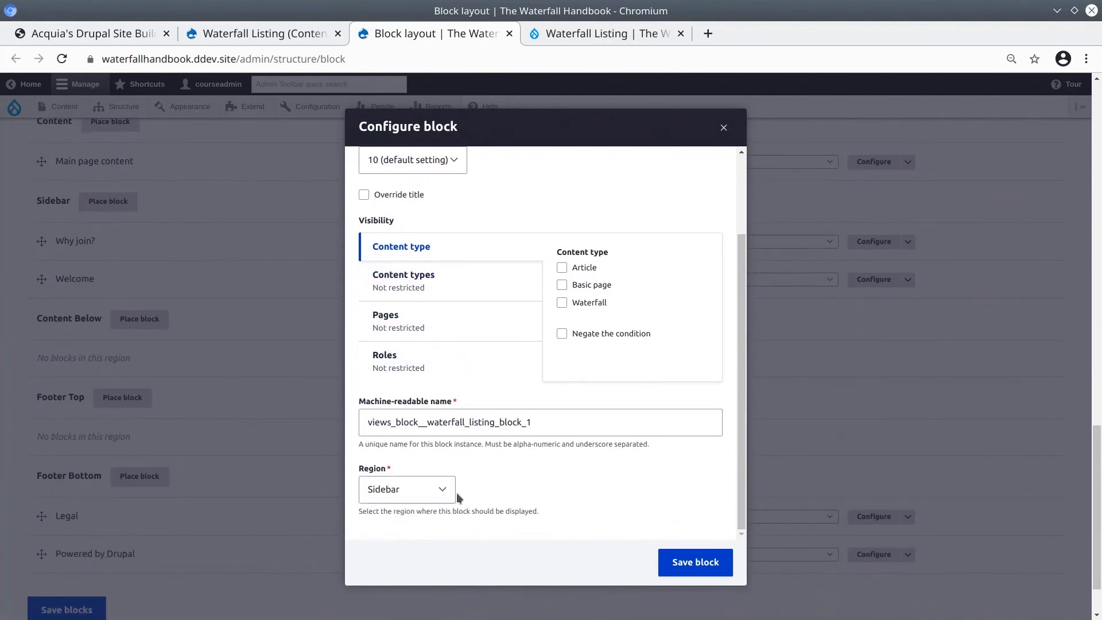
{"action": "left_click", "coordinate": [695, 562]}
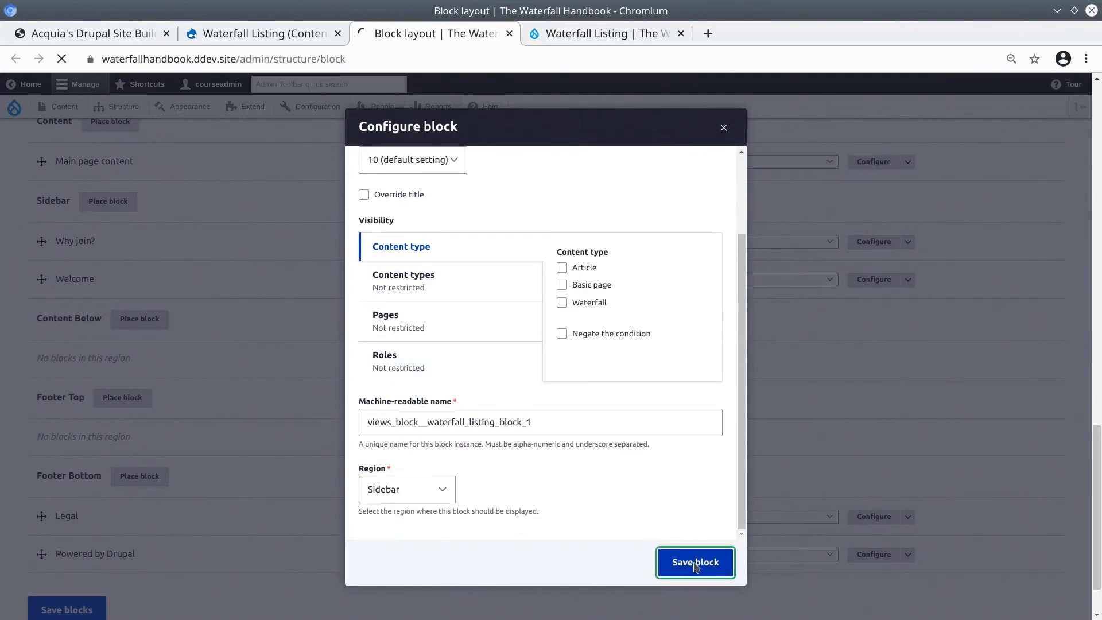
Drag Waterfall Listing above Why join? and Welcome in Sidebar and save the block order.
{"action": "left_click", "coordinate": [696, 562]}
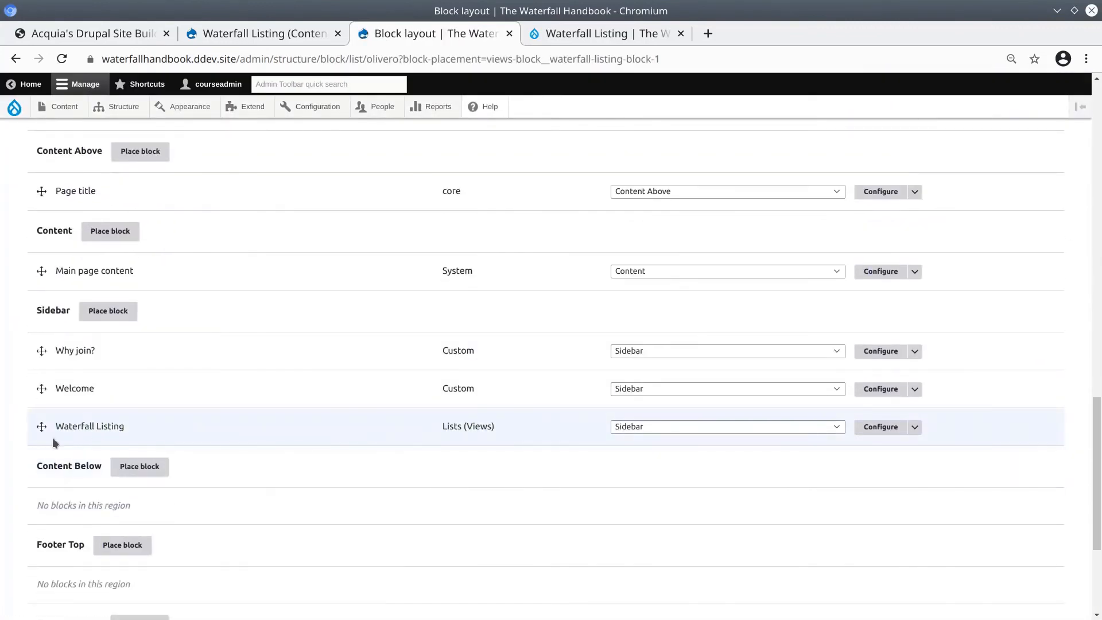
{"action": "mouse_move", "coordinate": [41, 426]}
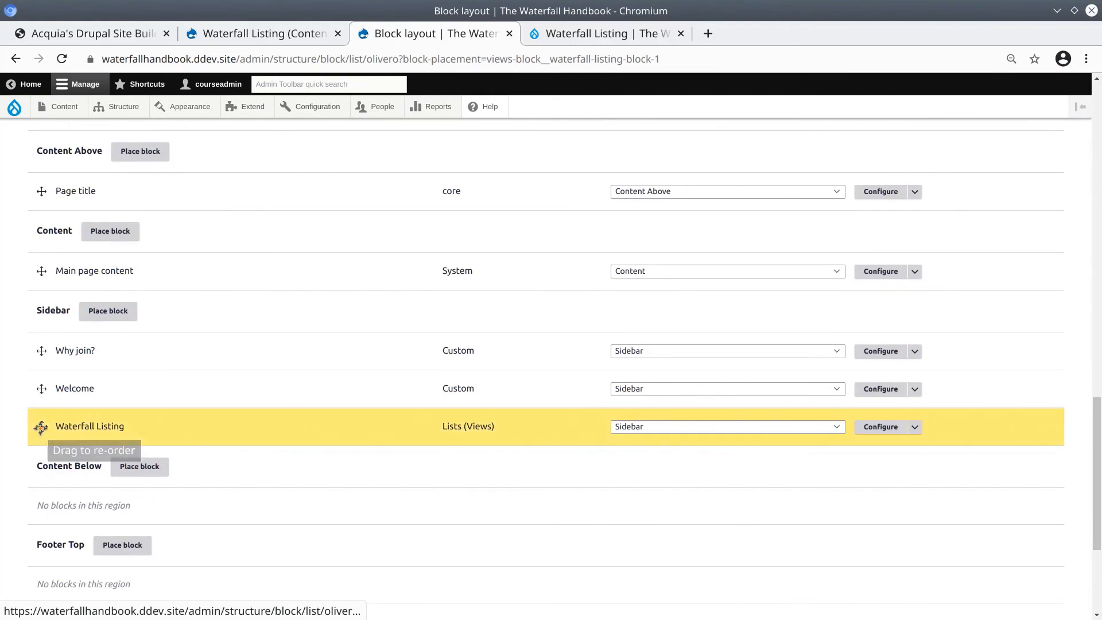
{"action": "left_click_drag", "start_coordinate": [42, 426], "coordinate": [42, 352]}
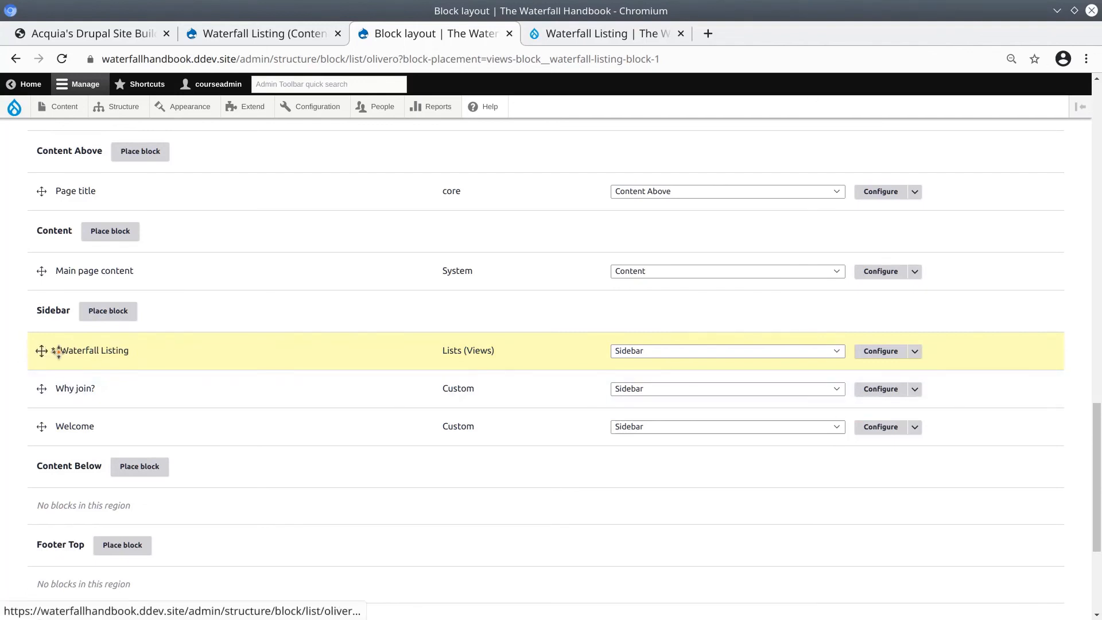
{"action": "mouse_move", "coordinate": [46, 362]}
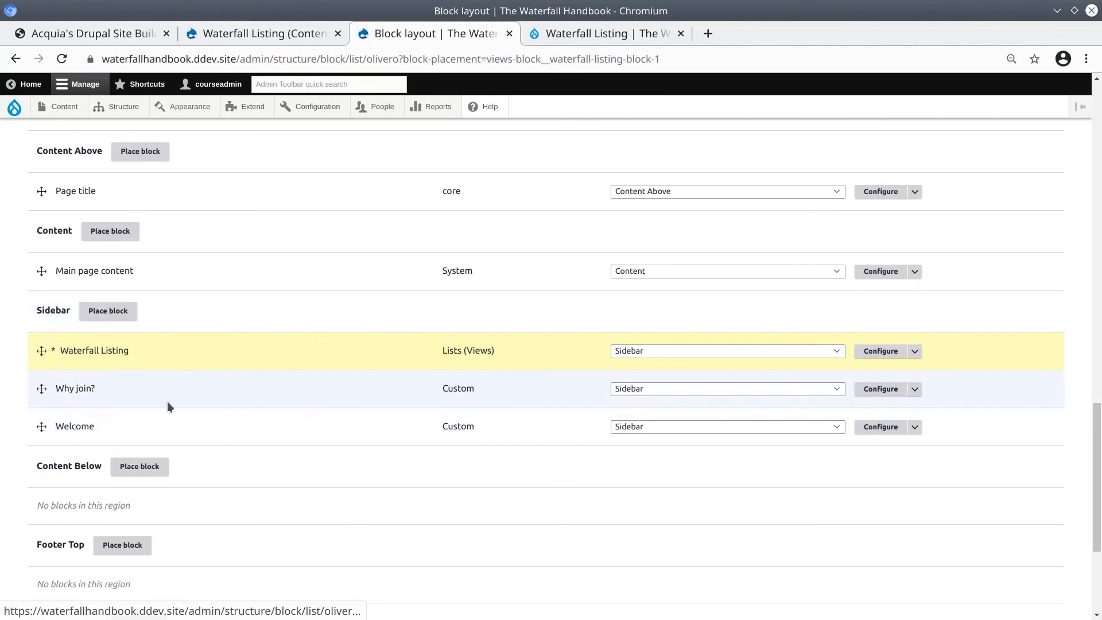
{"action": "scroll", "scroll_direction": "down", "scroll_amount": 3}
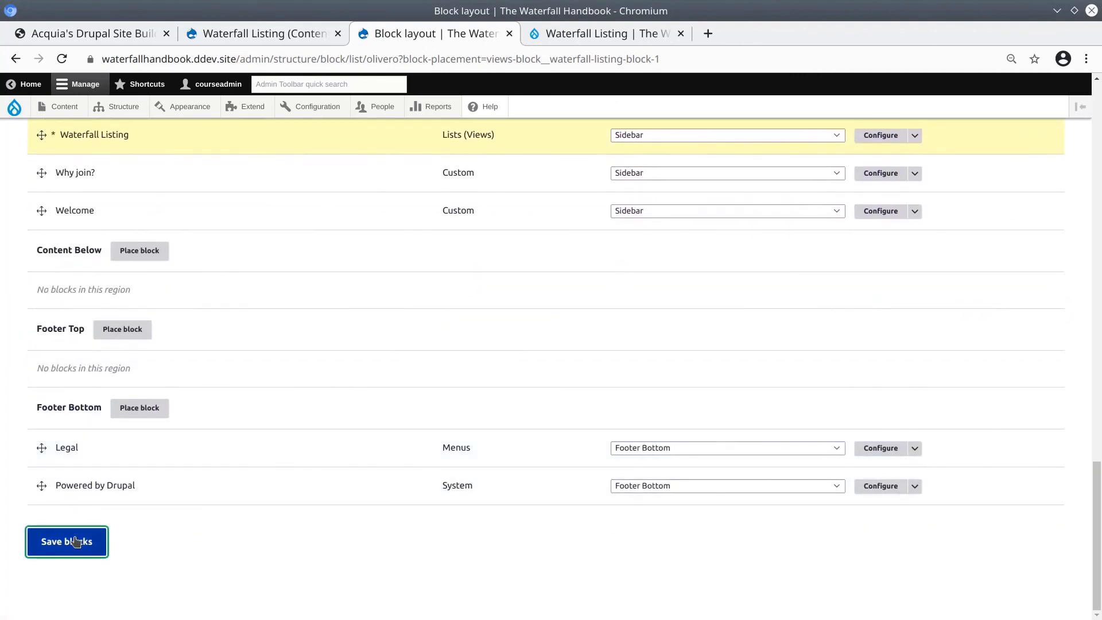
{"action": "left_click", "coordinate": [67, 542]}
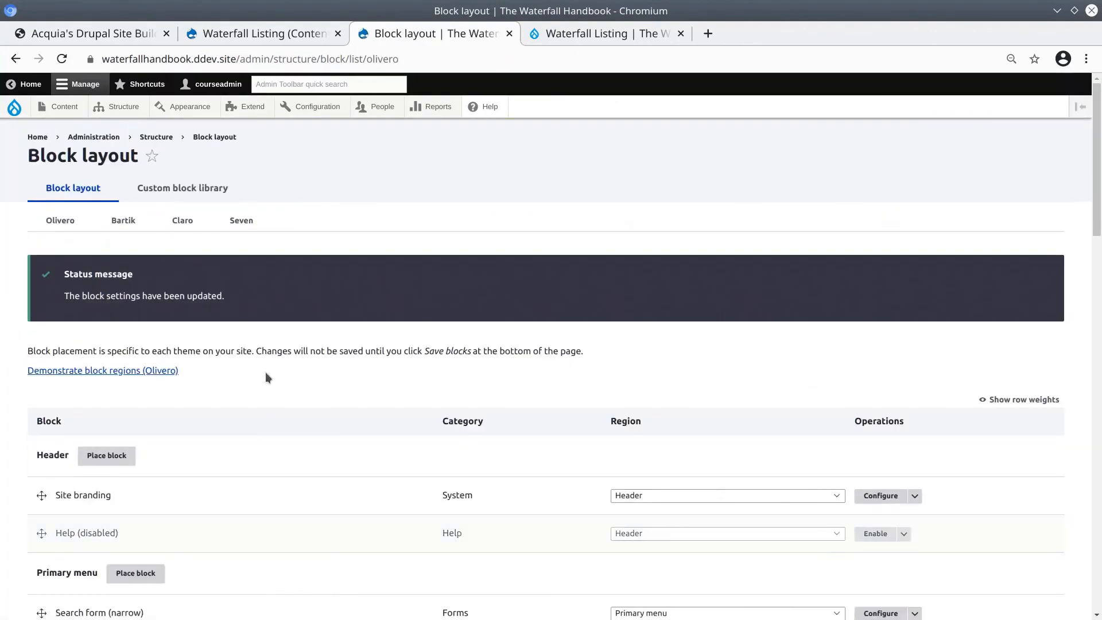
Glance at the Waterfall Listing view, then return to the updated Block layout.
{"action": "left_click", "coordinate": [263, 33]}
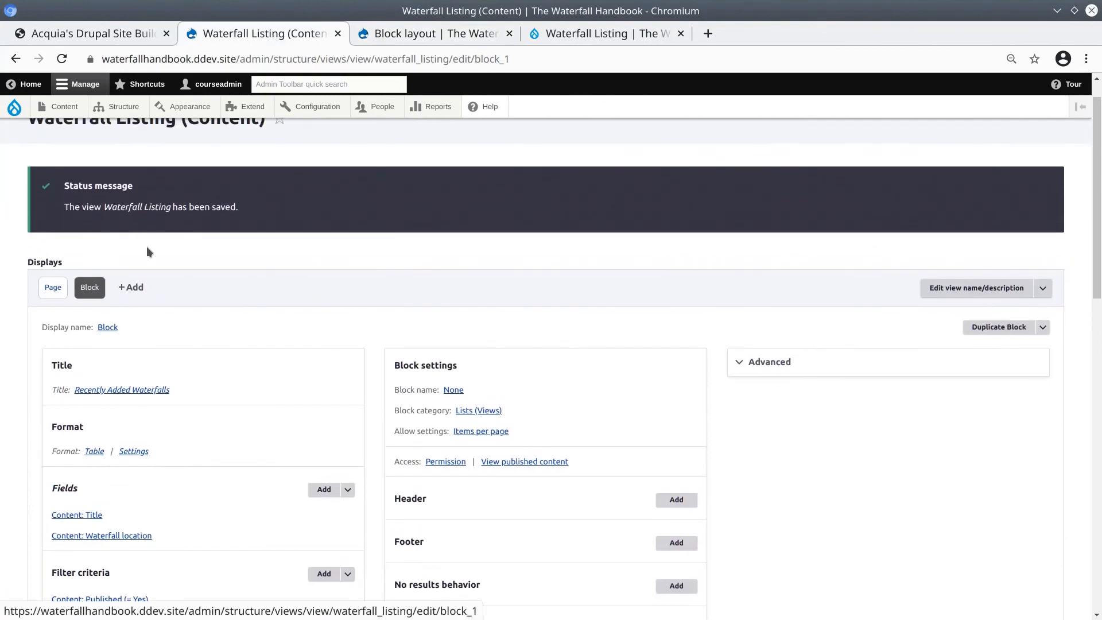
{"action": "left_click", "coordinate": [427, 34]}
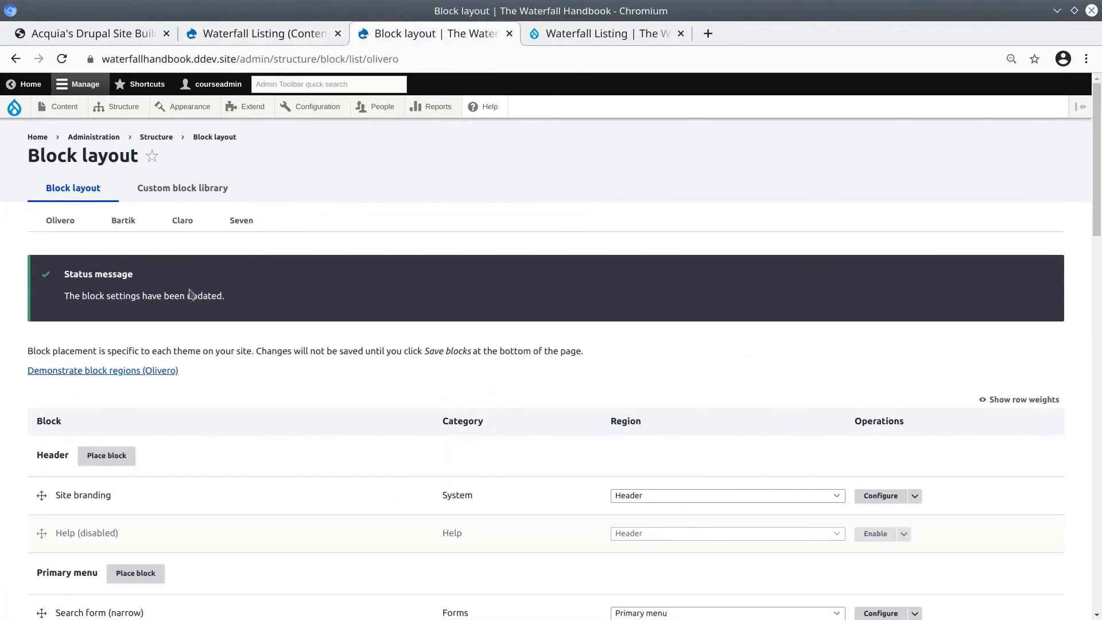
{"action": "mouse_move", "coordinate": [175, 294]}
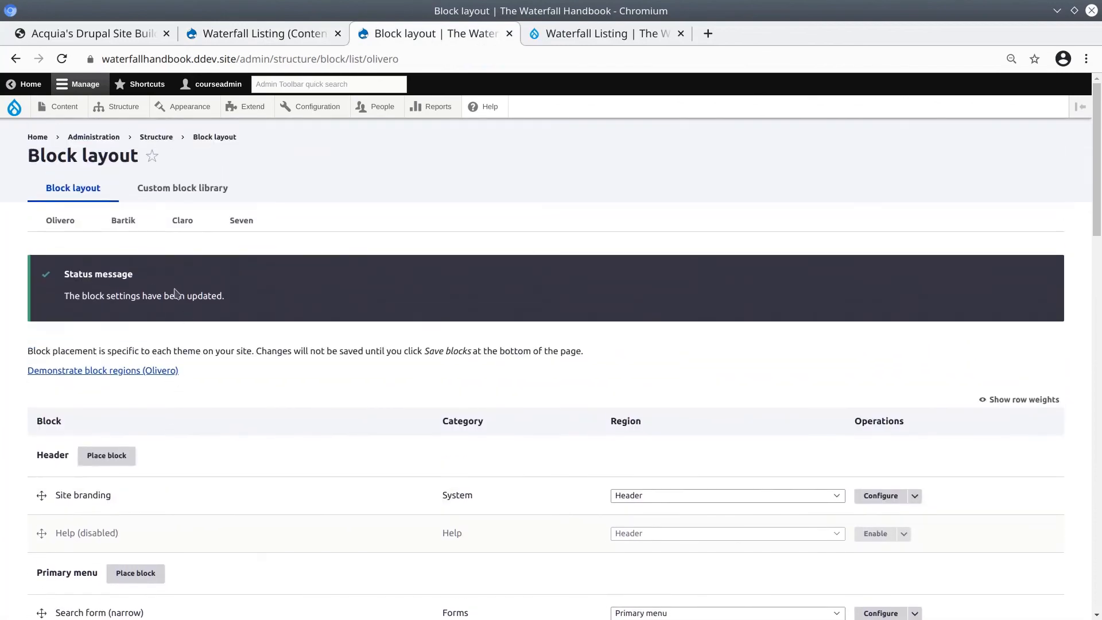
{"action": "scroll", "scroll_direction": "down", "scroll_amount": 3}
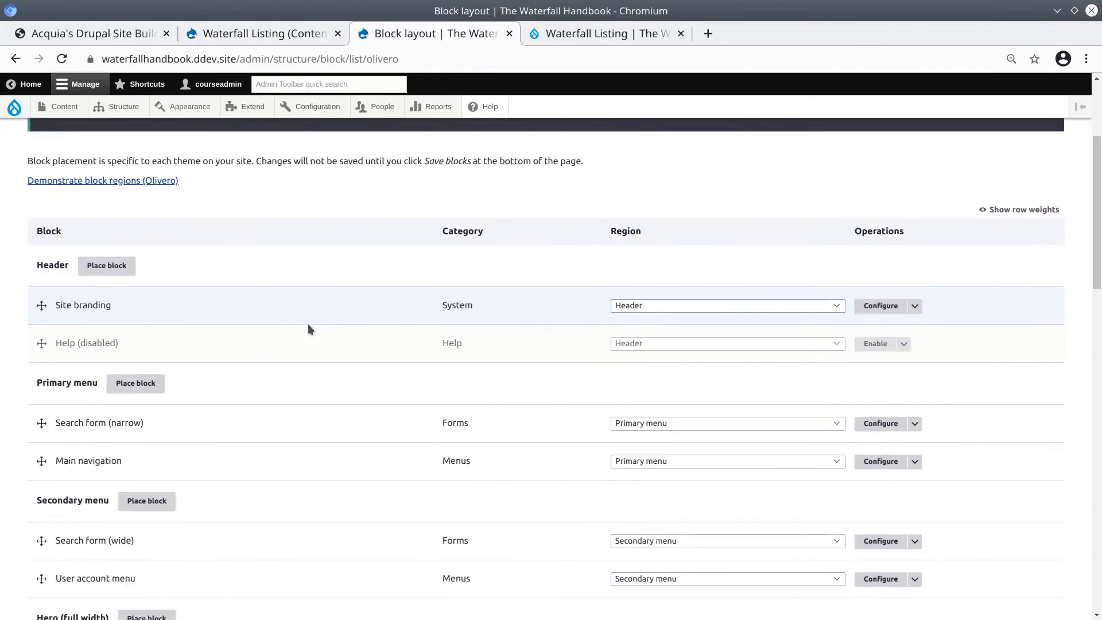
Reload the public Waterfall Listing page to show Recently Added Waterfalls heading the sidebar.
{"action": "left_click", "coordinate": [603, 34]}
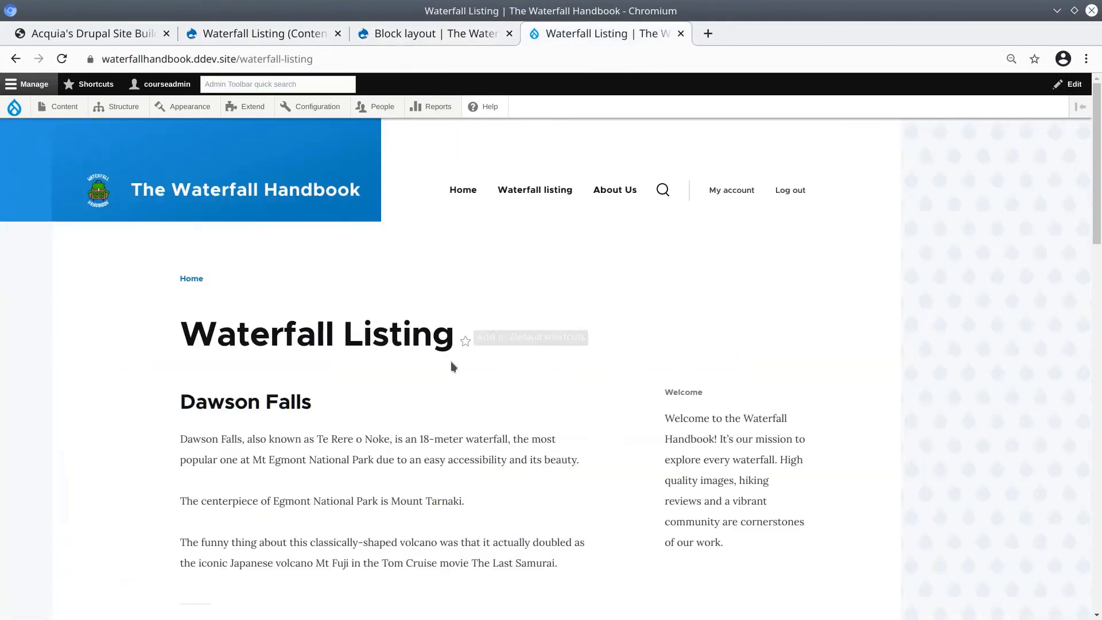
{"action": "mouse_move", "coordinate": [632, 378]}
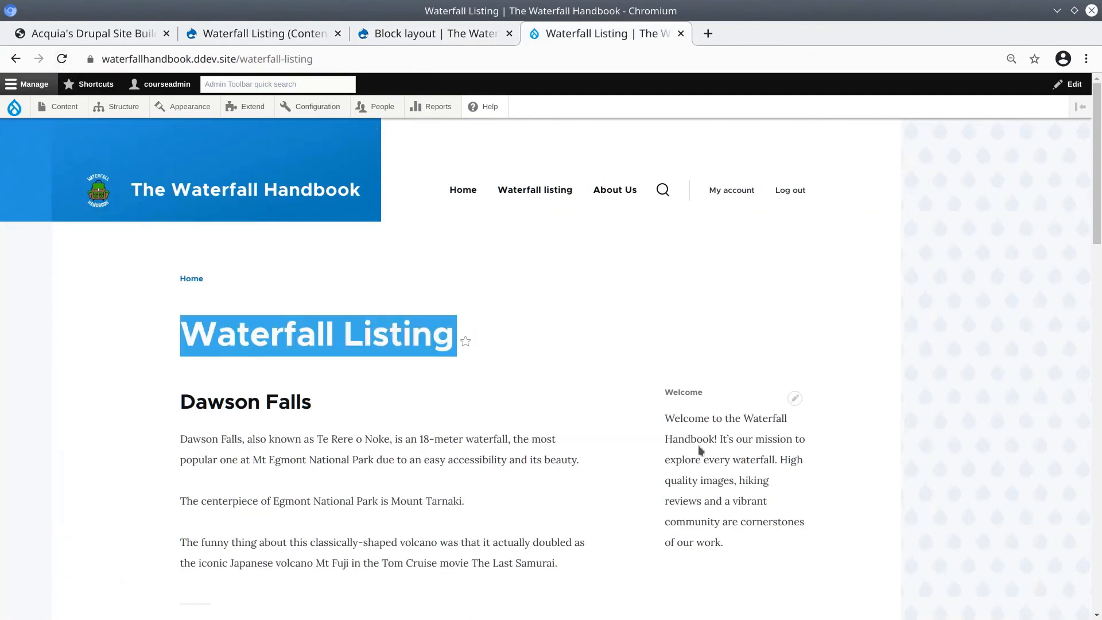
{"action": "left_click", "coordinate": [61, 58]}
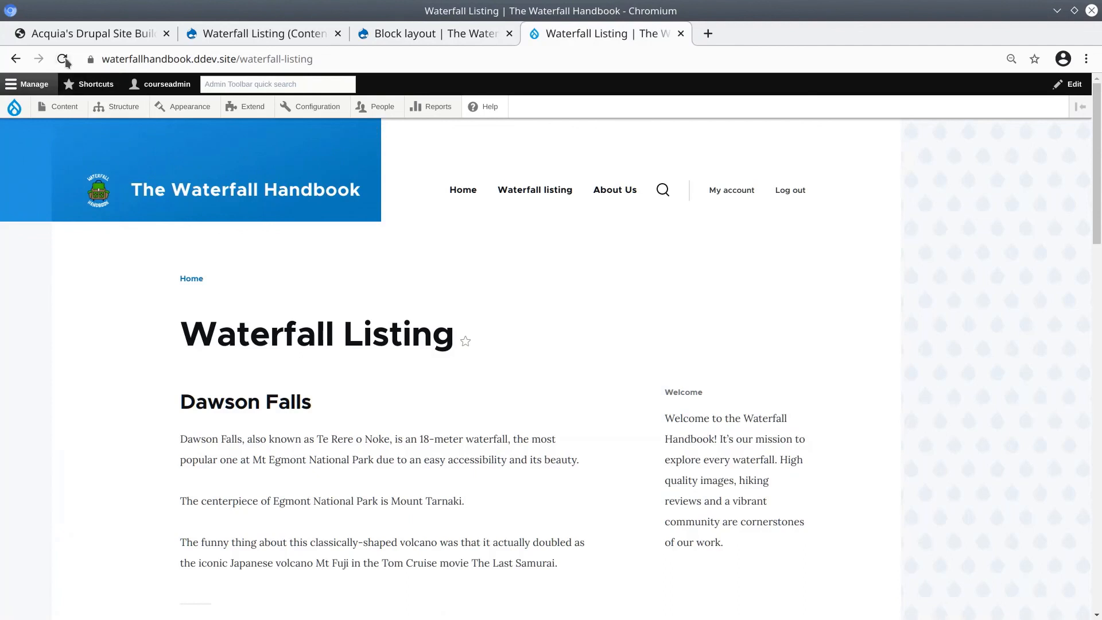
{"action": "mouse_move", "coordinate": [62, 59]}
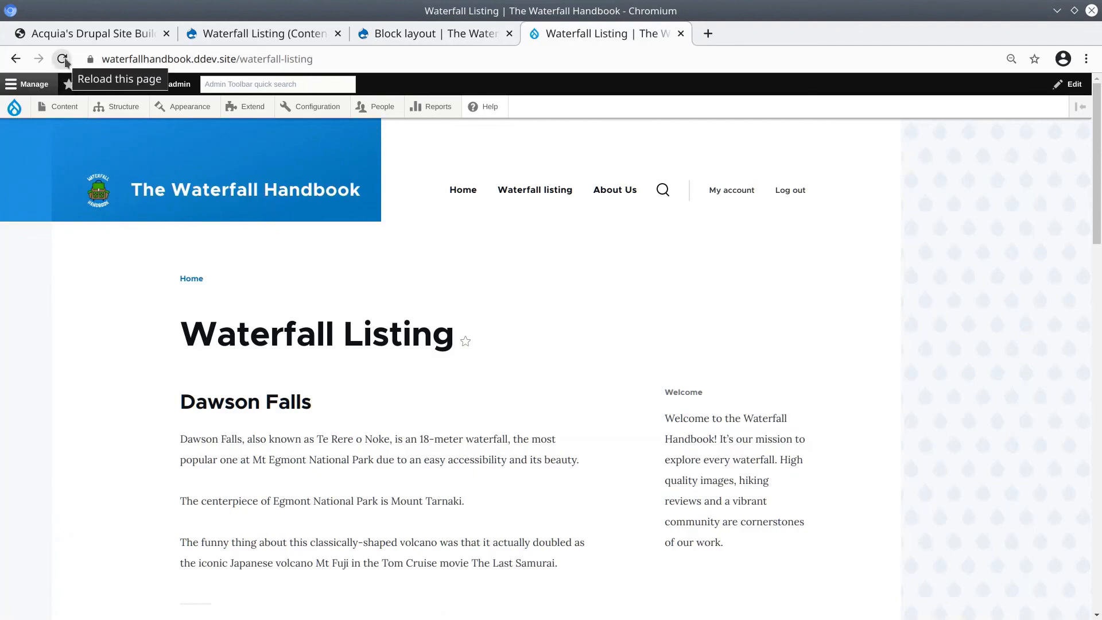
{"action": "left_click", "coordinate": [62, 59]}
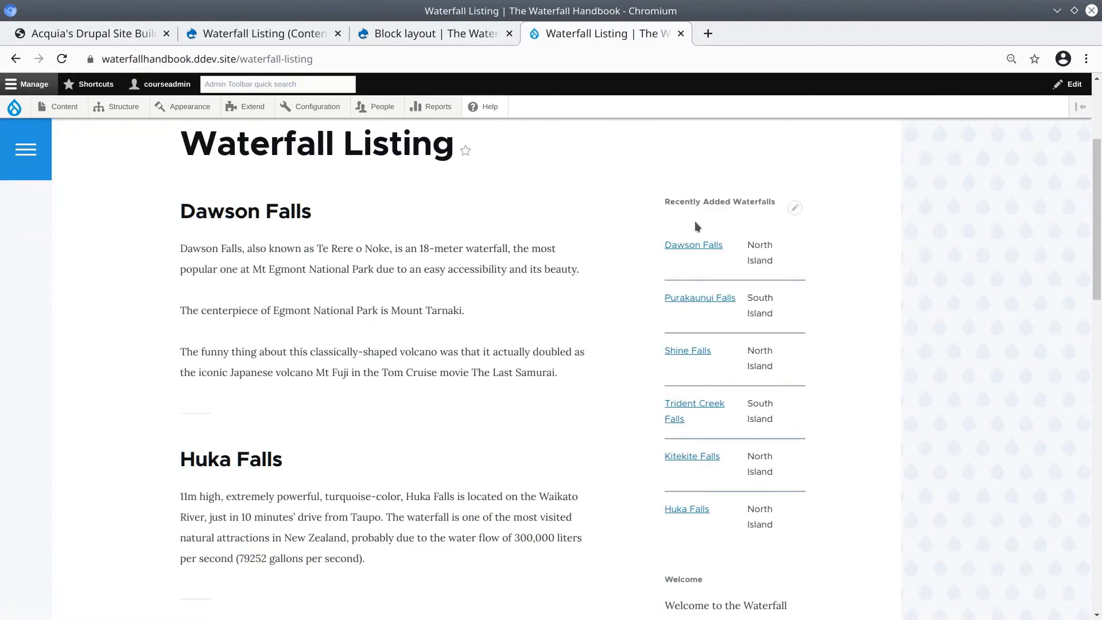